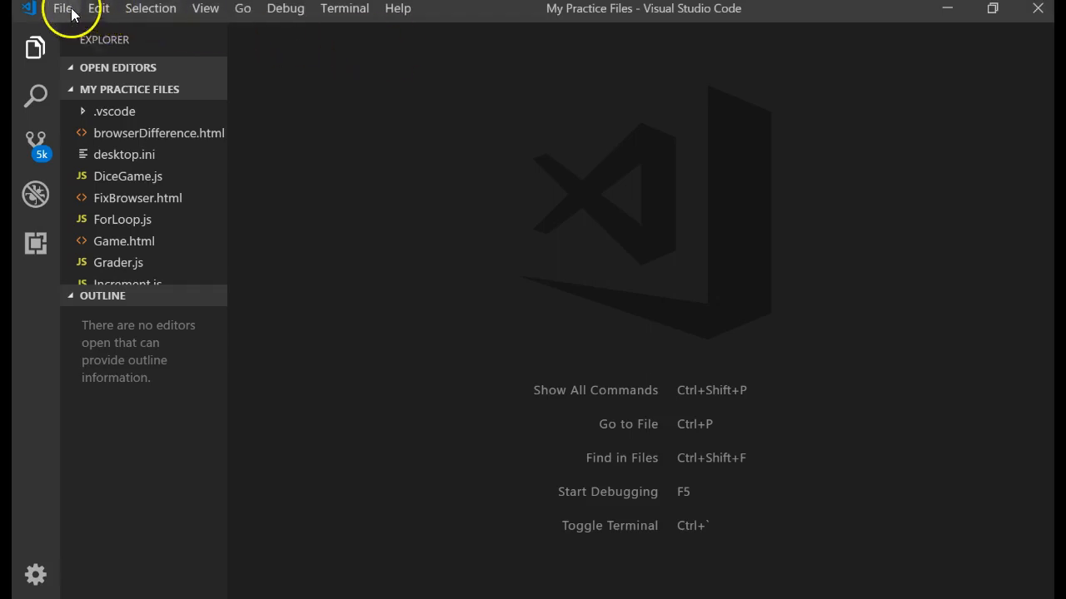
- Create a new blank file and save it as WhileSample.js in My Practice Files
{"action": "left_click", "coordinate": [62, 8]}
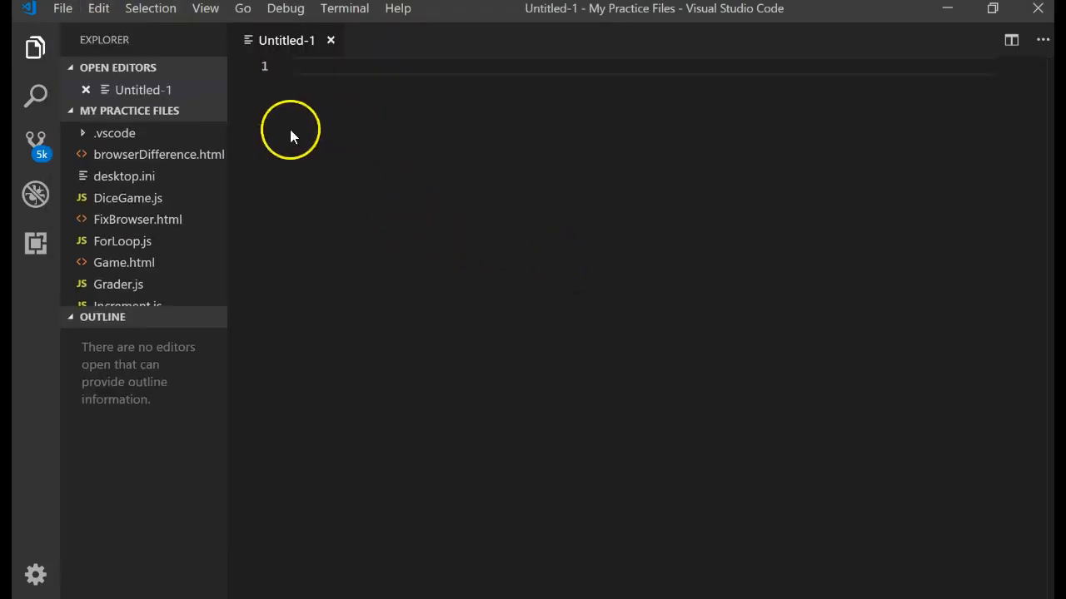
{"action": "left_click", "coordinate": [61, 8]}
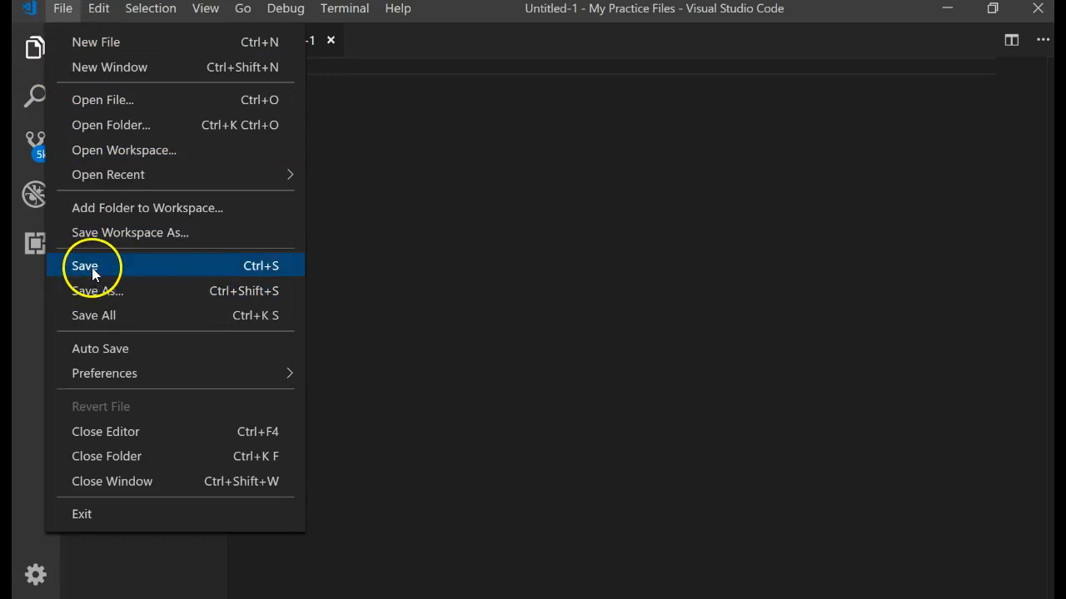
{"action": "left_click", "coordinate": [84, 266]}
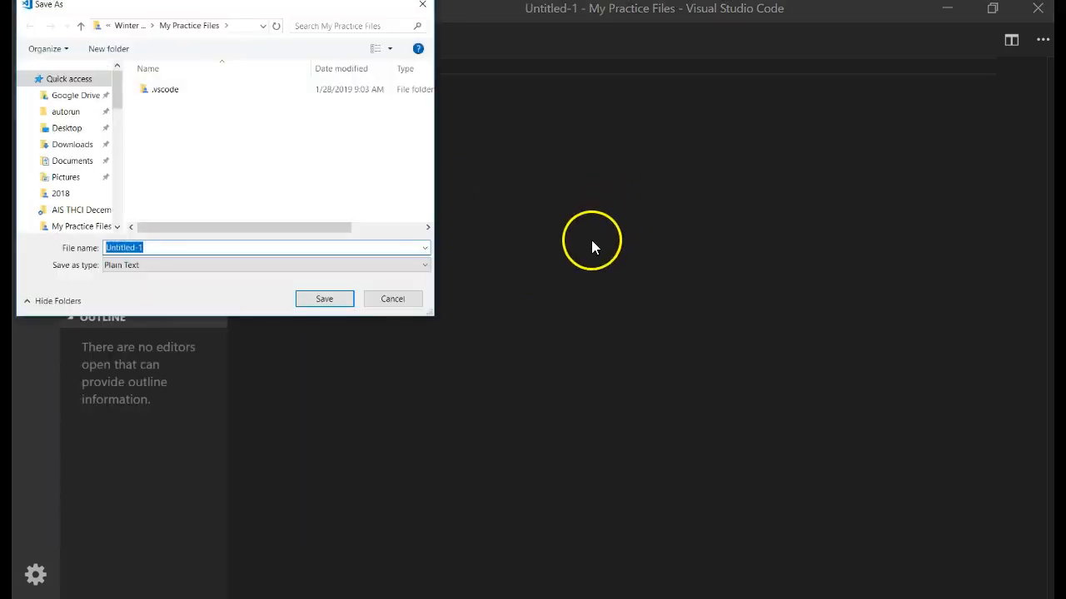
{"action": "type", "text": "WhileSa"}
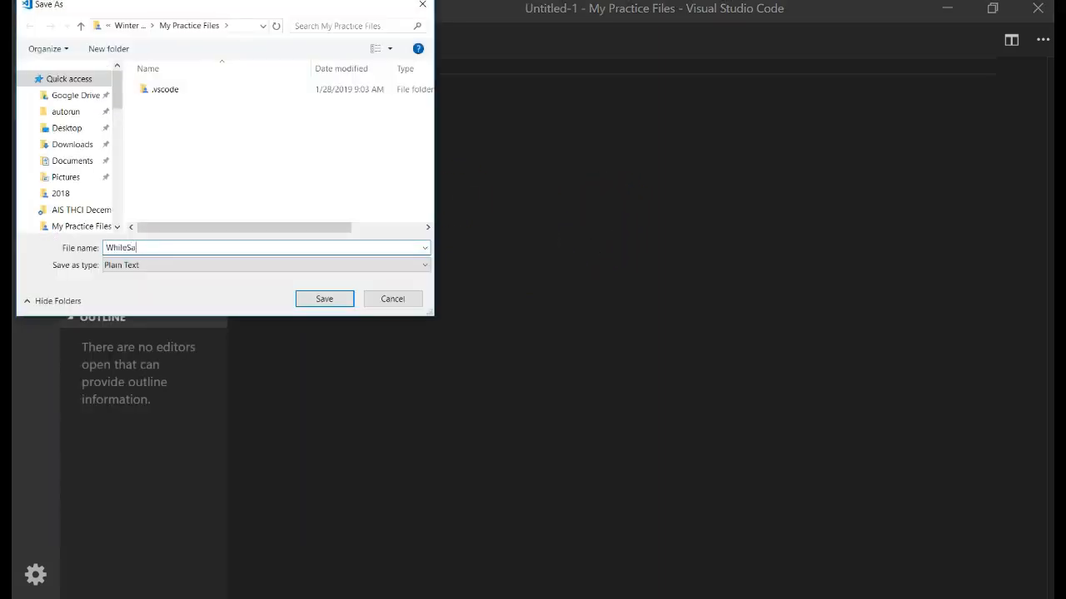
{"action": "left_click", "coordinate": [323, 298]}
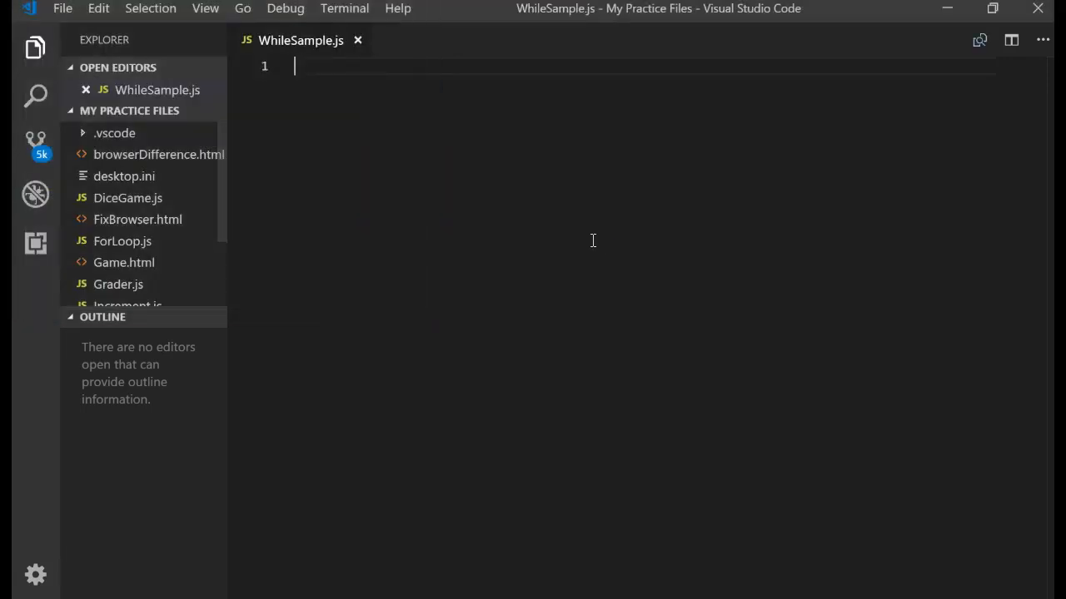
- Write var iCount;, iCount = 5; and while (iCount < 3) on separate lines
{"action": "type", "text": "var"}
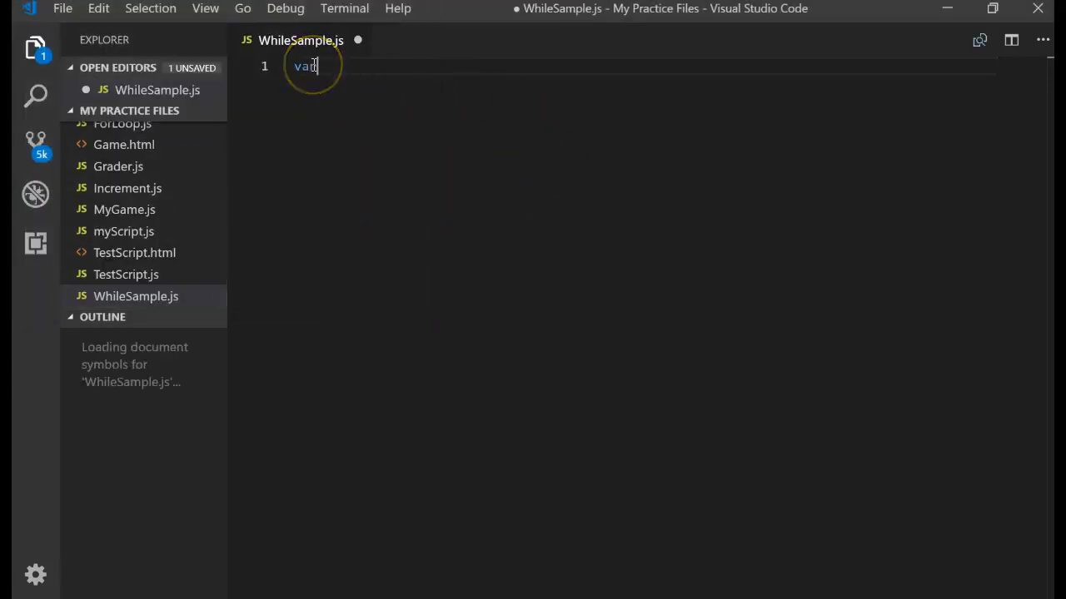
{"action": "type", "text": "iCount;"}
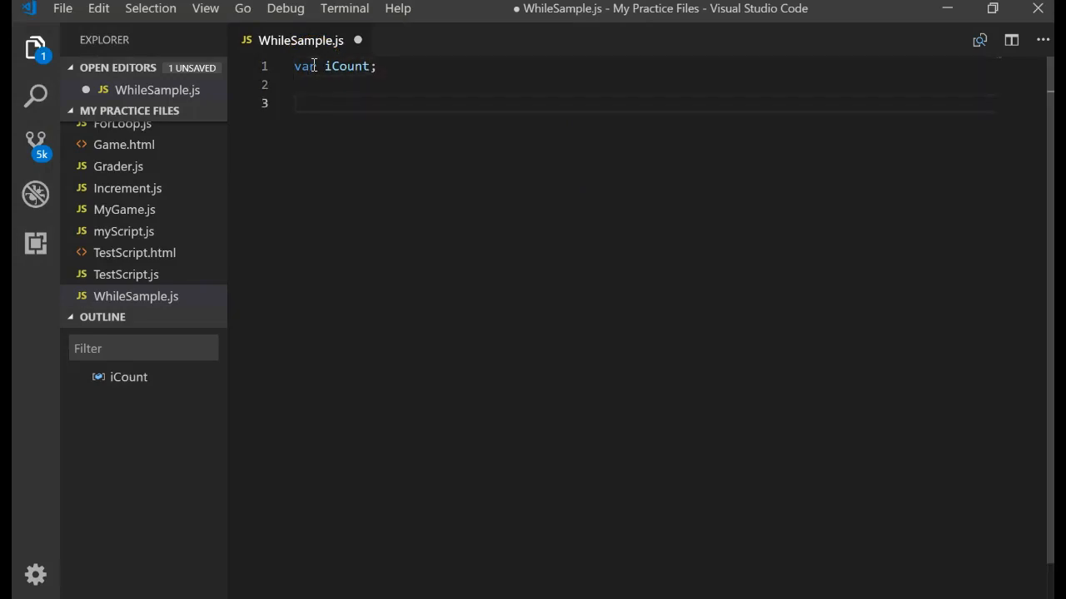
{"action": "type", "text": "iCount = 5;"}
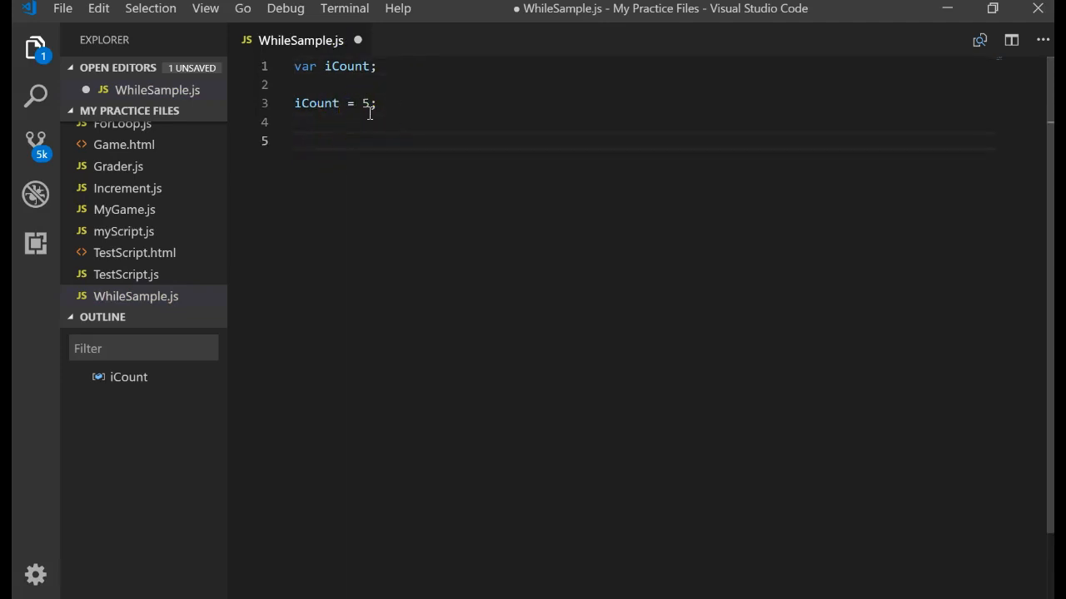
{"action": "type", "text": "while (iCount"}
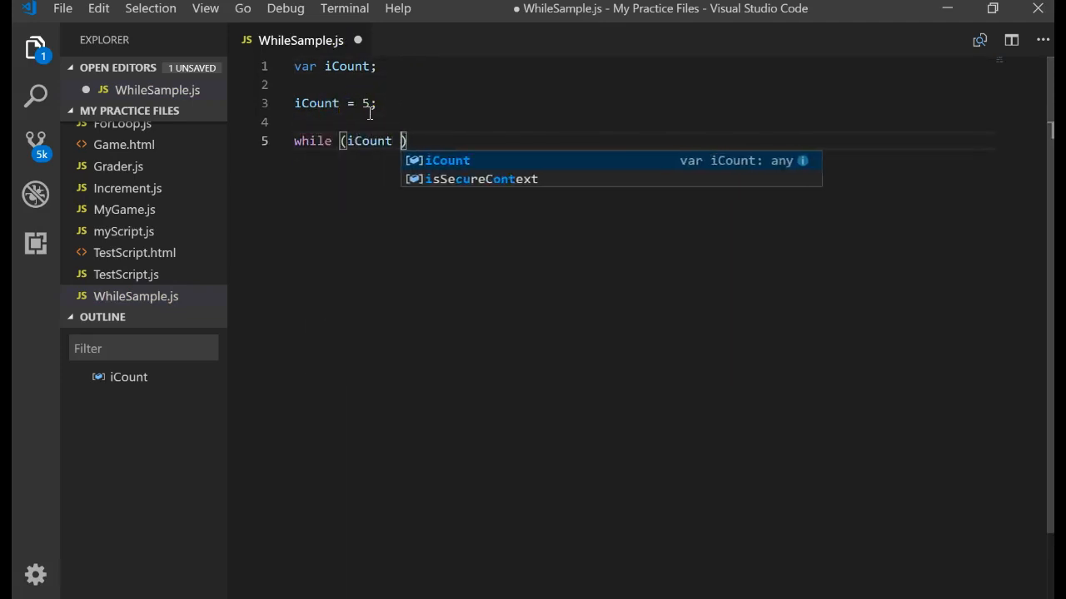
{"action": "type", "text": "< 3"}
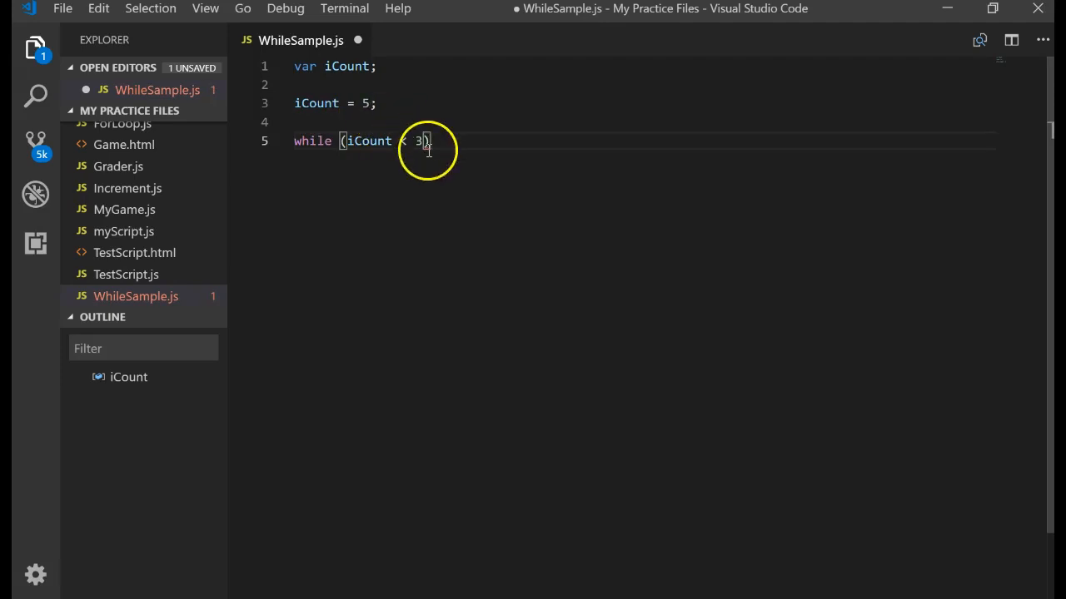
{"action": "mouse_move", "coordinate": [316, 102]}
{"action": "type", "text": "var bC"}
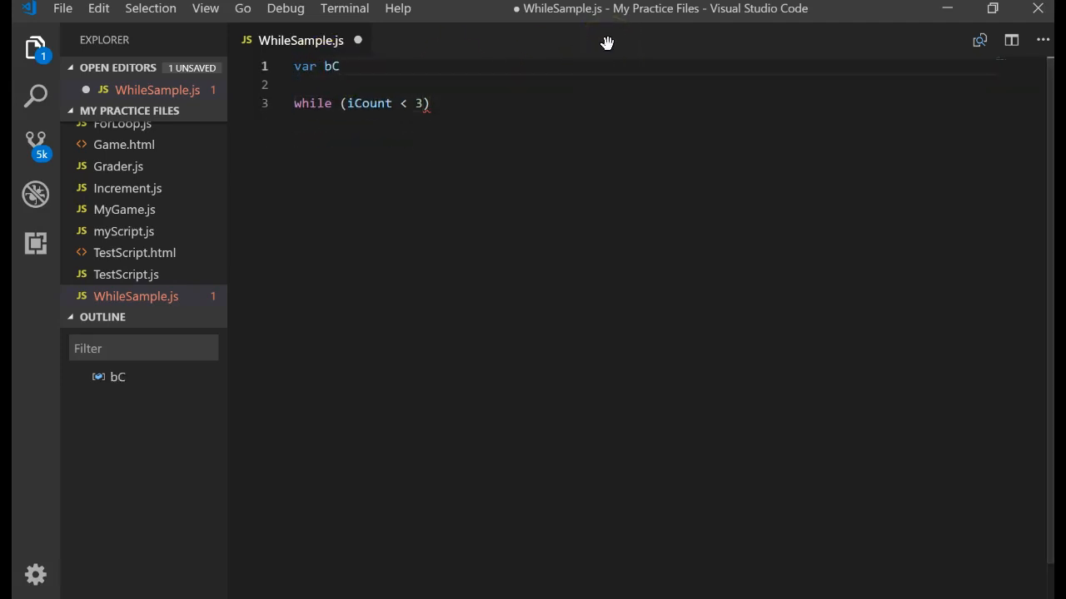
- Change the variable to bContinue = true and the loop condition to bContinue == true
{"action": "type", "text": "ontinue ="}
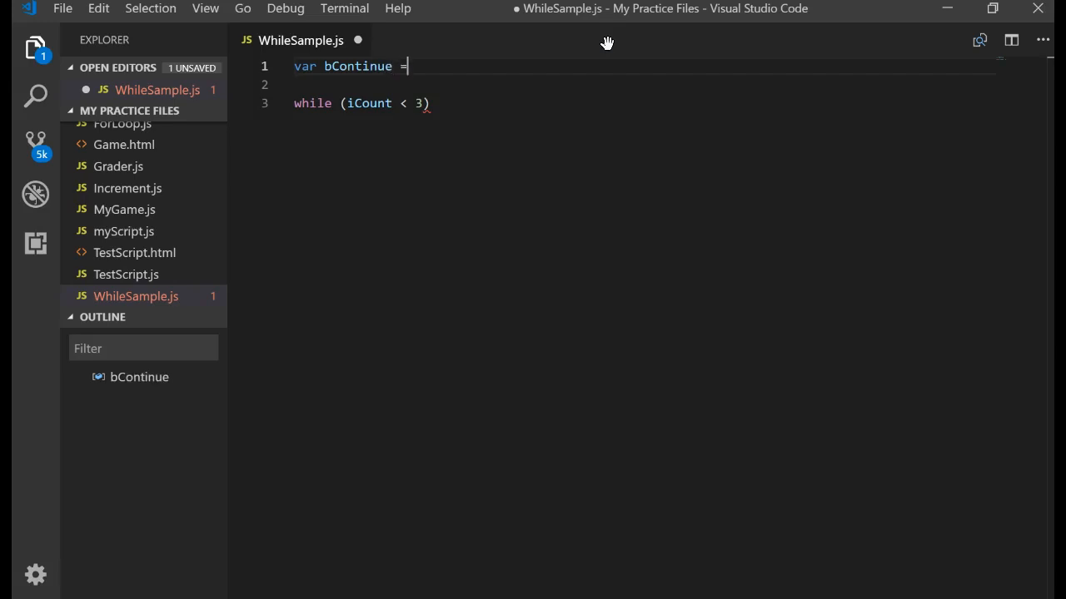
{"action": "type", "text": "true;"}
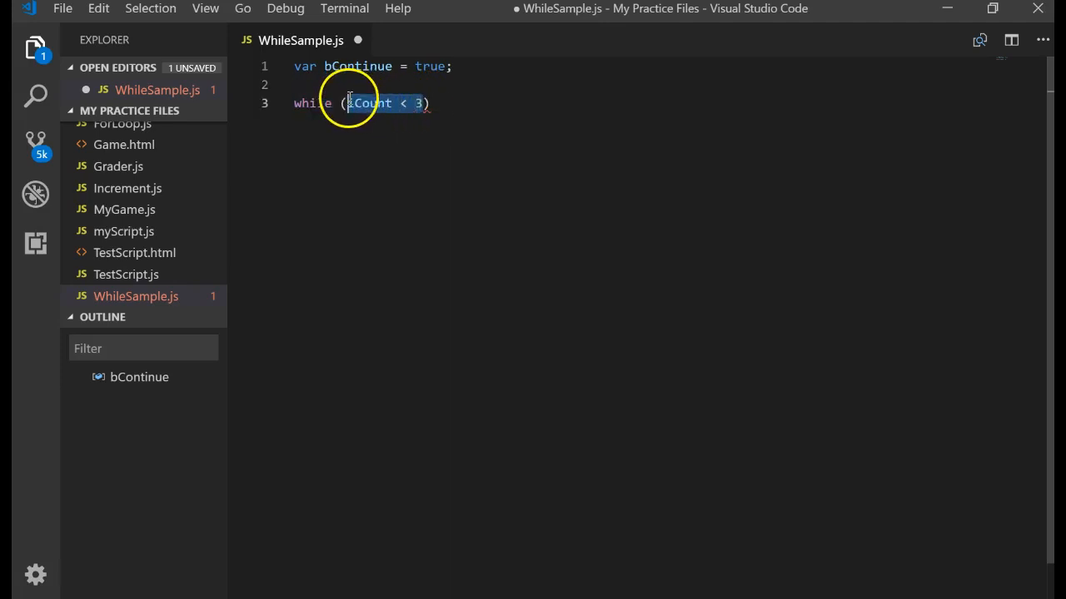
{"action": "type", "text": "bConi"}
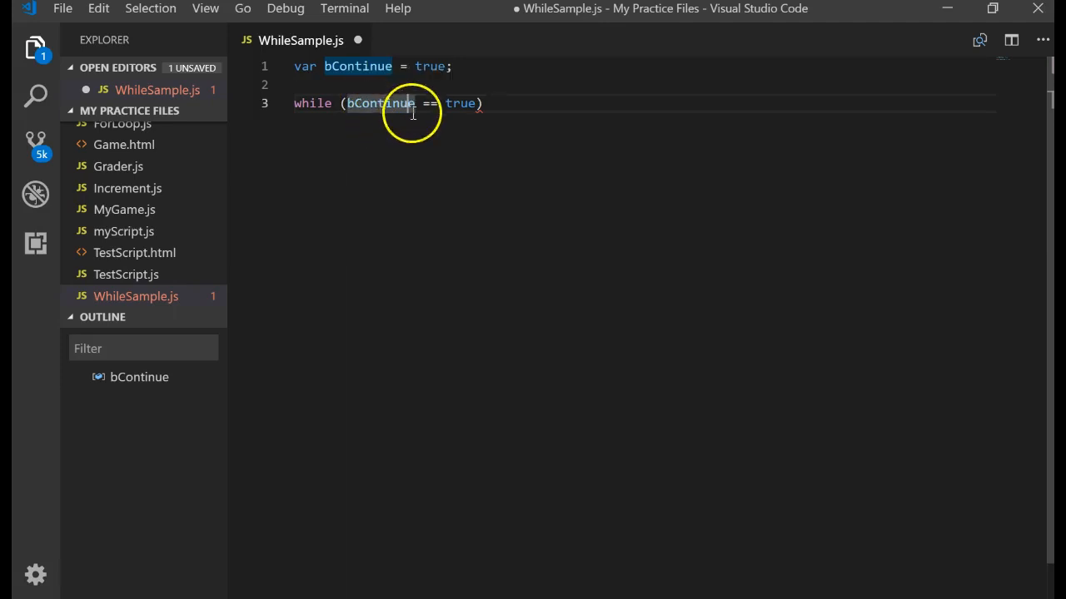
{"action": "left_click_drag", "start_coordinate": [416, 104], "coordinate": [479, 103]}
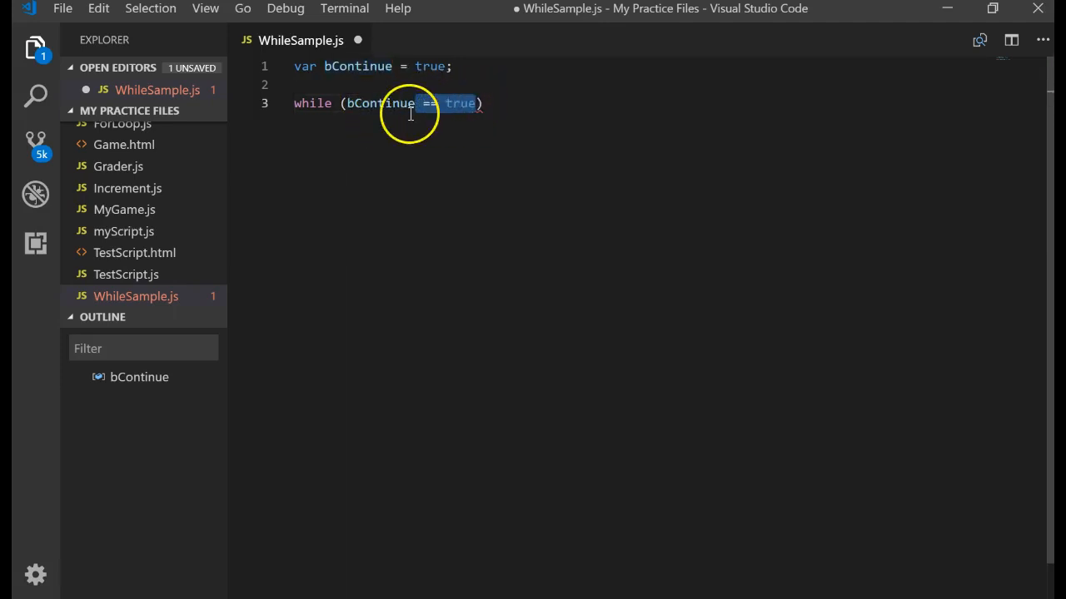
{"action": "key", "text": "Delete"}
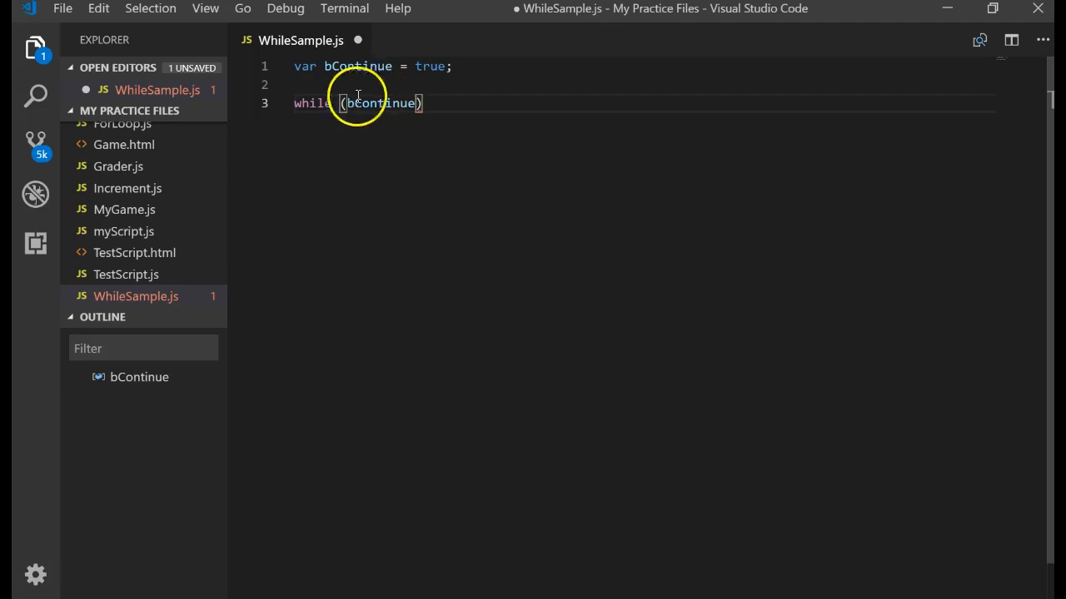
{"action": "mouse_move", "coordinate": [380, 103]}
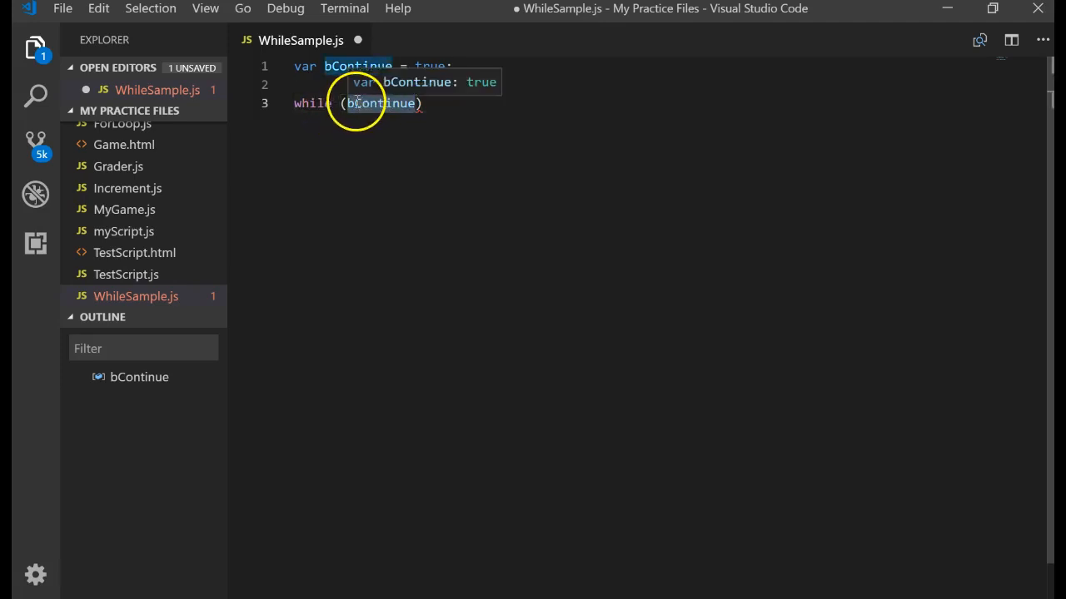
{"action": "mouse_move", "coordinate": [436, 164]}
{"action": "type", "text": "fals"}
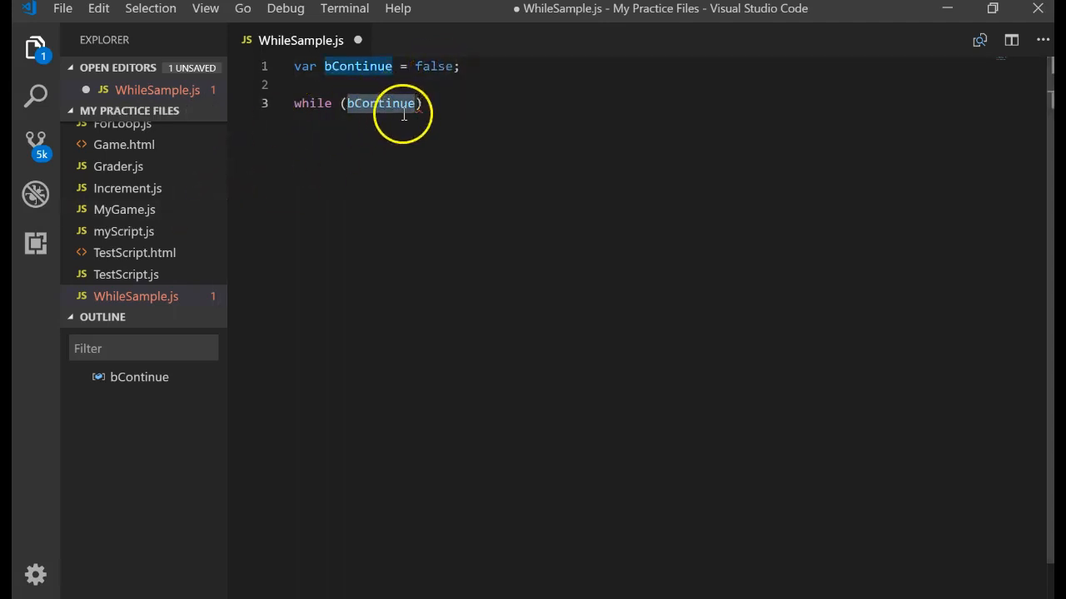
{"action": "mouse_move", "coordinate": [425, 103]}
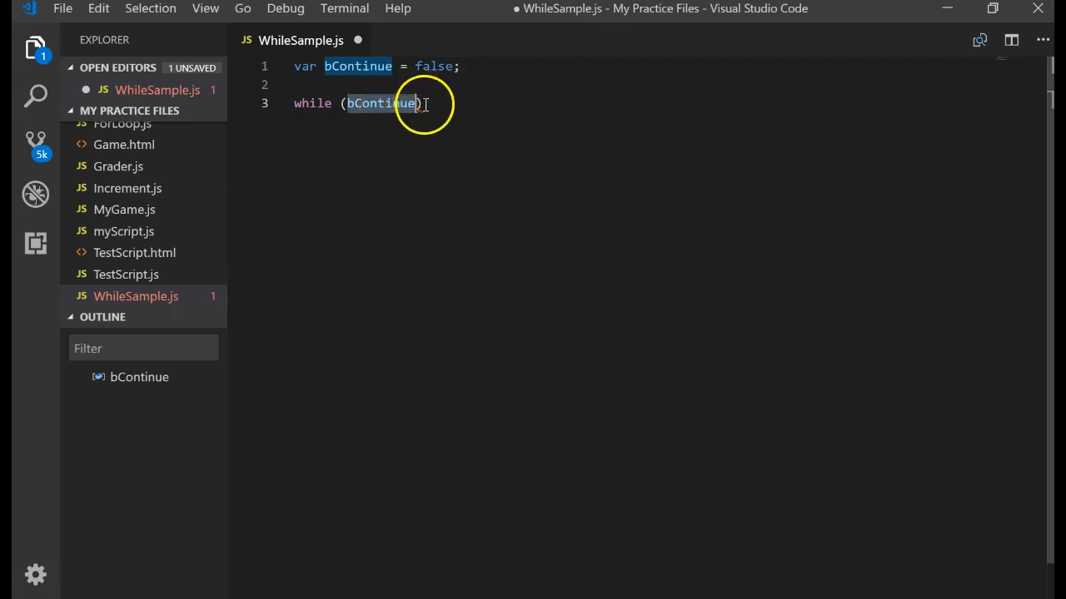
{"action": "type", "text": "== true"}
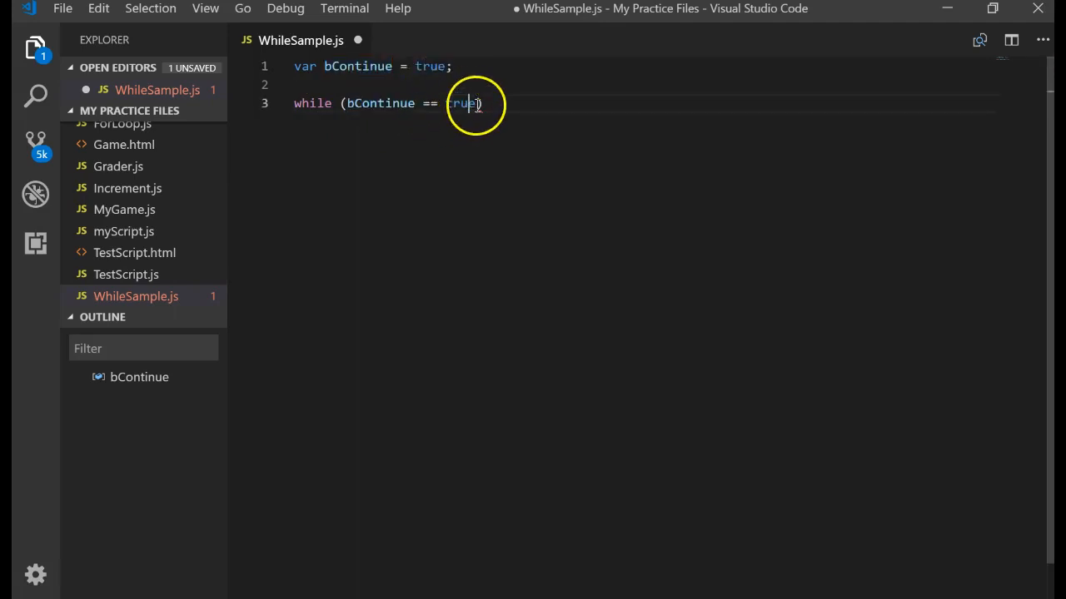
{"action": "mouse_move", "coordinate": [478, 87]}
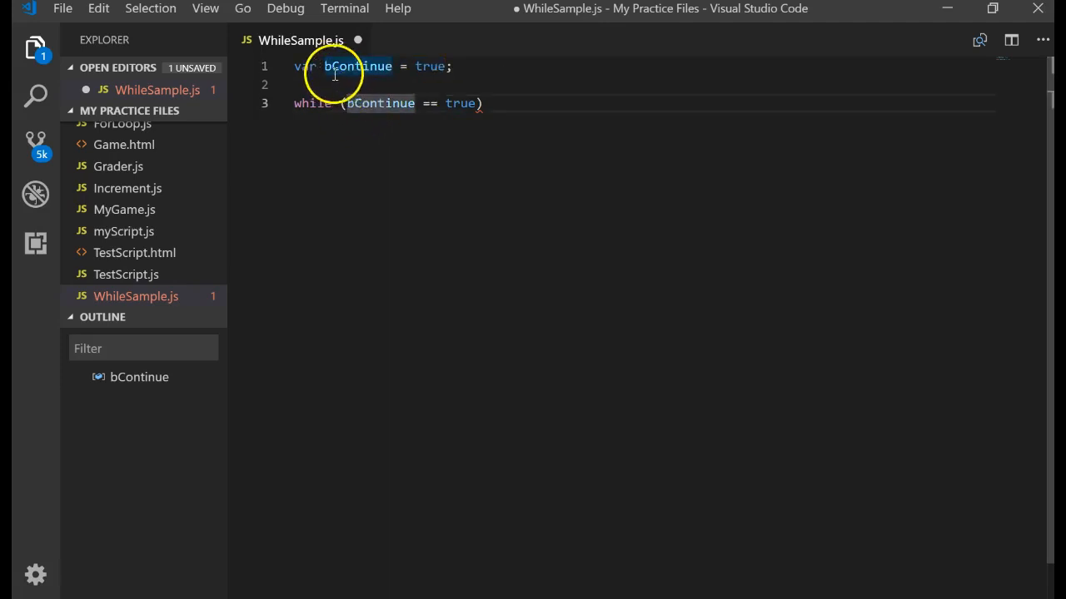
- Set sContinue to prompt("Would you like to enter a team? (Y/N)")
{"action": "type", "text": "sContinue"}
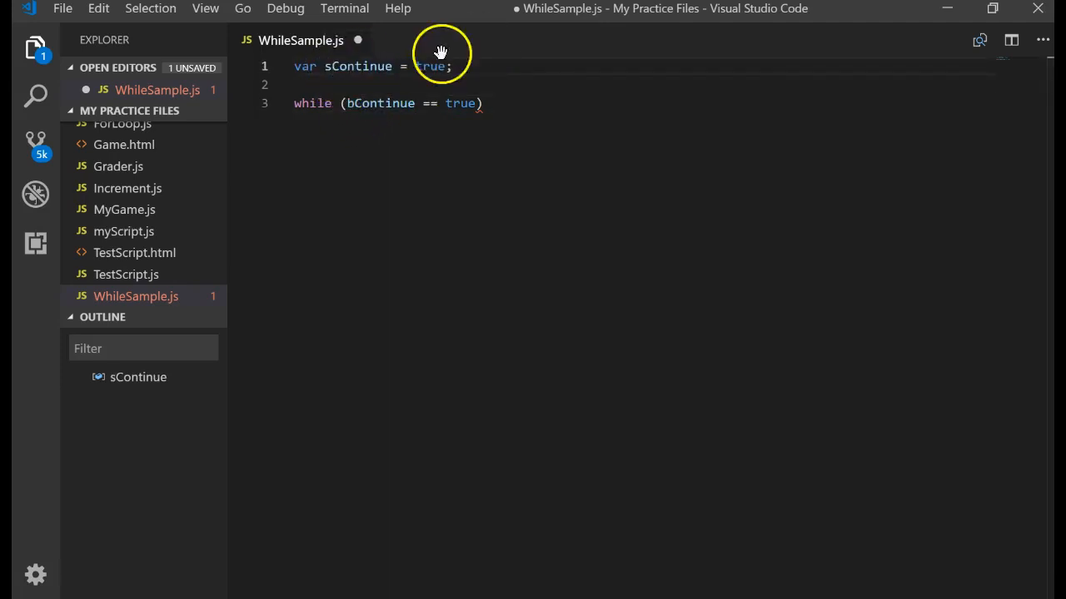
{"action": "left_click", "coordinate": [424, 66]}
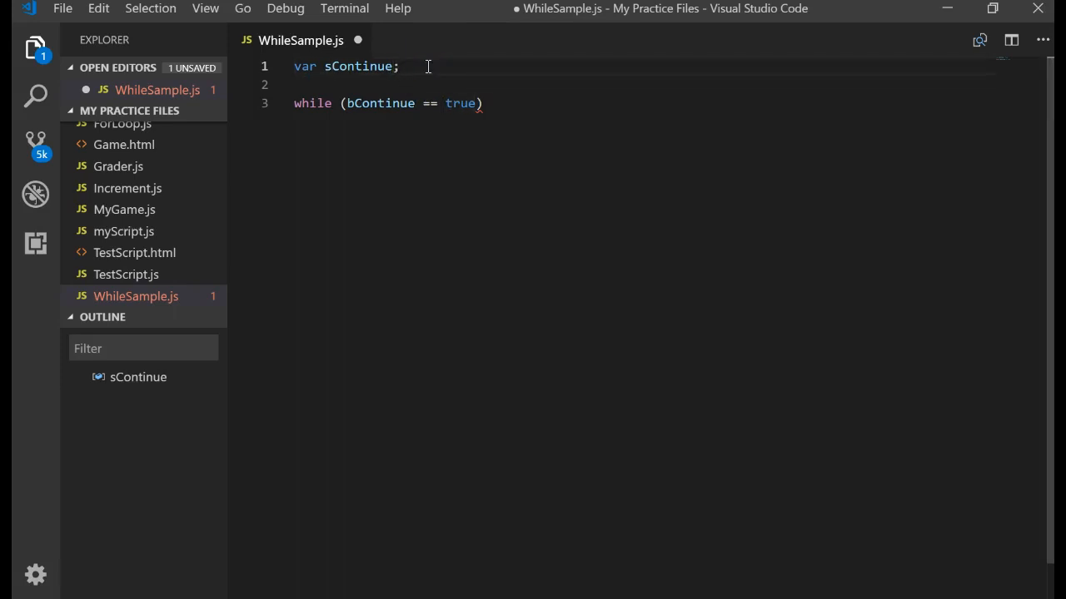
{"action": "type", "text": "sCont"}
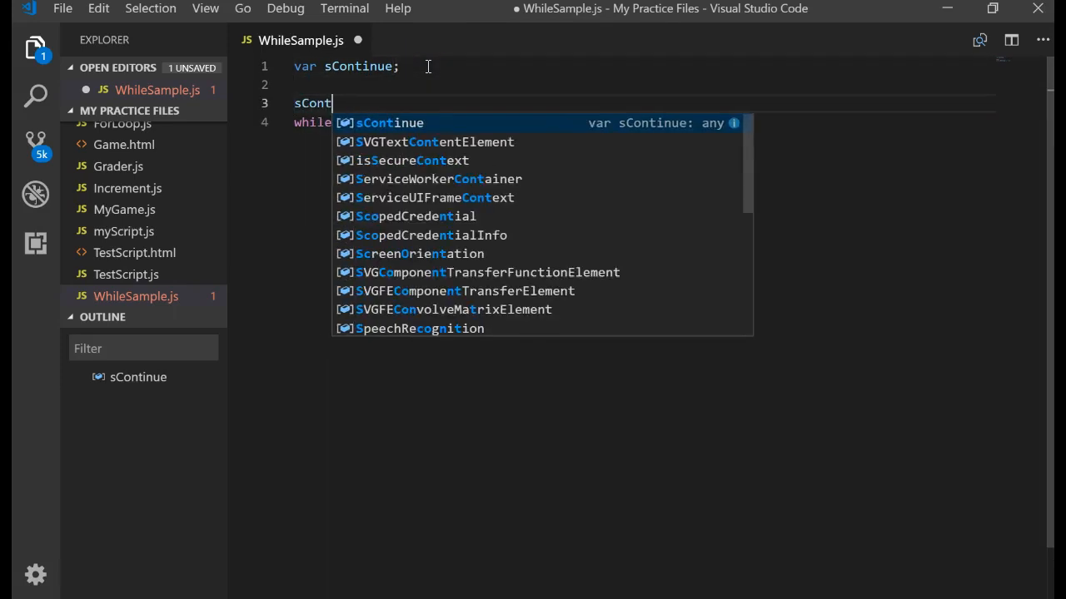
{"action": "type", "text": "inue ="}
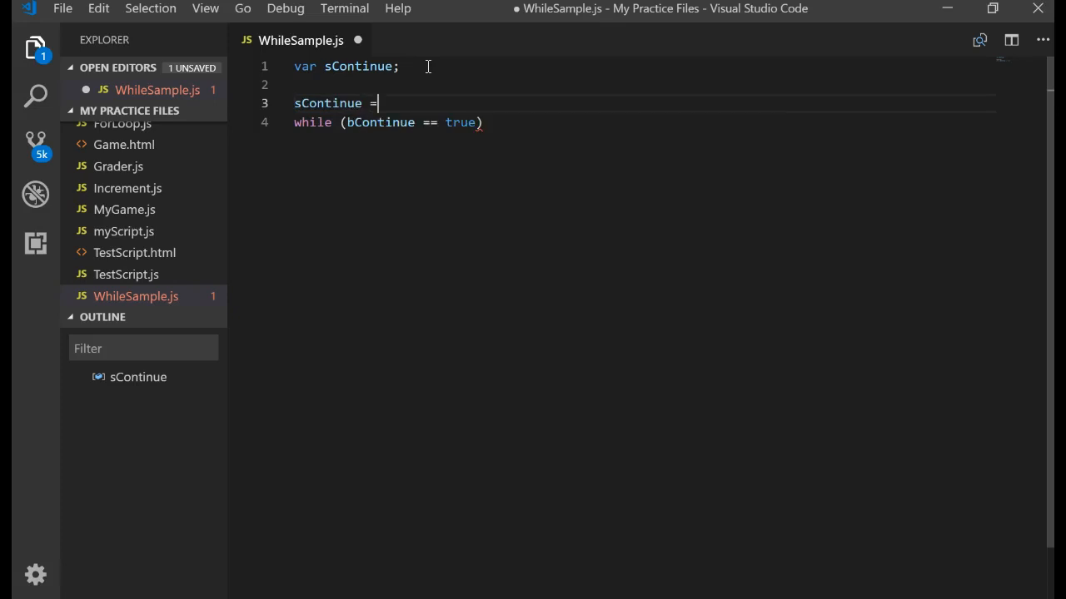
{"action": "type", "text": "prompt"}
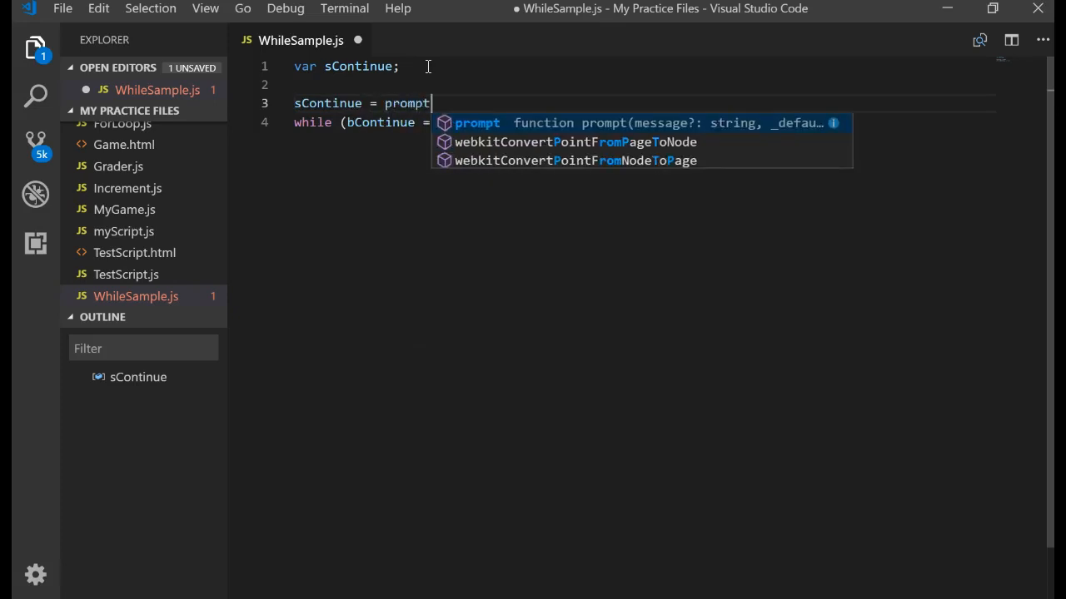
{"action": "type", "text": "(\"would \""}
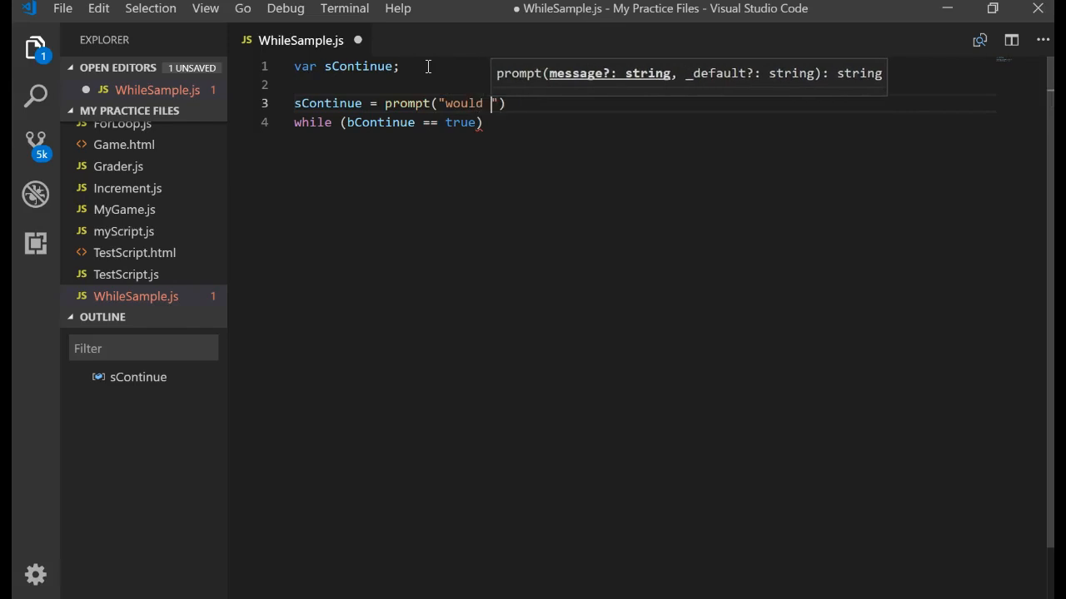
{"action": "type", "text": "Would y"}
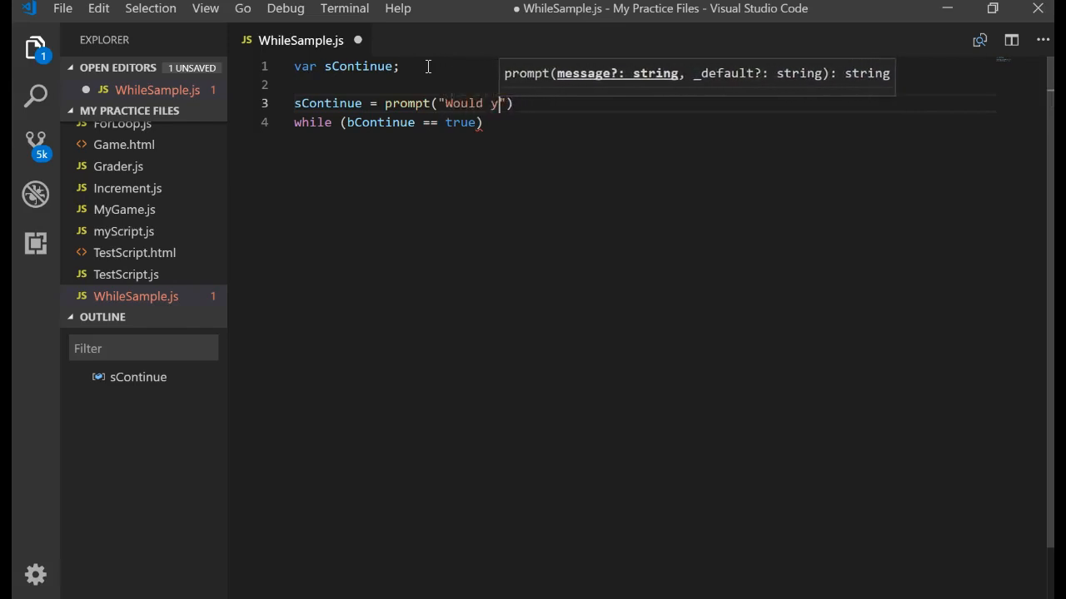
{"action": "type", "text": "ou like to enter a"}
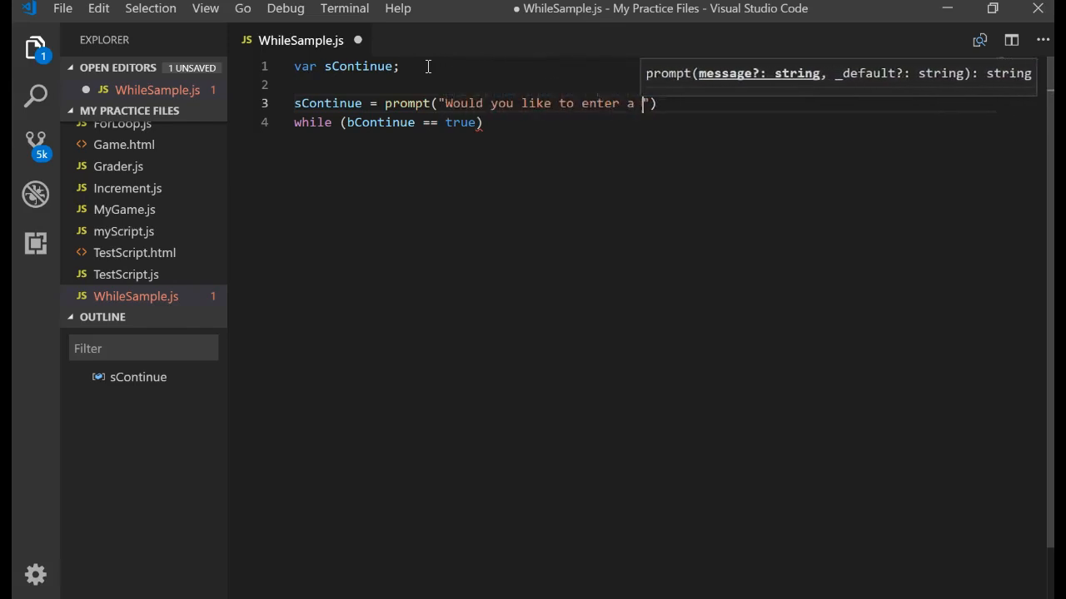
{"action": "type", "text": "team?"}
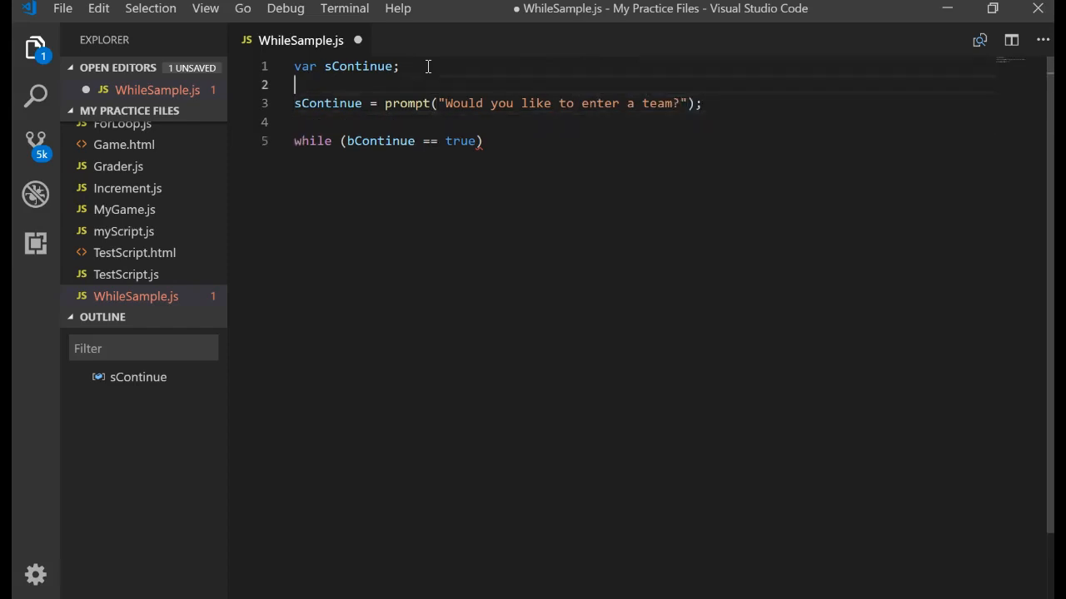
{"action": "left_click", "coordinate": [702, 103]}
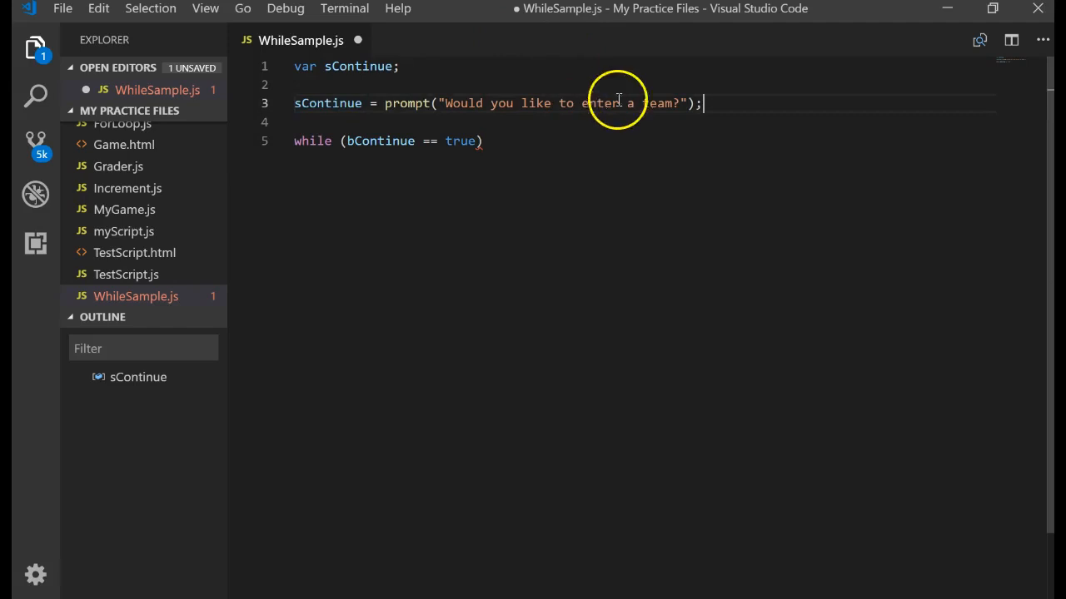
{"action": "mouse_move", "coordinate": [949, 131]}
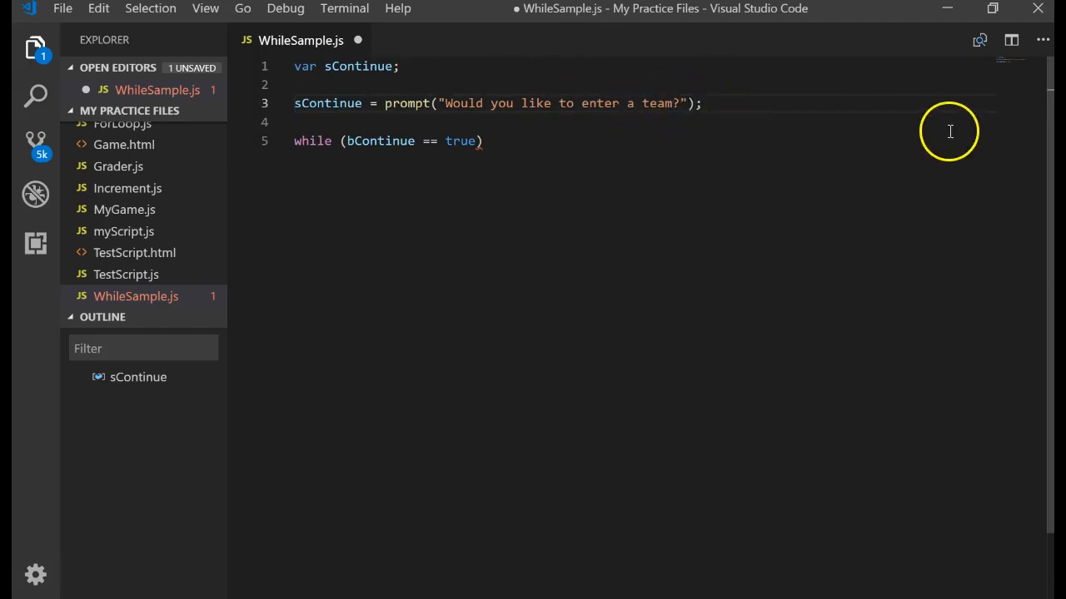
{"action": "type", "text": "(Y"}
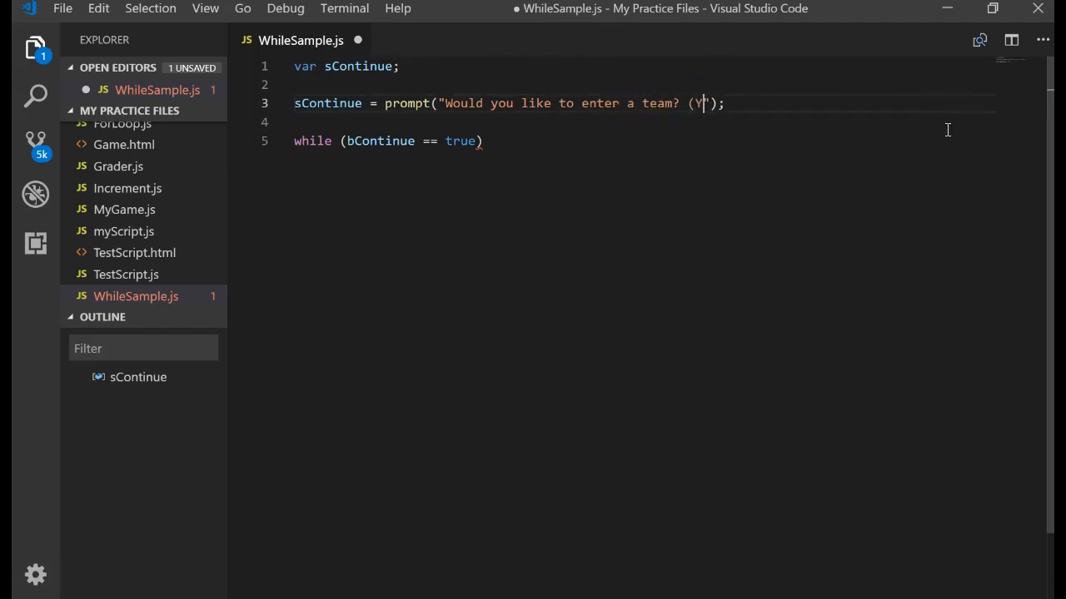
{"action": "type", "text": "/N"}
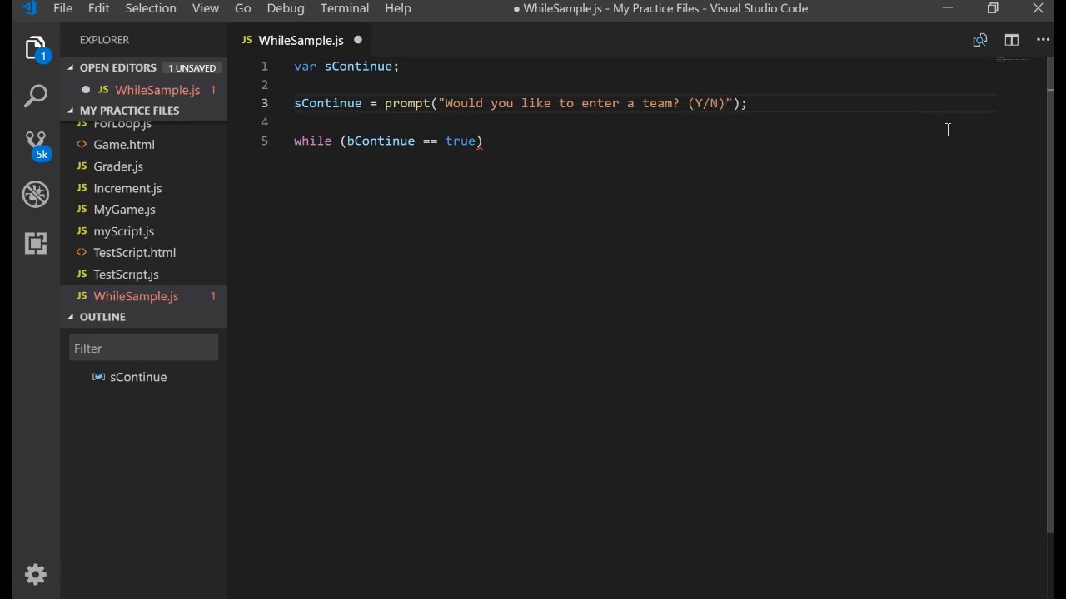
{"action": "double_click", "coordinate": [701, 103]}
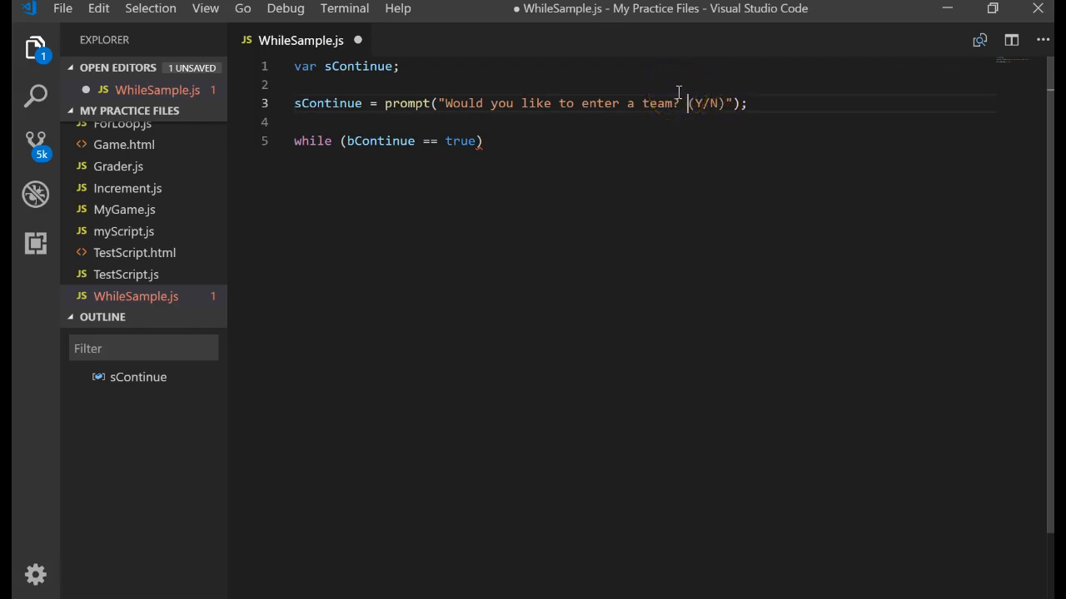
{"action": "mouse_move", "coordinate": [466, 139]}
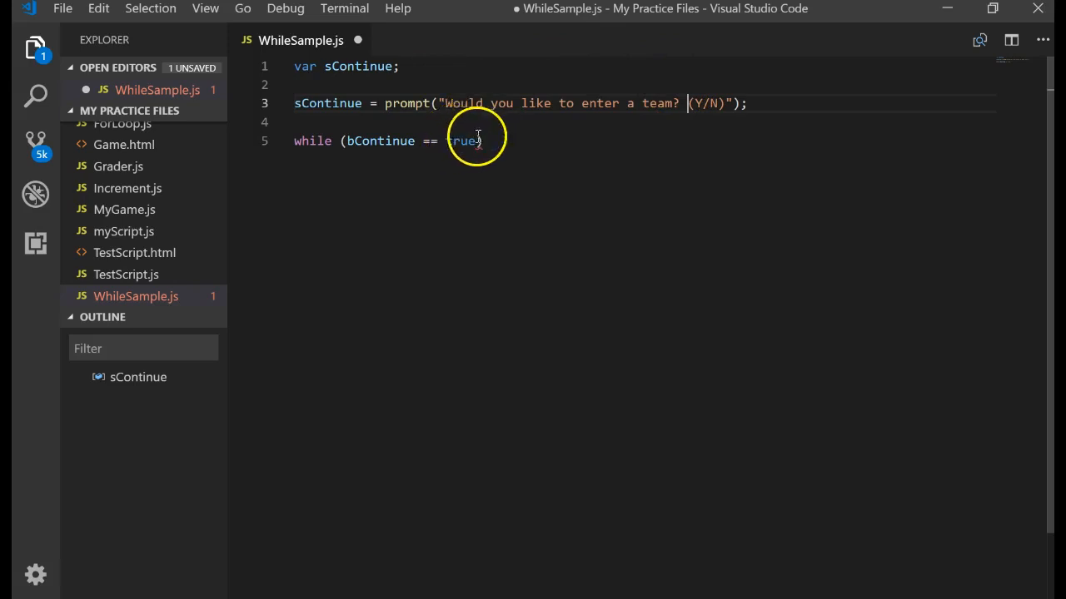
- Change the loop condition to sContinue == "Y" and declare var sTeamName;
{"action": "left_click_drag", "start_coordinate": [344, 141], "coordinate": [481, 141]}
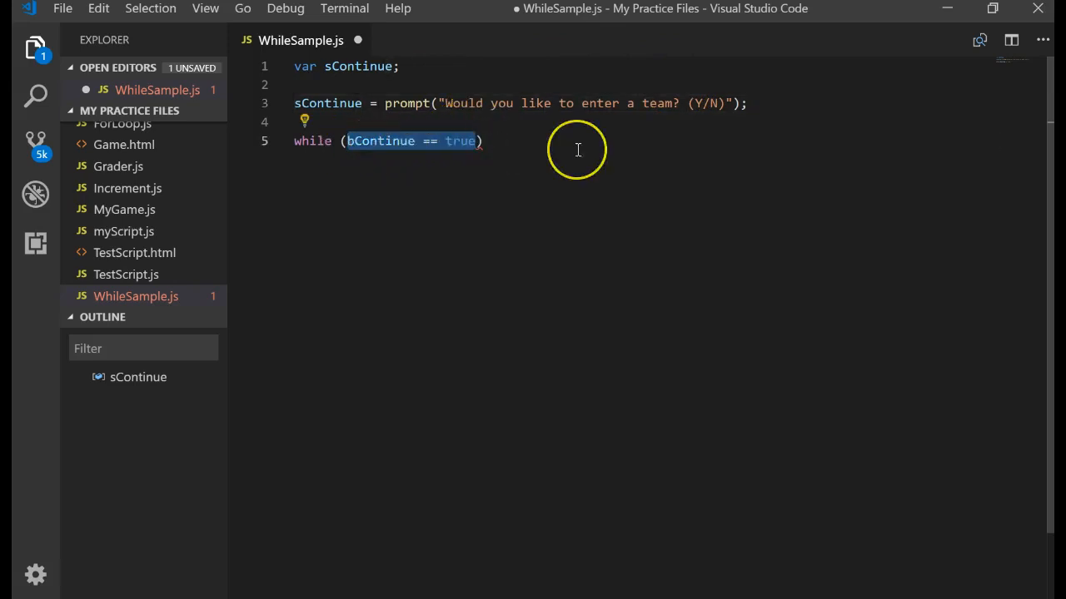
{"action": "type", "text": "sCon)"}
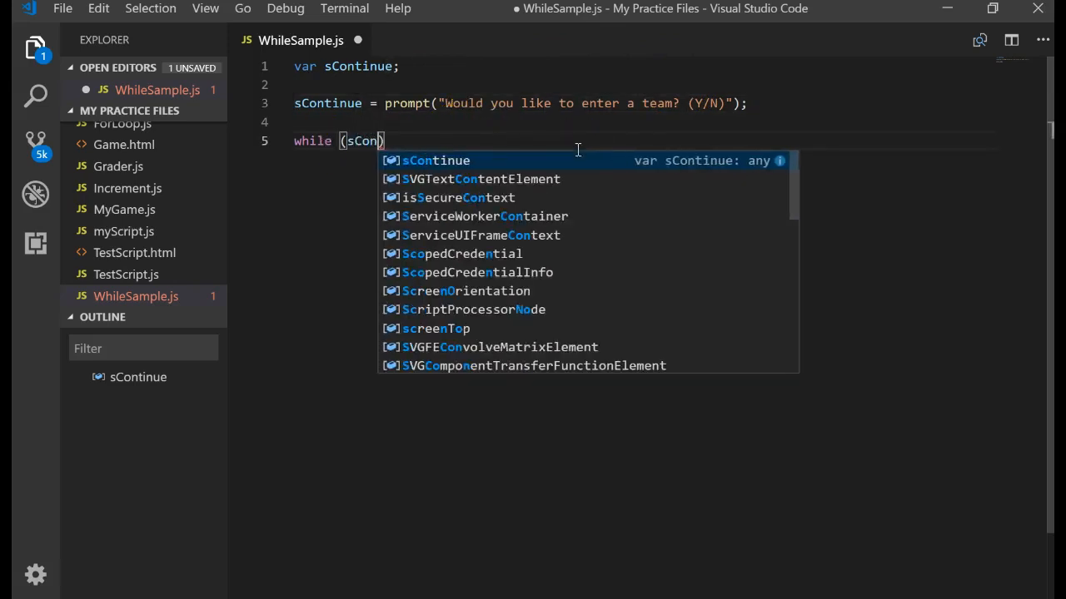
{"action": "type", "text": "tinue =="}
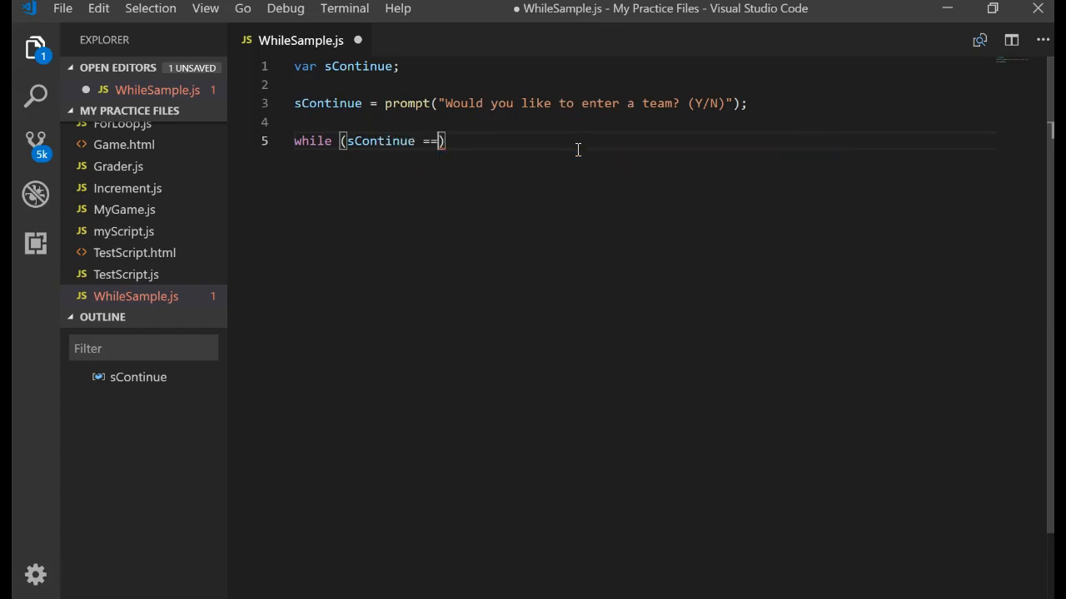
{"action": "type", "text": "\"Y\""}
{"action": "type", "text": "{"}
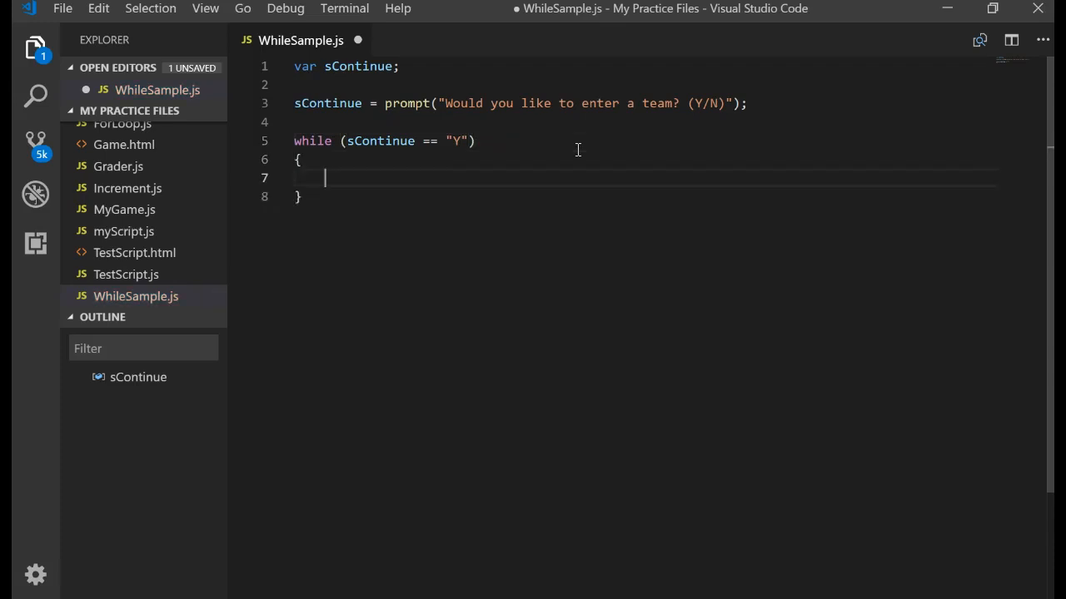
{"action": "type", "text": "v"}
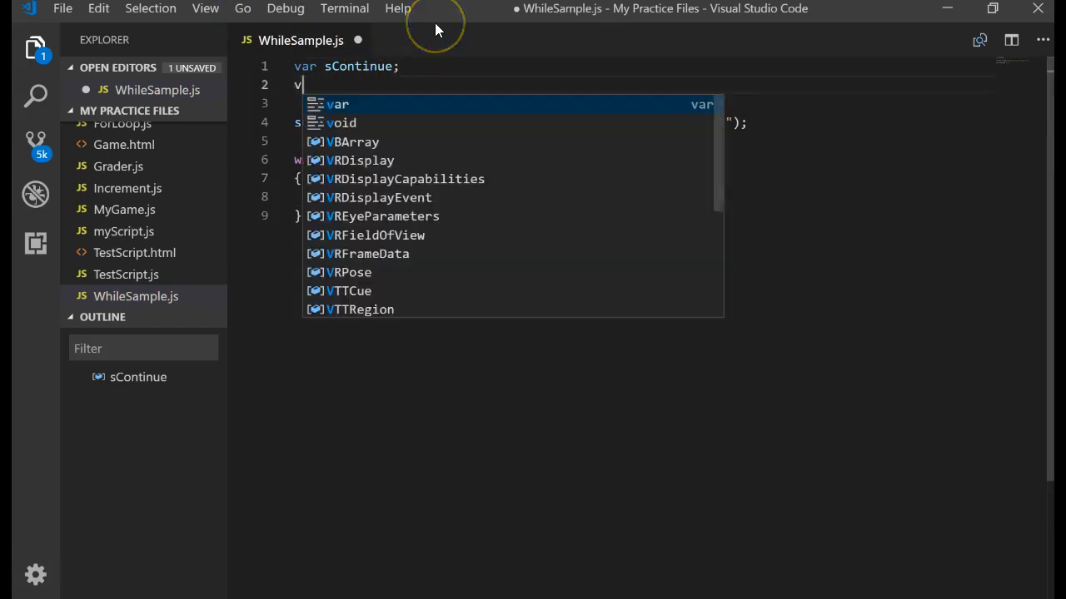
{"action": "type", "text": "ar sTeamN"}
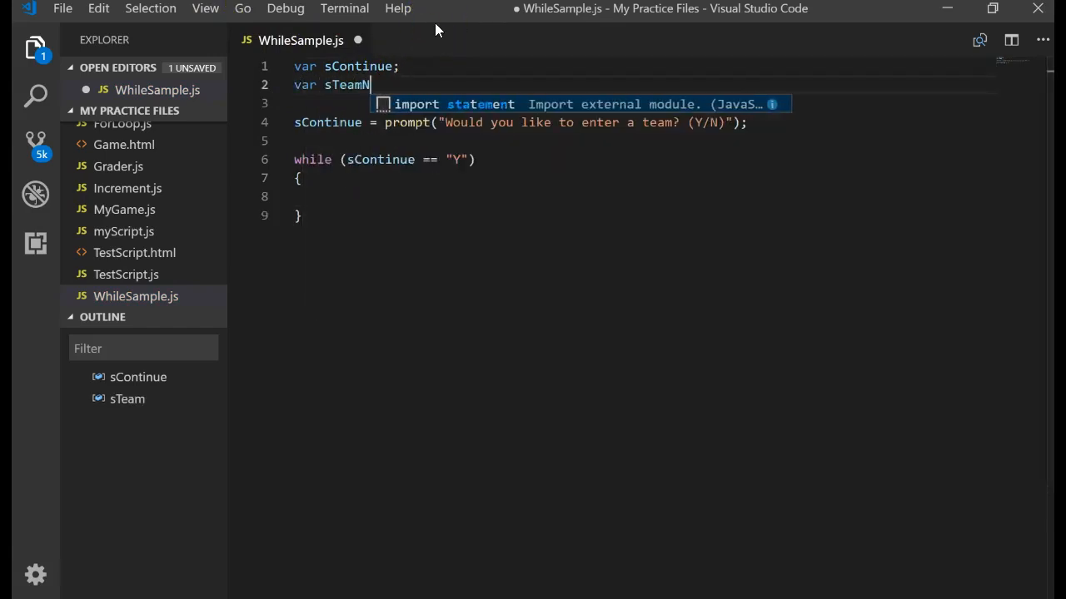
{"action": "type", "text": "ame;"}
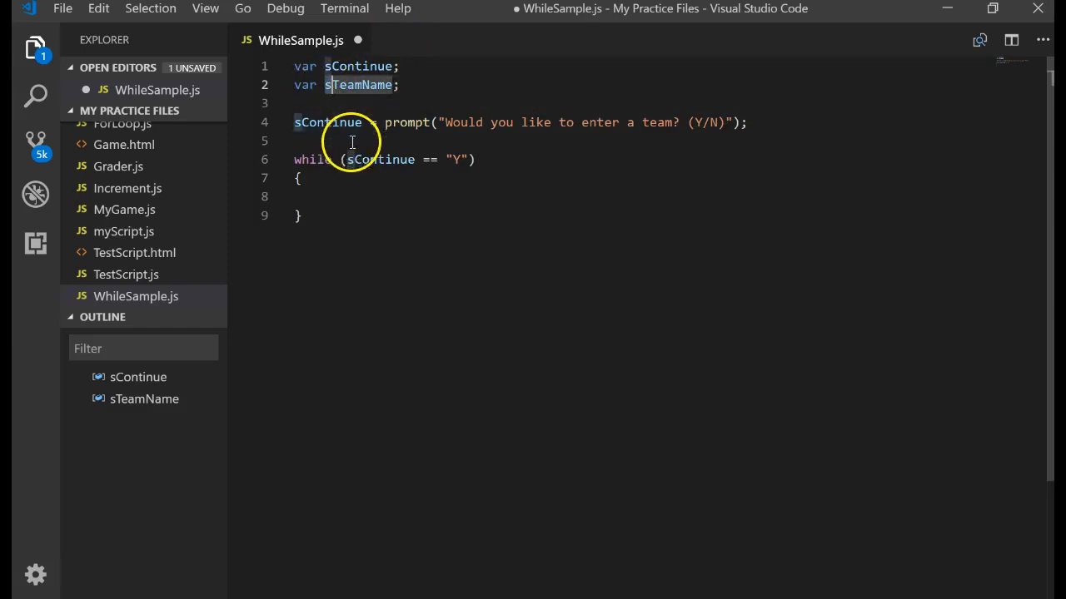
- Inside the loop, prompt "What is the team name?" into sTeamName and alert a Welcome
{"action": "left_click", "coordinate": [296, 197]}
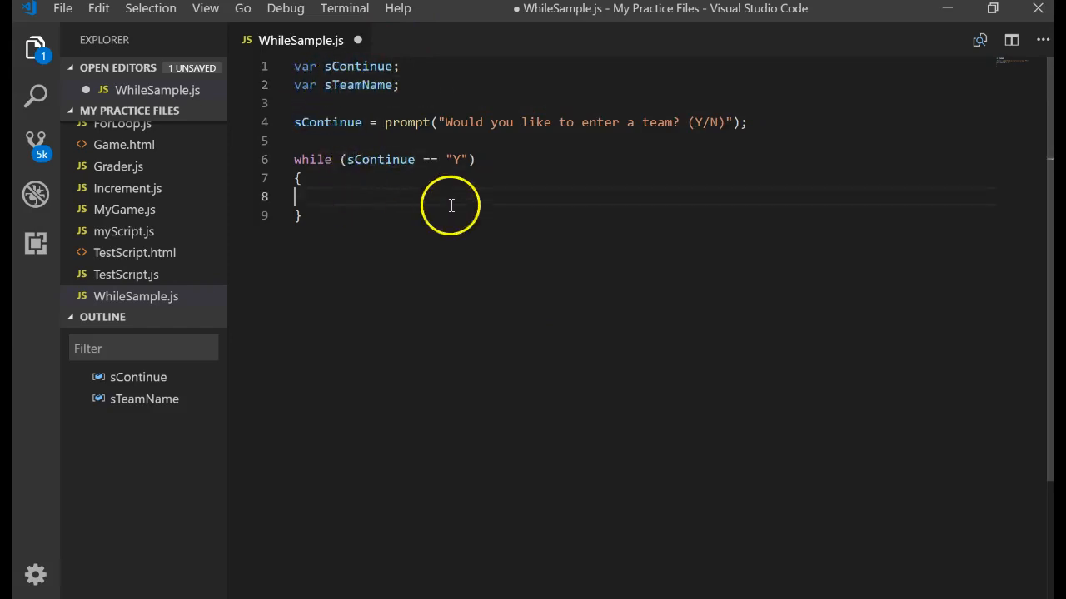
{"action": "type", "text": "sTeamName = pr"}
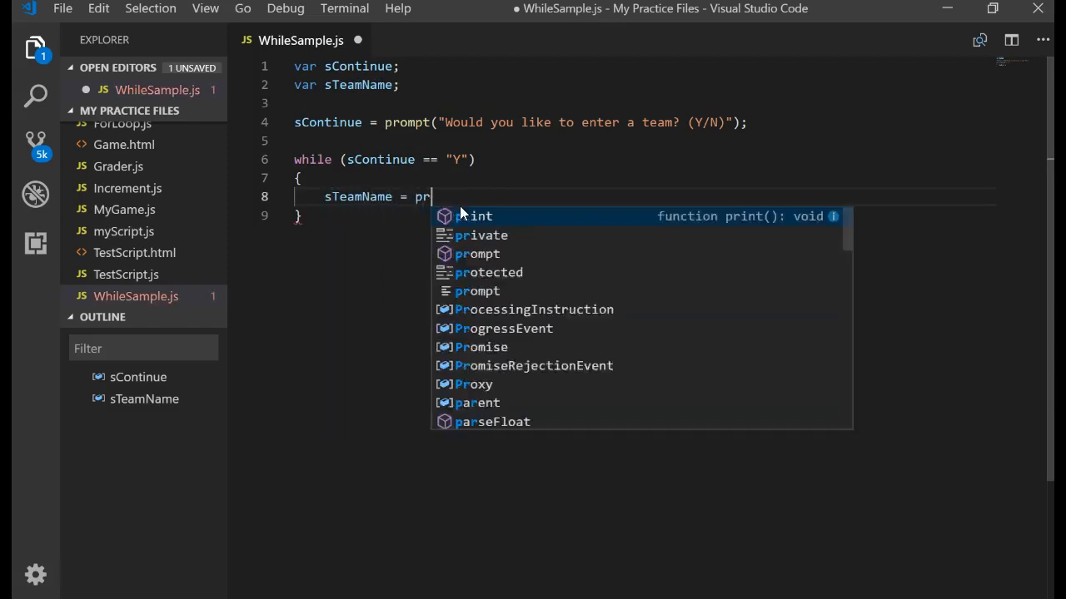
{"action": "type", "text": "ompt(\"What is\""}
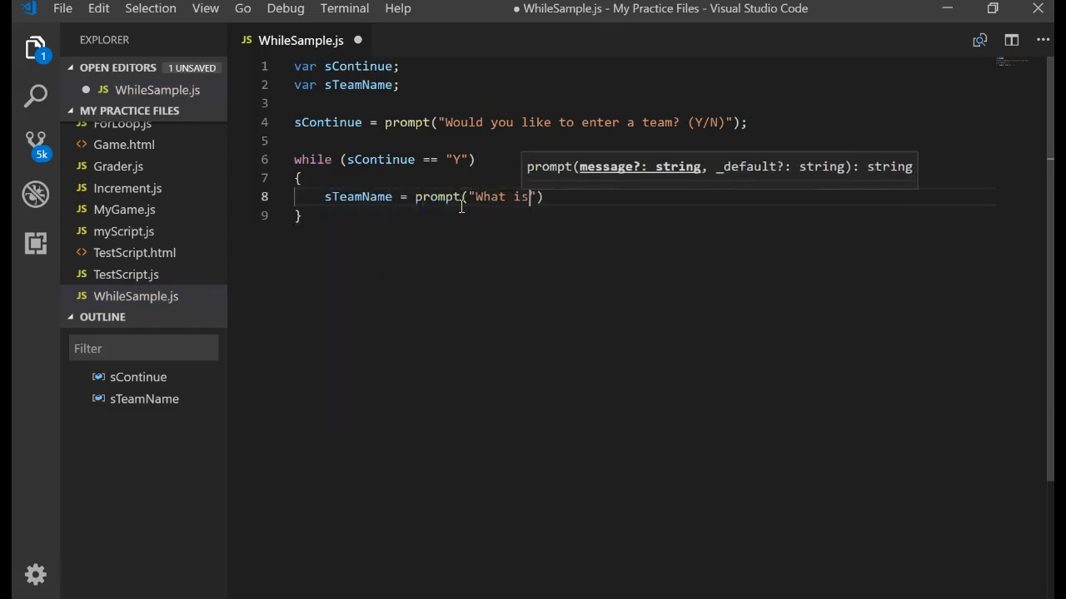
{"action": "type", "text": "the team name?"}
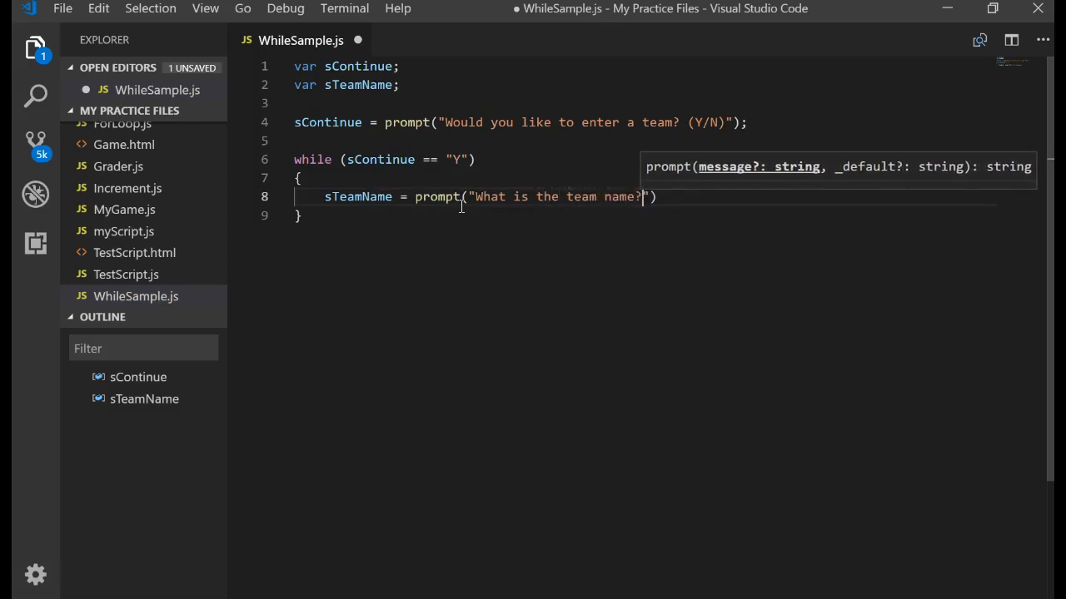
{"action": "type", "text": ";"}
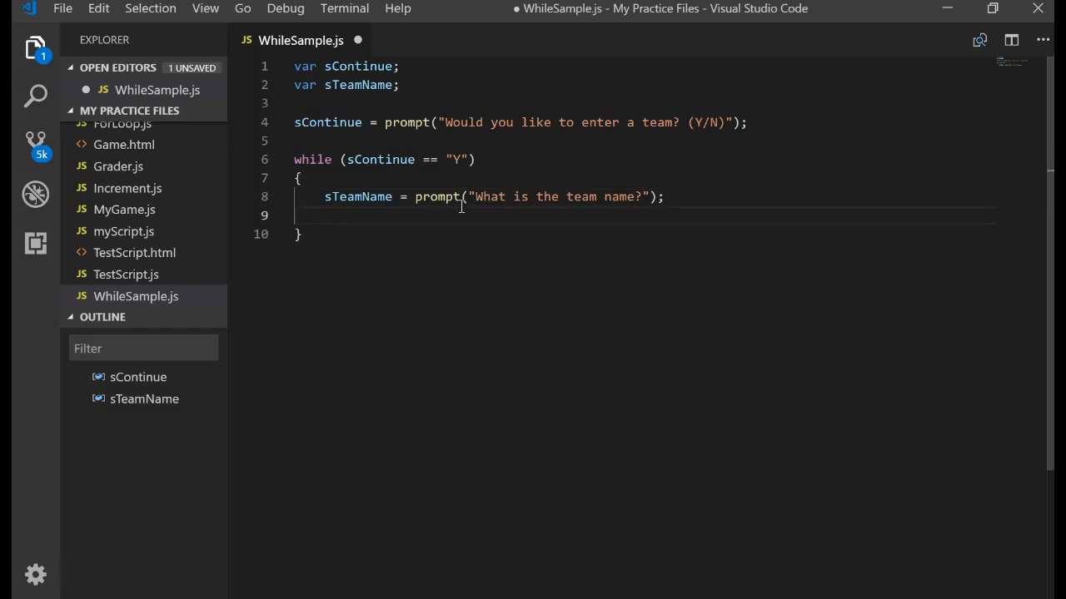
{"action": "type", "text": "alert"}
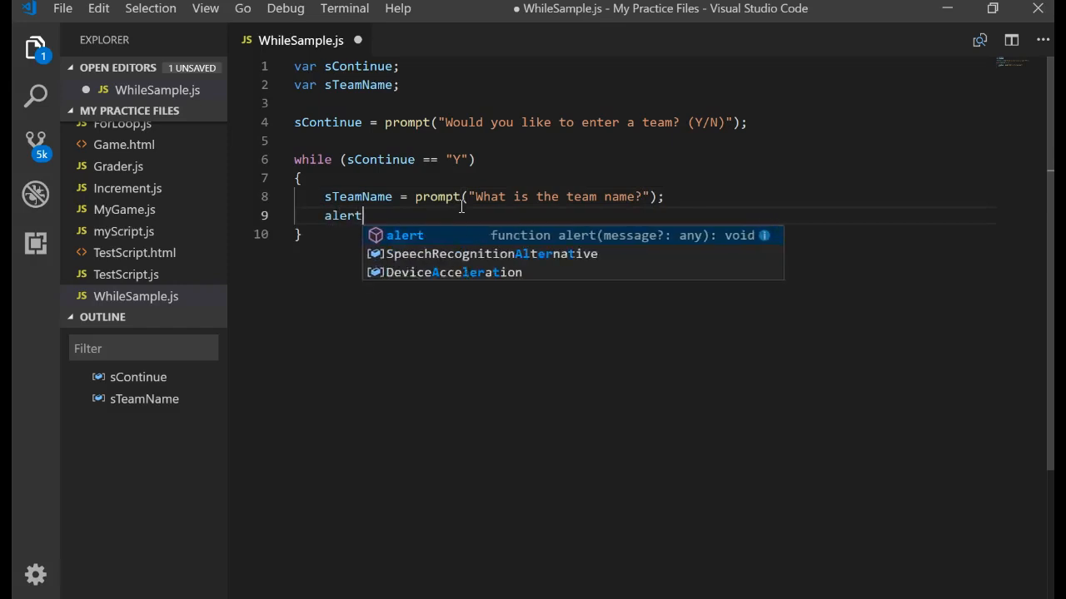
{"action": "type", "text": "(\"Wecoeom\""}
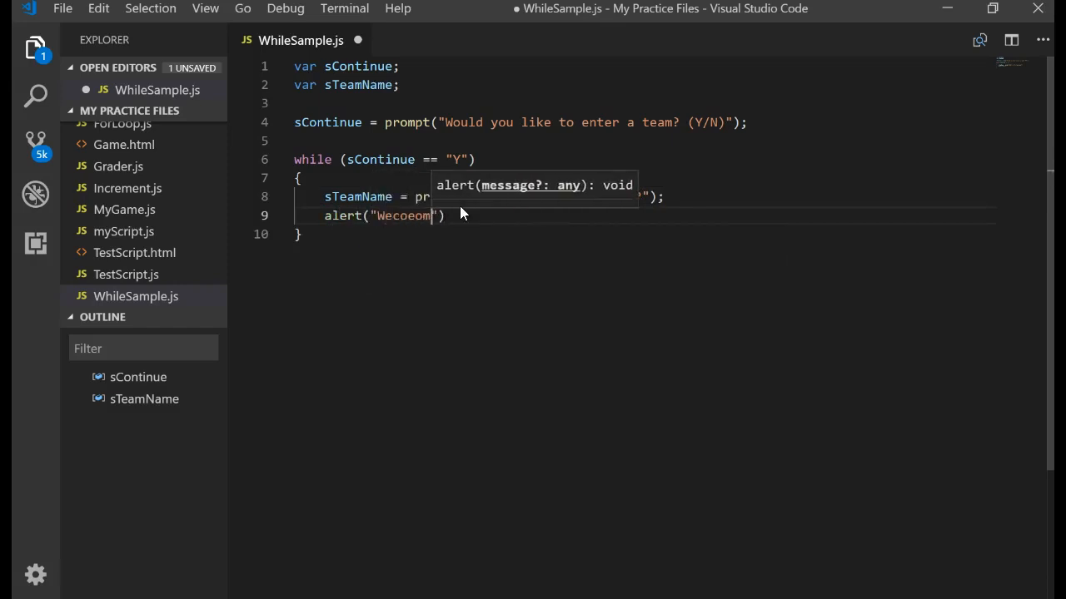
{"action": "type", "text": "Welcome \" + sTeamName"}
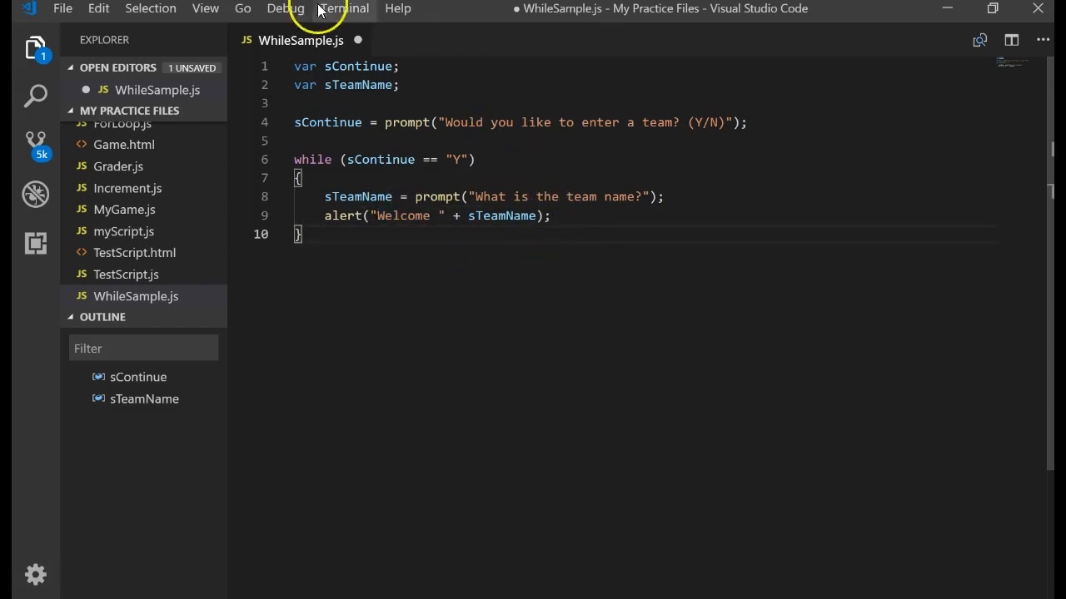
{"action": "mouse_move", "coordinate": [387, 123]}
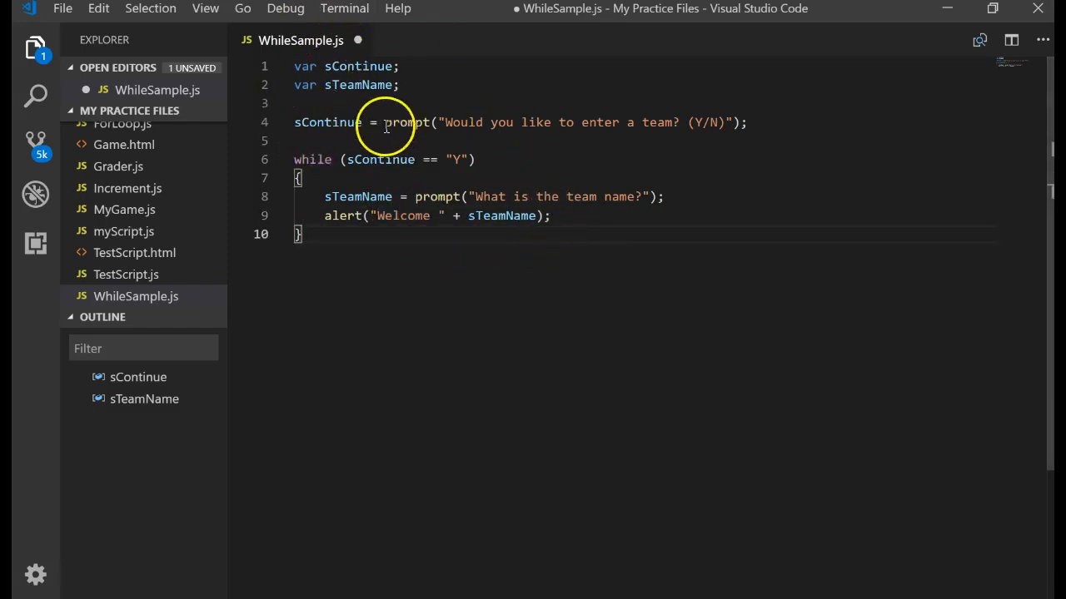
{"action": "left_click_drag", "start_coordinate": [384, 122], "coordinate": [749, 123]}
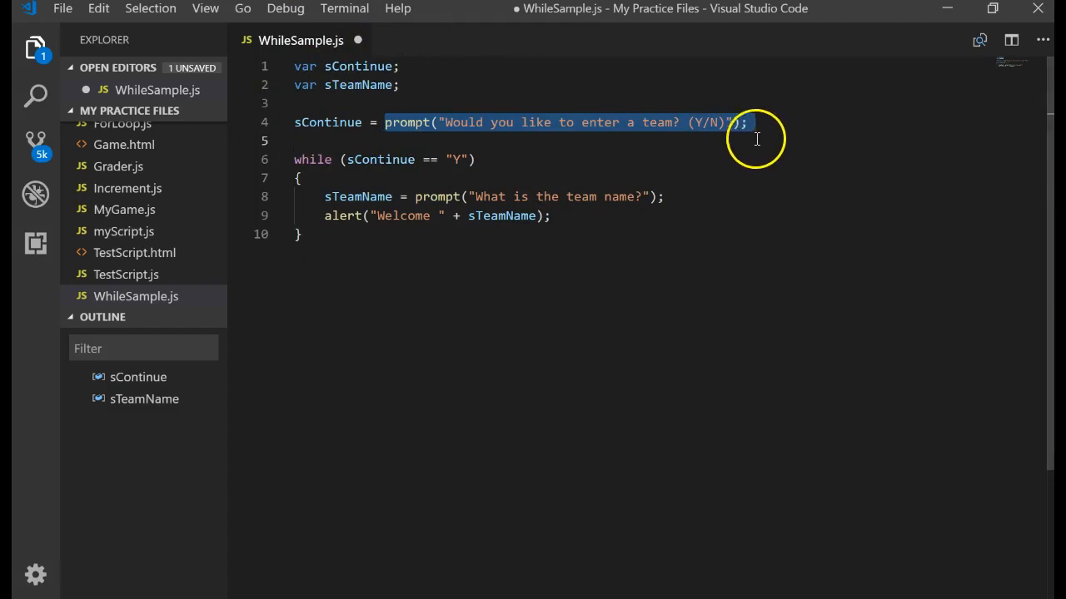
{"action": "mouse_move", "coordinate": [695, 127]}
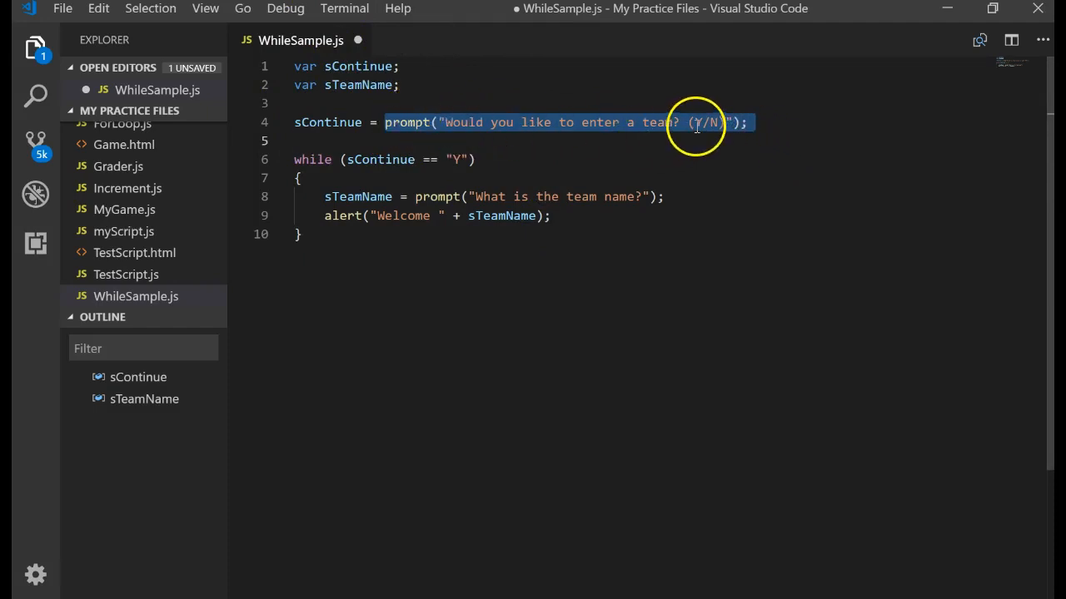
{"action": "double_click", "coordinate": [327, 123]}
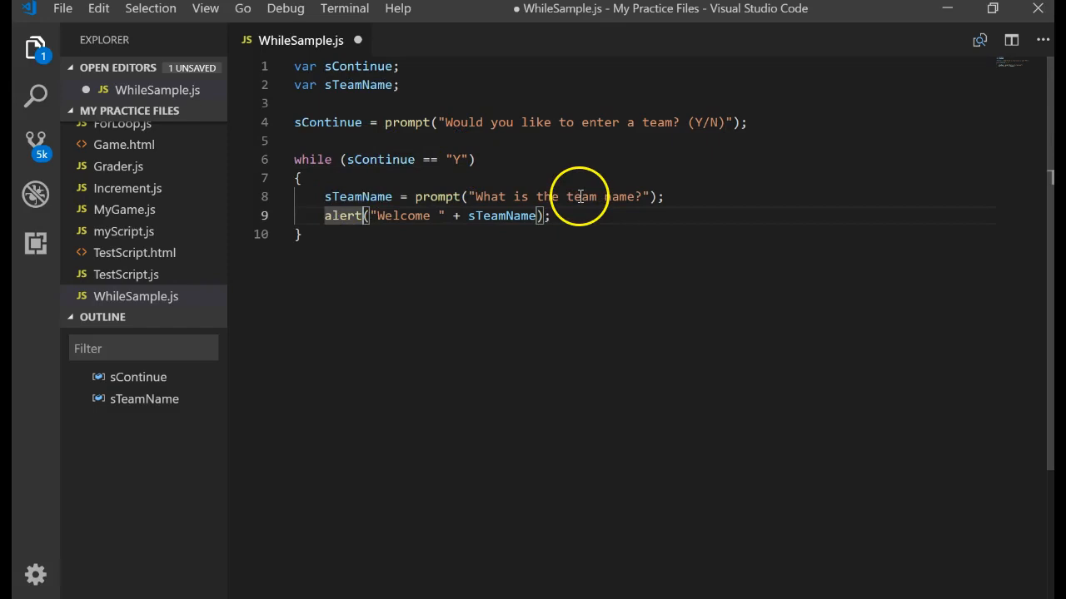
{"action": "double_click", "coordinate": [356, 197]}
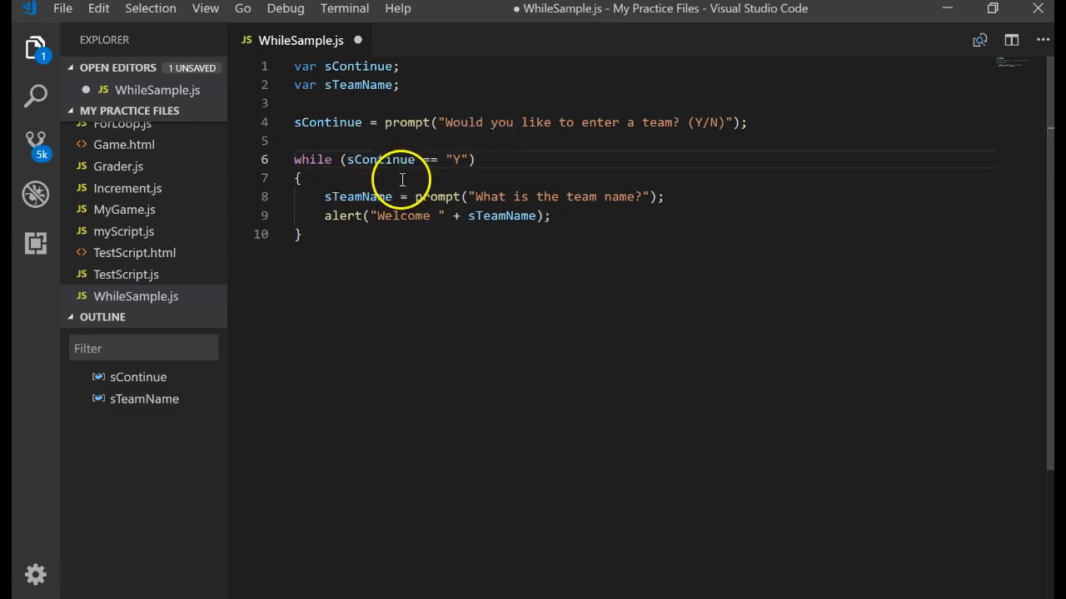
{"action": "mouse_move", "coordinate": [362, 159]}
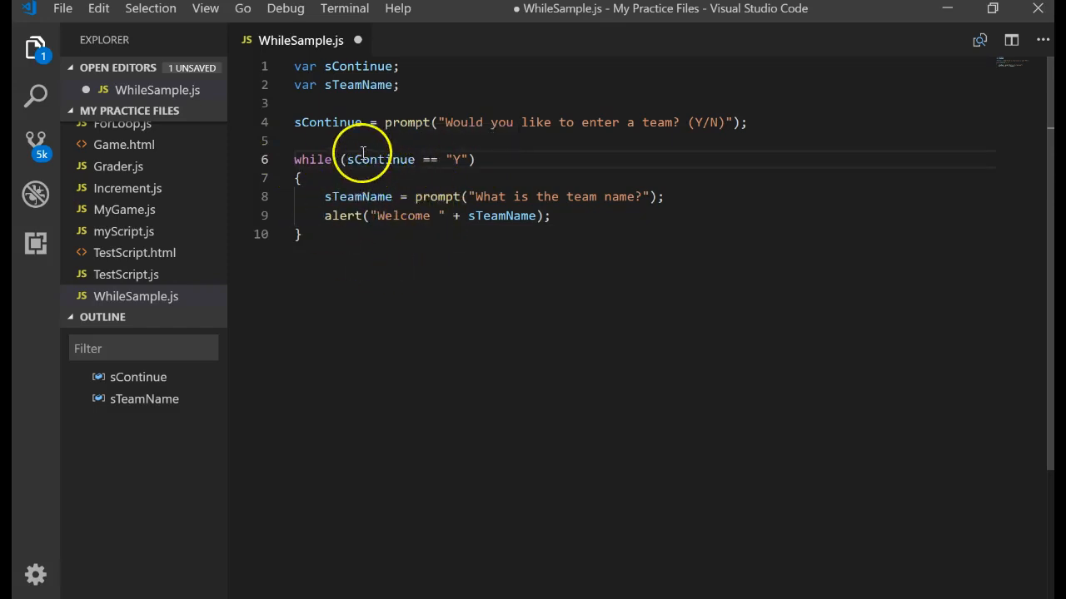
{"action": "double_click", "coordinate": [379, 159]}
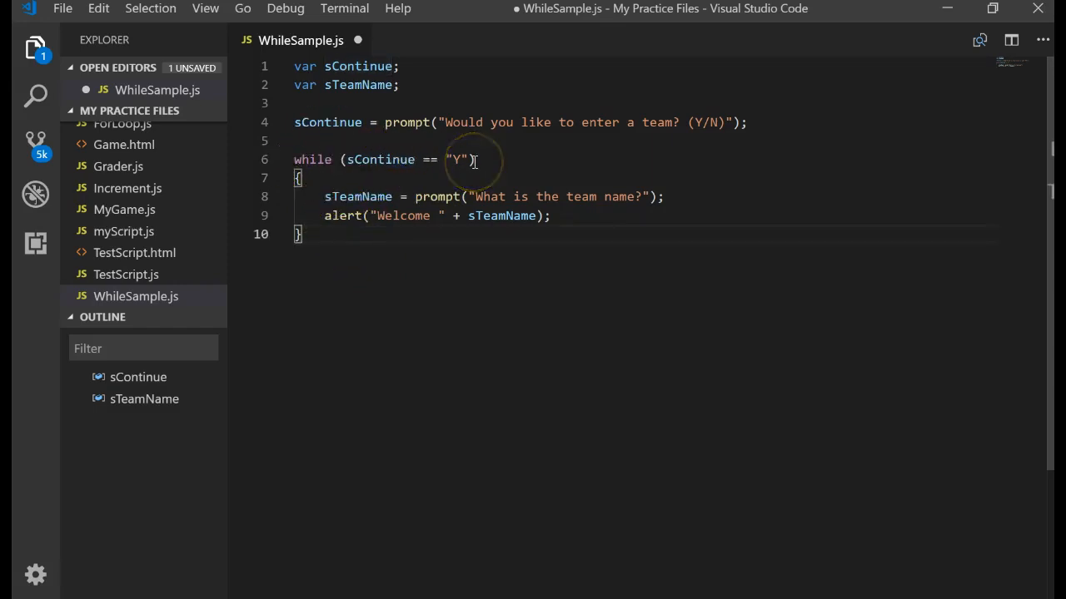
{"action": "mouse_move", "coordinate": [508, 154]}
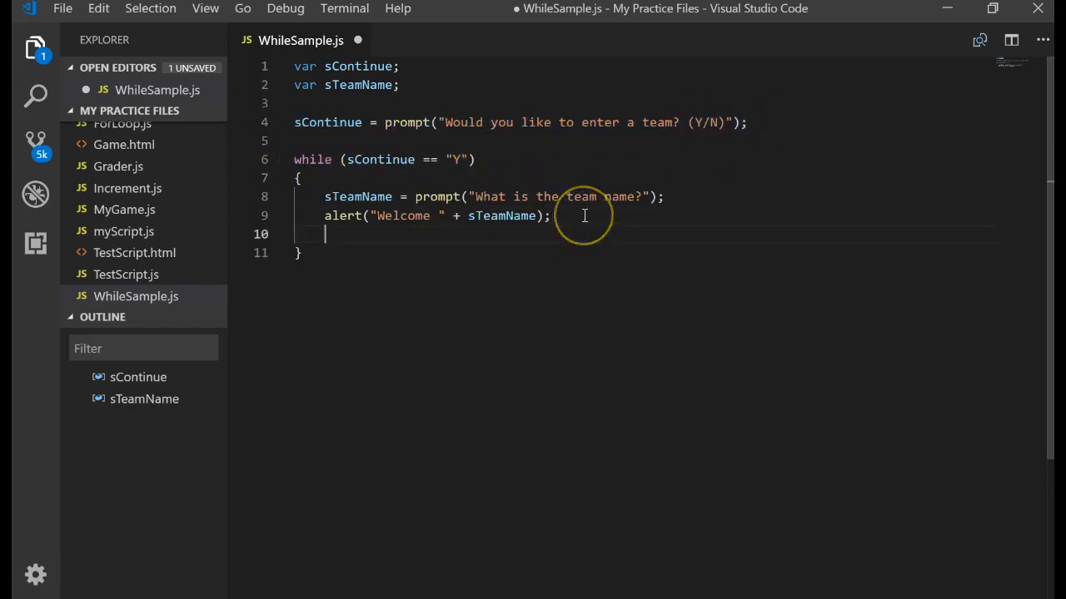
- Re-prompt about entering another team inside the loop, and alert "Thanks" after it
{"action": "type", "text": "sContinue = prompt(\"Would you like to enter a team? (Y/N)\");"}
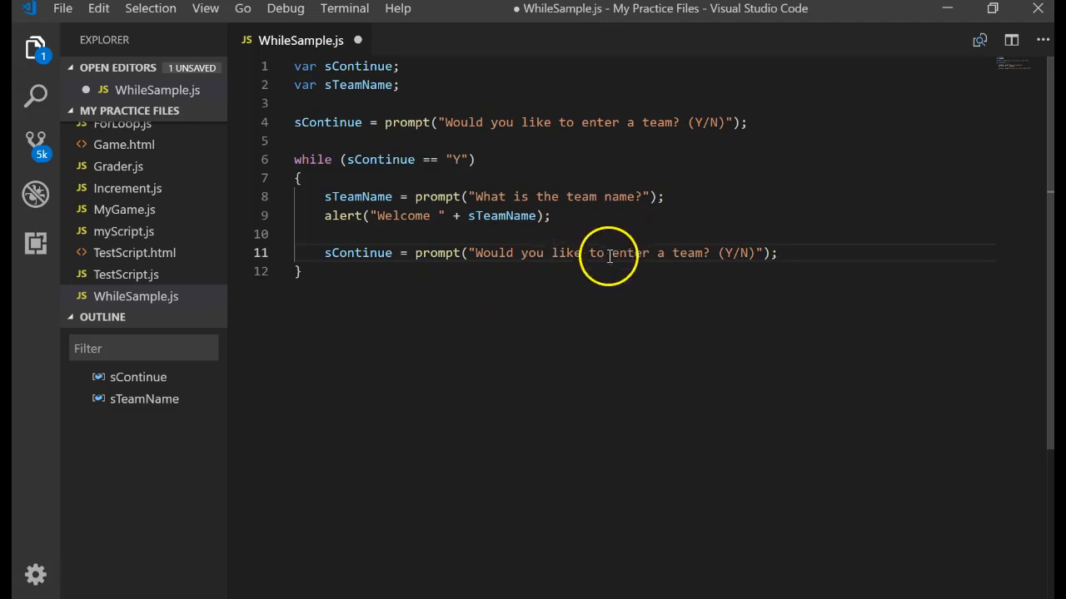
{"action": "type", "text": "nother a"}
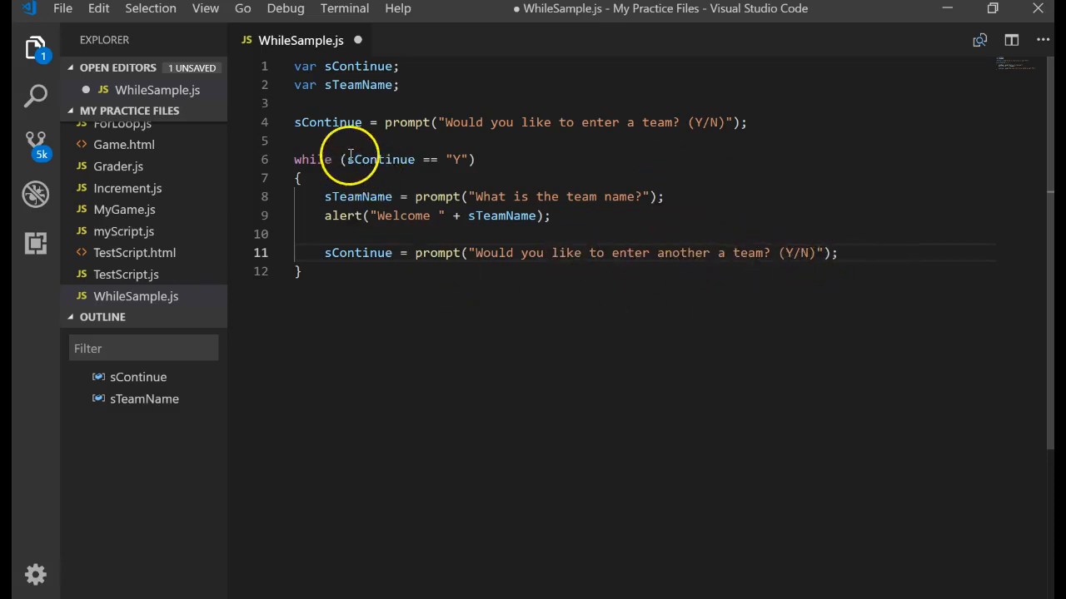
{"action": "left_click_drag", "start_coordinate": [347, 159], "coordinate": [473, 159]}
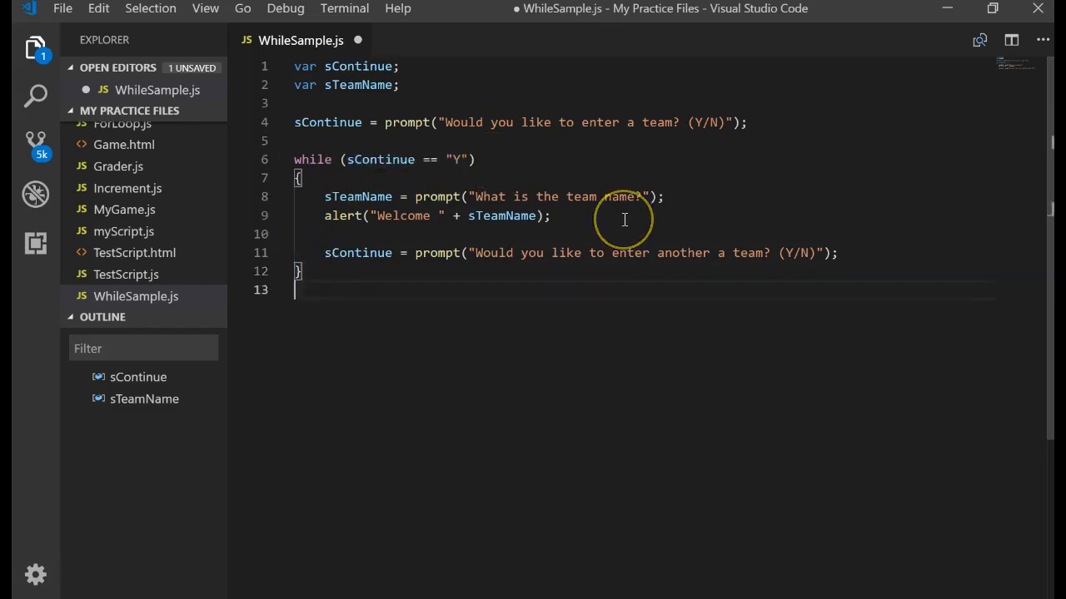
{"action": "type", "text": "alert("}
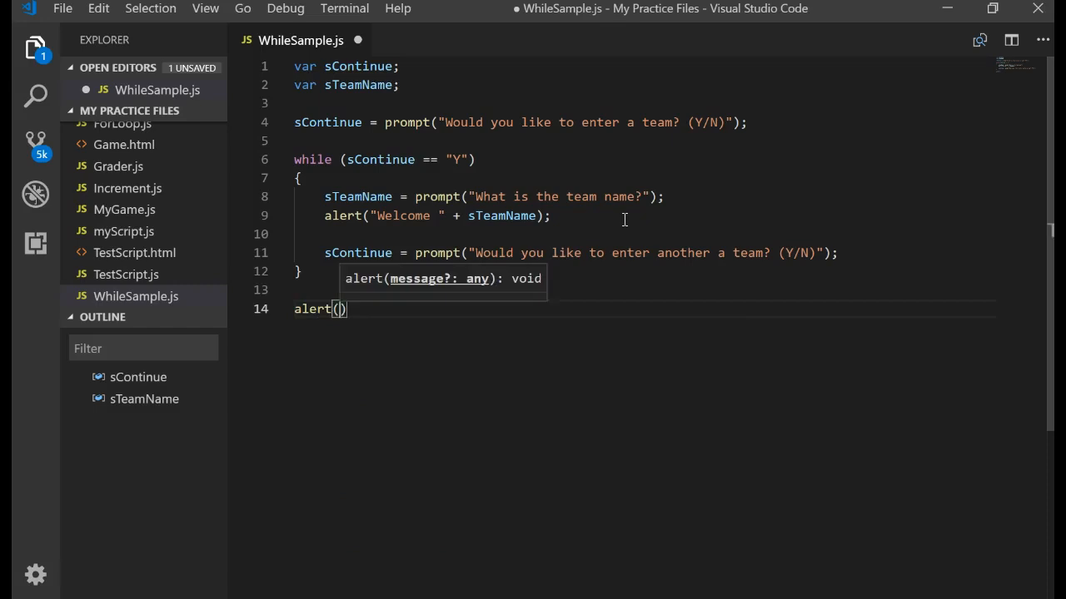
{"action": "type", "text": "\"Thanks\";"}
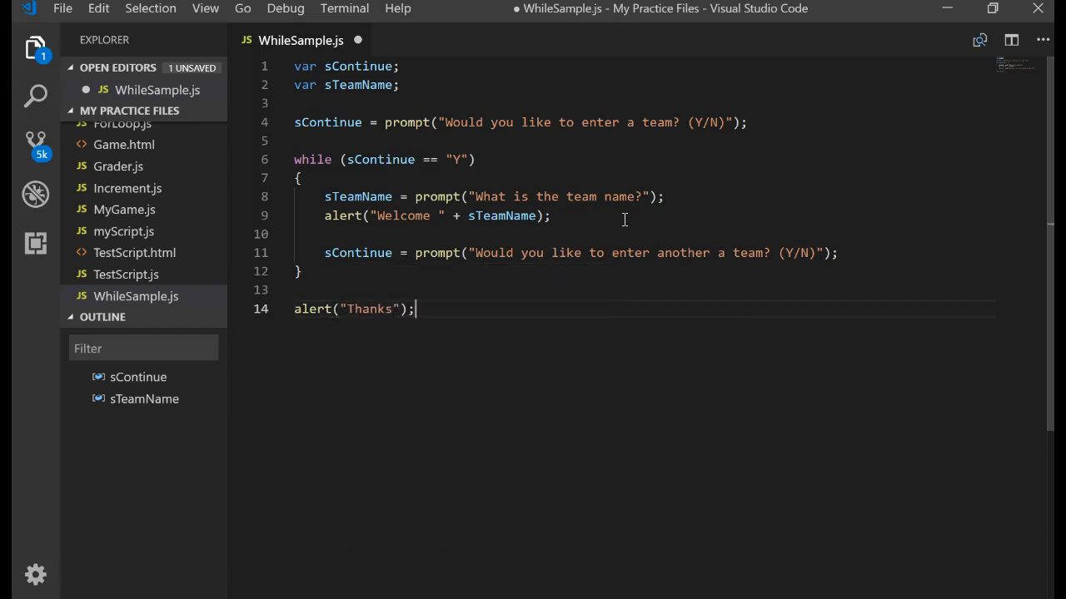
{"action": "mouse_move", "coordinate": [436, 197]}
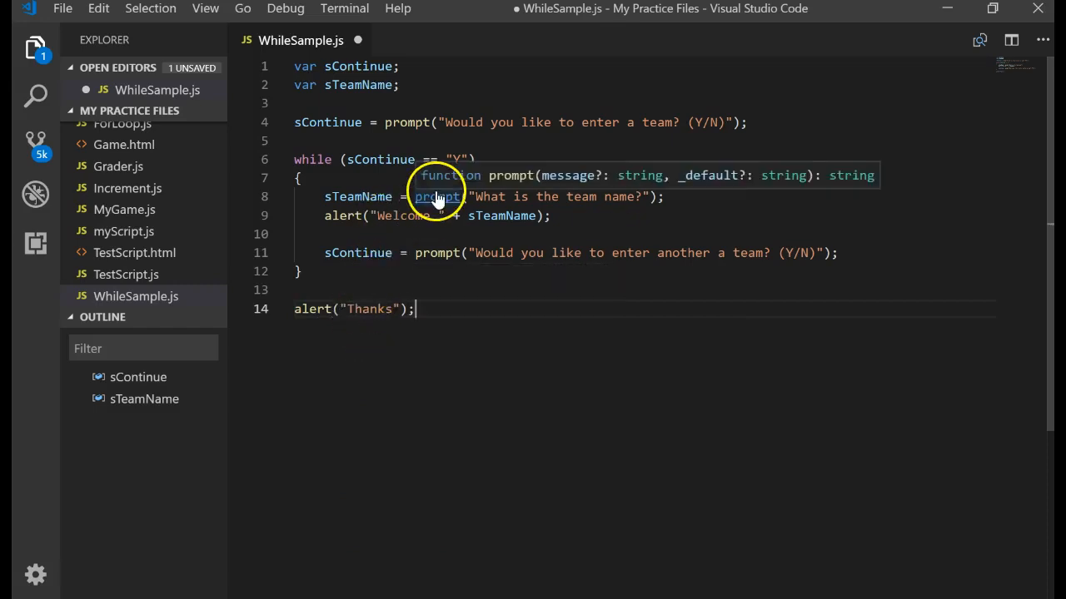
- Copy the whole script into Chrome's DevTools Console and run it
{"action": "key", "text": "ctrl+a"}
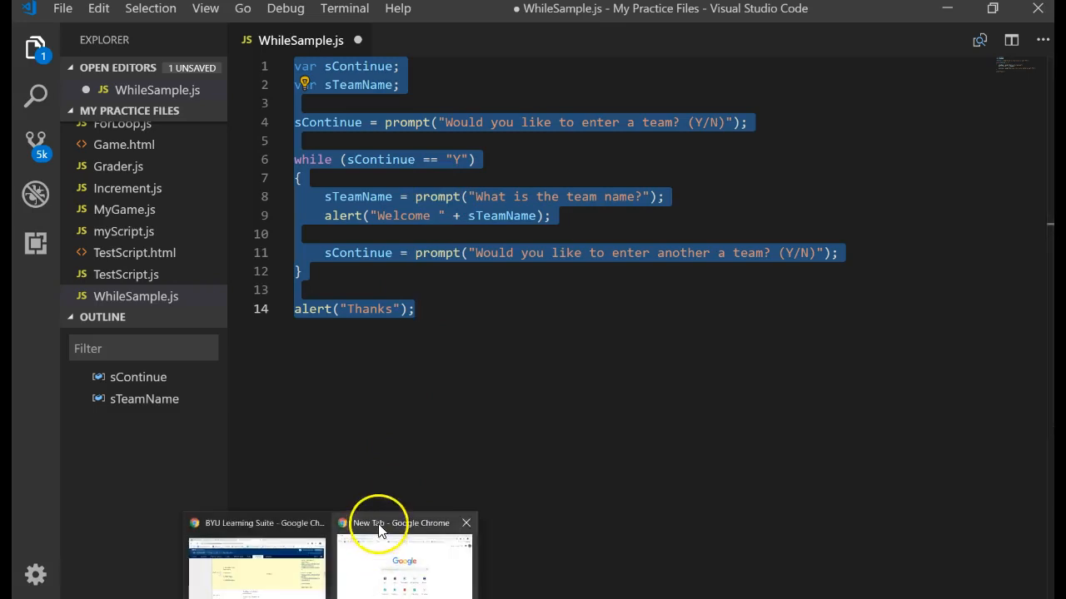
{"action": "left_click", "coordinate": [404, 523]}
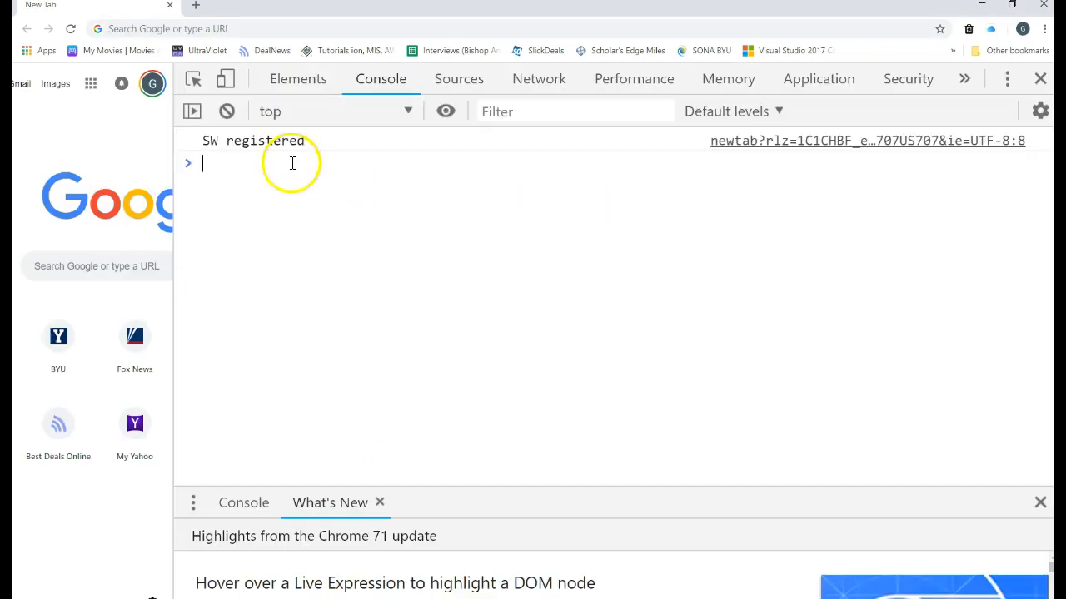
{"action": "key", "text": "Enter"}
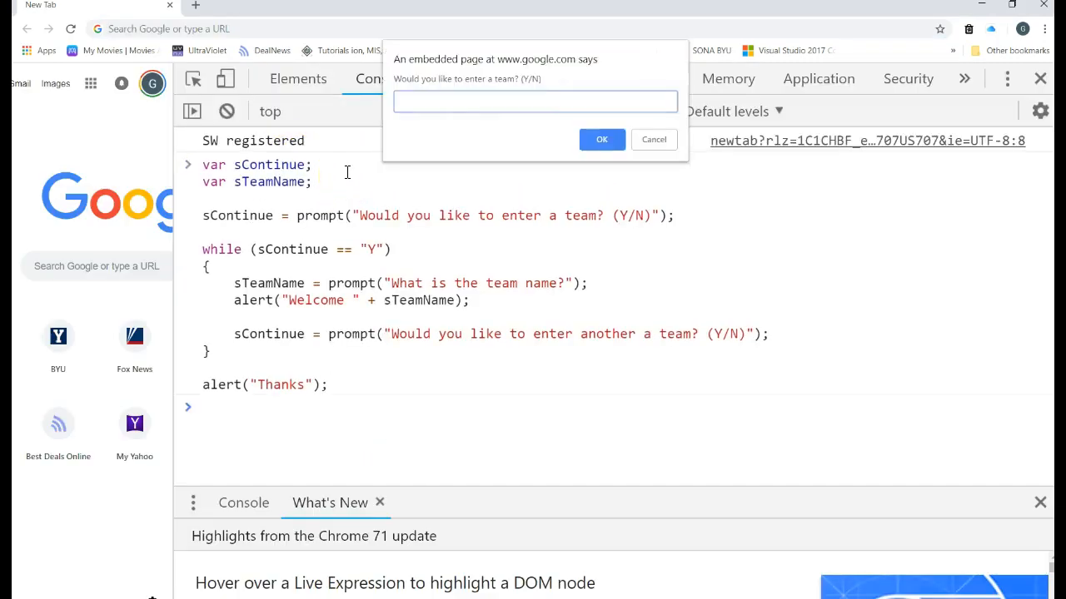
{"action": "mouse_move", "coordinate": [475, 96]}
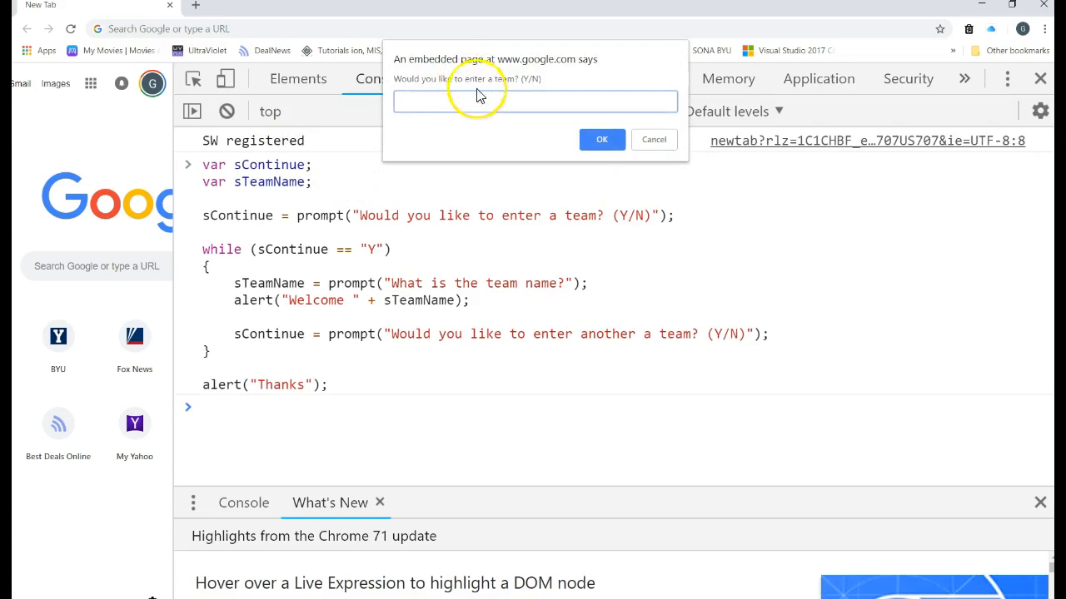
- Answer Y, enter team Jazz, then answer N and dismiss the Thanks alert
{"action": "type", "text": "Y"}
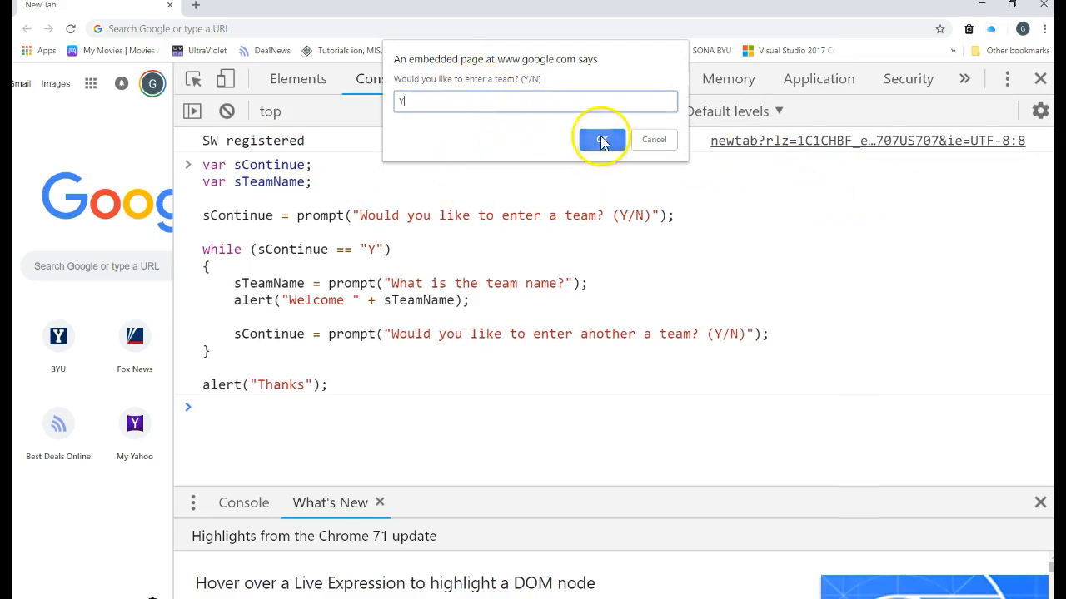
{"action": "left_click", "coordinate": [601, 139]}
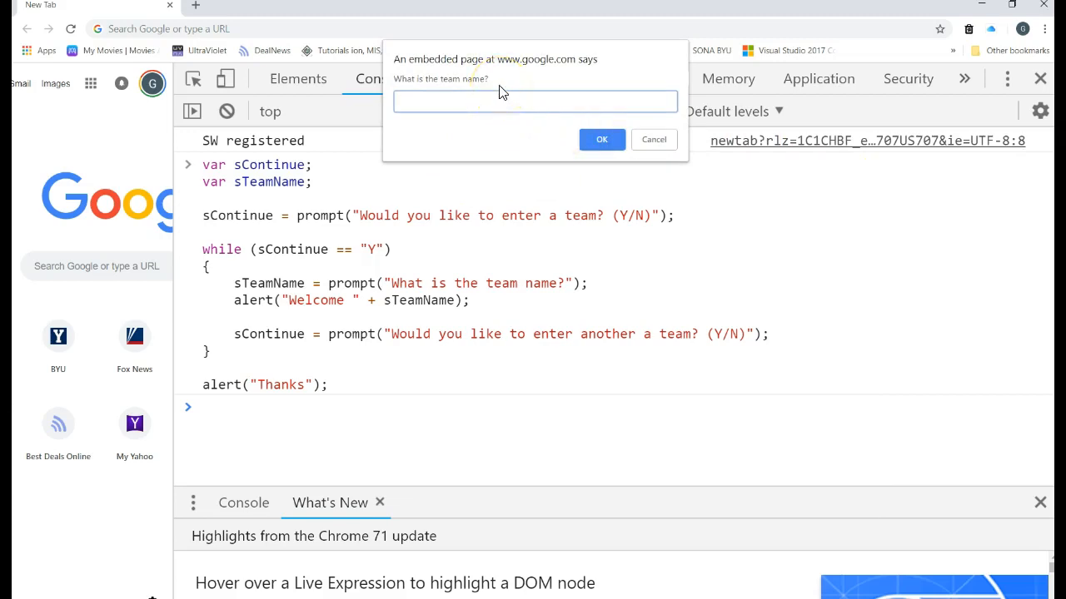
{"action": "type", "text": "Jazz"}
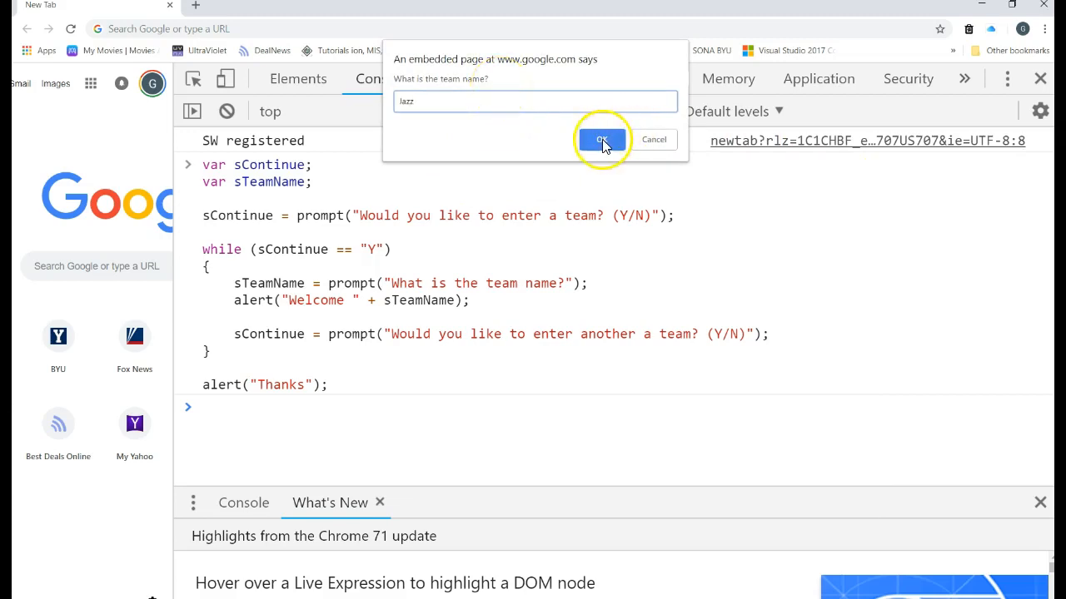
{"action": "left_click", "coordinate": [601, 139]}
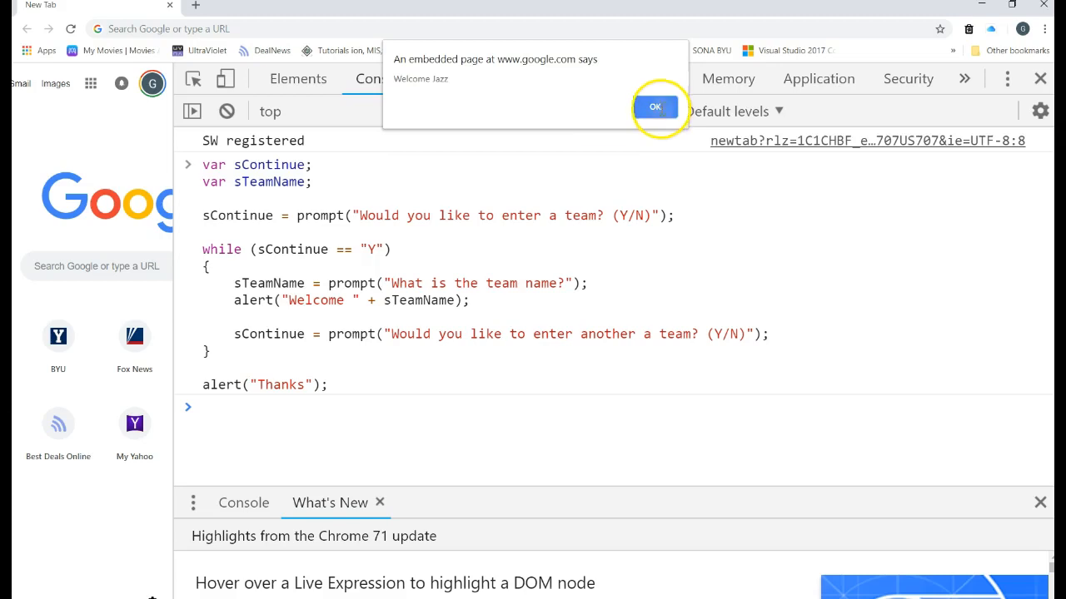
{"action": "left_click", "coordinate": [655, 106]}
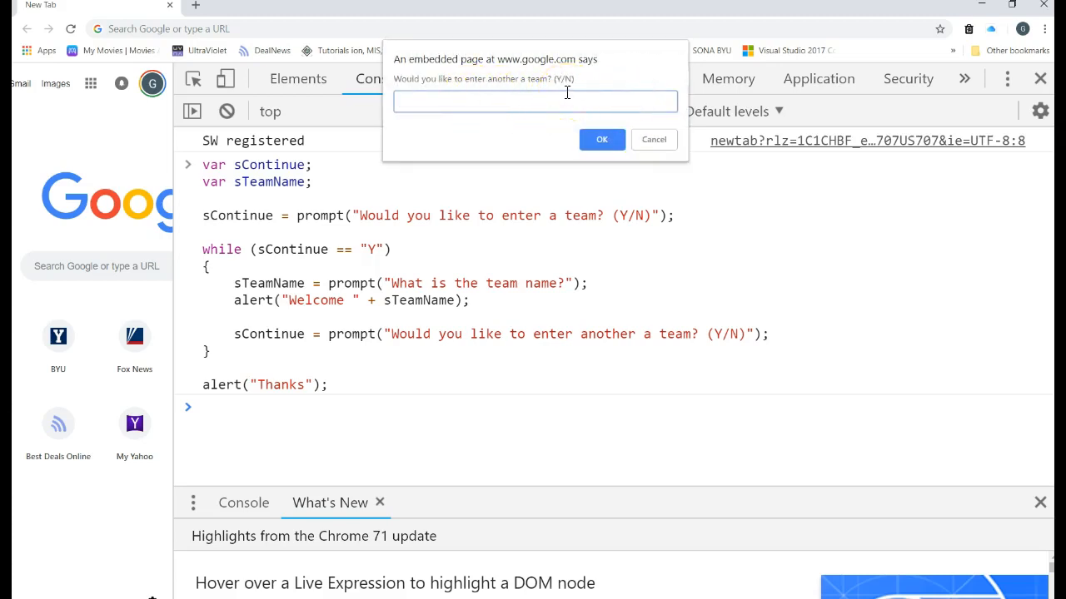
{"action": "type", "text": "N"}
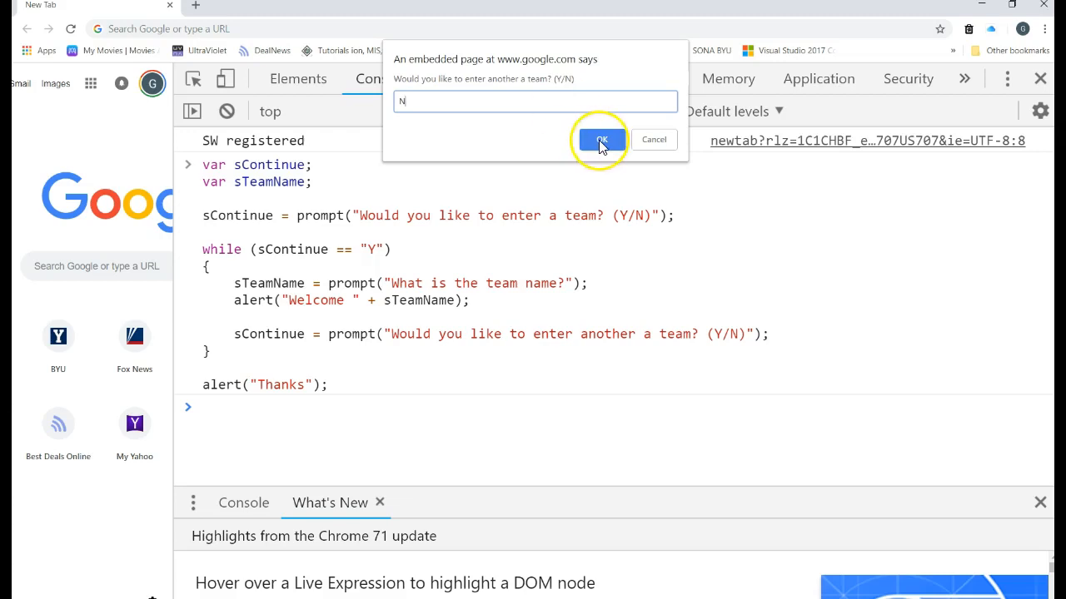
{"action": "left_click", "coordinate": [601, 139]}
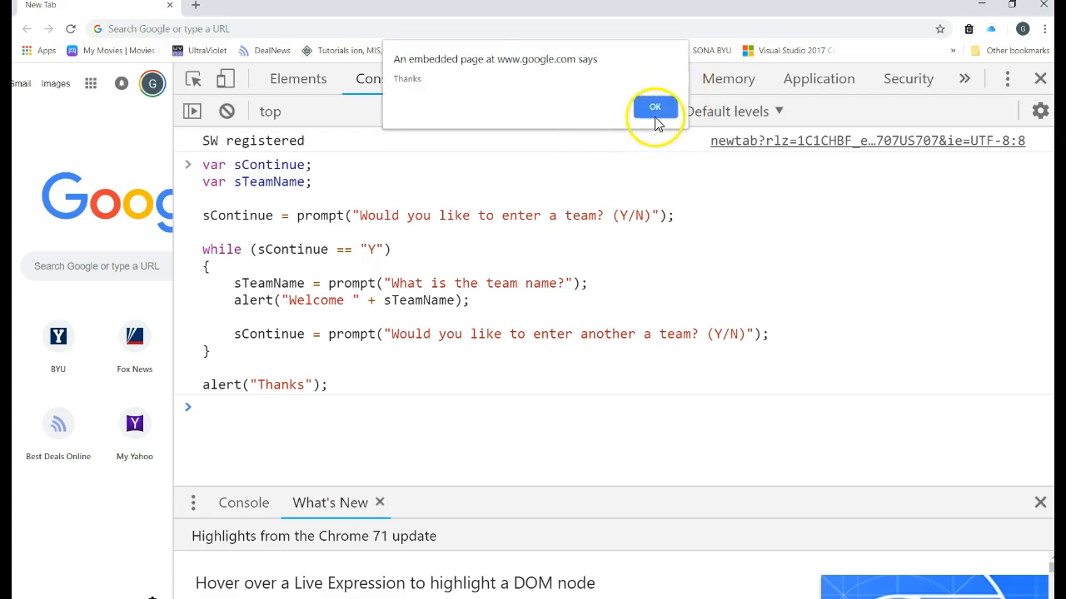
{"action": "left_click", "coordinate": [654, 107]}
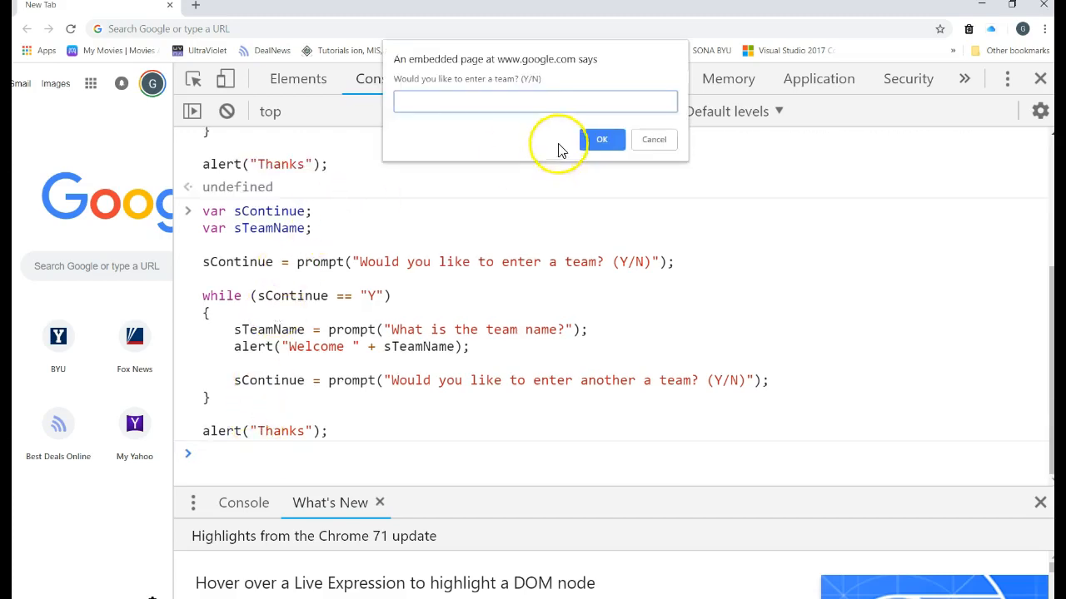
- Answer y, enter team Jazz, answer y again, and dismiss the Thanks alert
{"action": "type", "text": "y"}
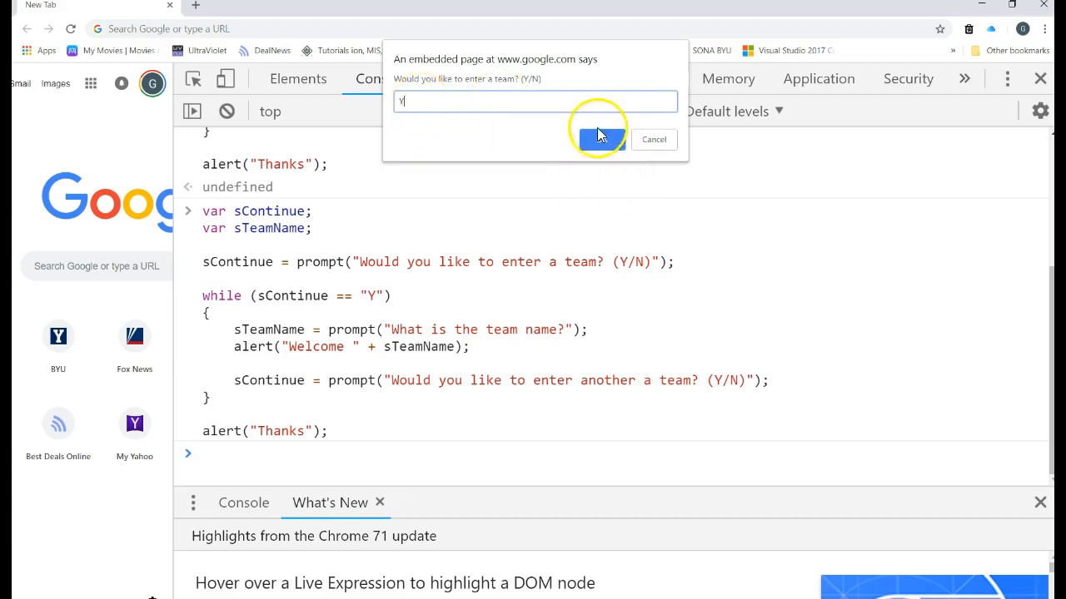
{"action": "left_click", "coordinate": [601, 139]}
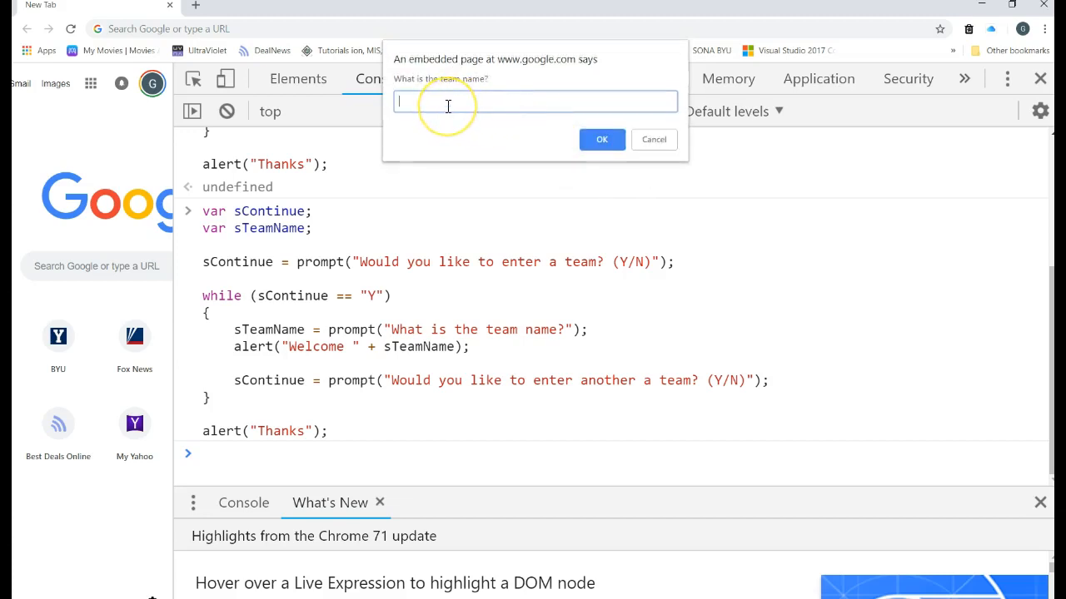
{"action": "type", "text": "Jazz"}
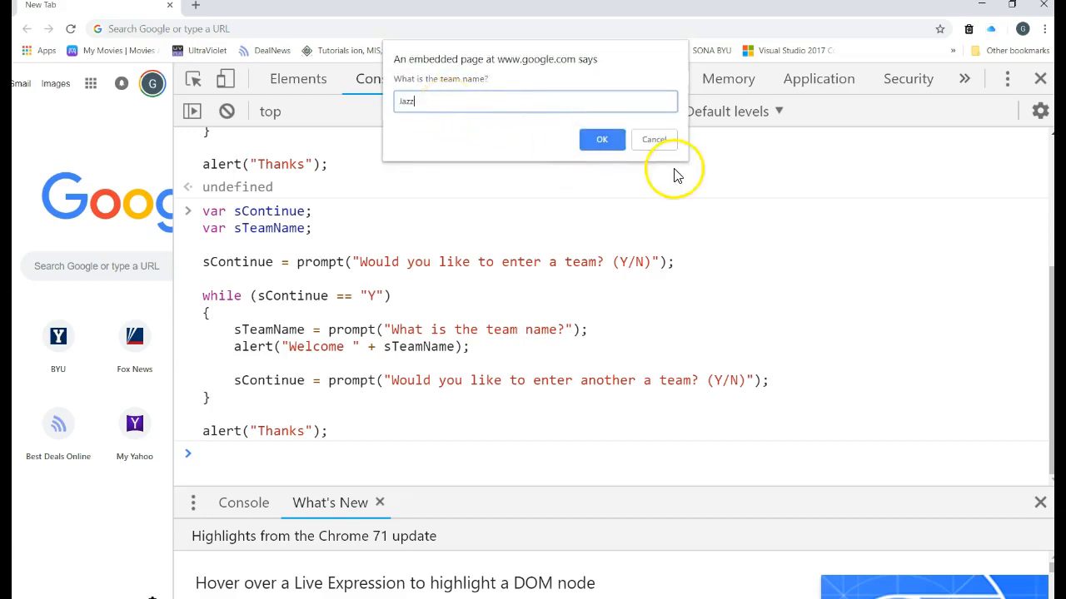
{"action": "left_click", "coordinate": [601, 139]}
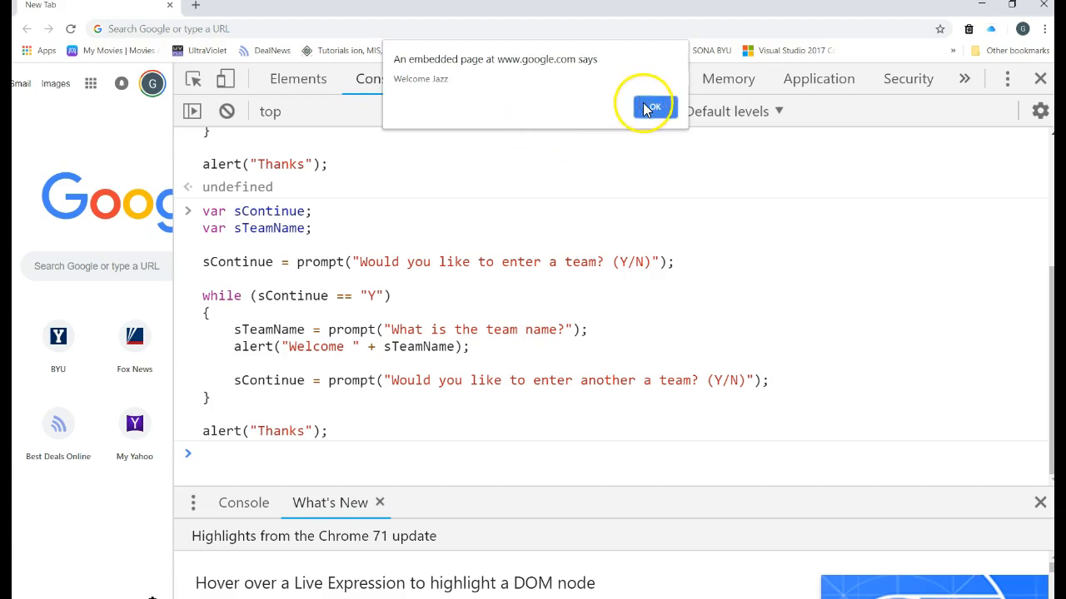
{"action": "left_click", "coordinate": [651, 106]}
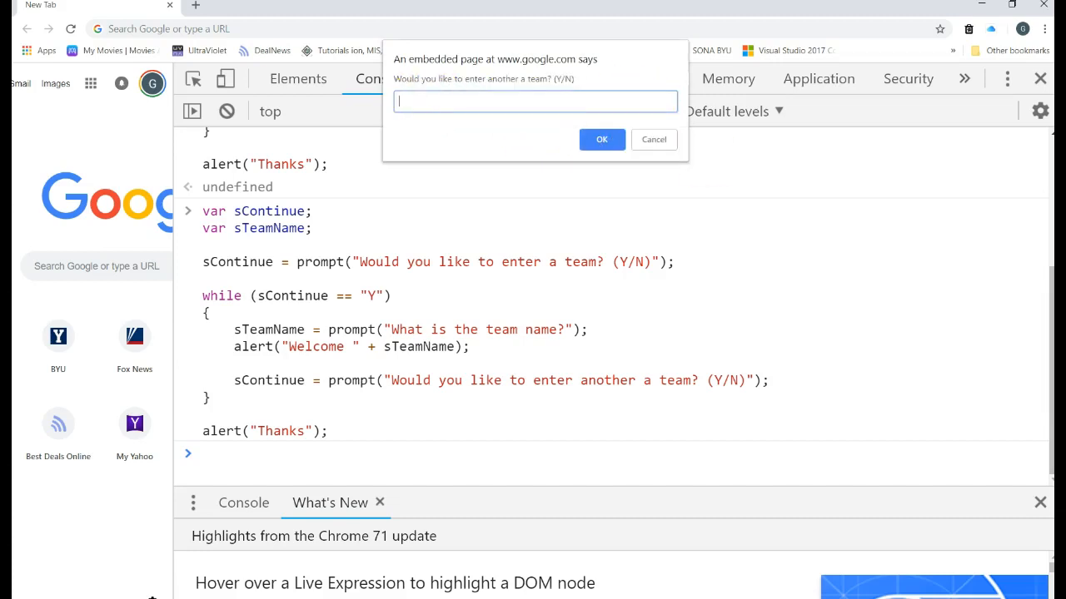
{"action": "type", "text": "y"}
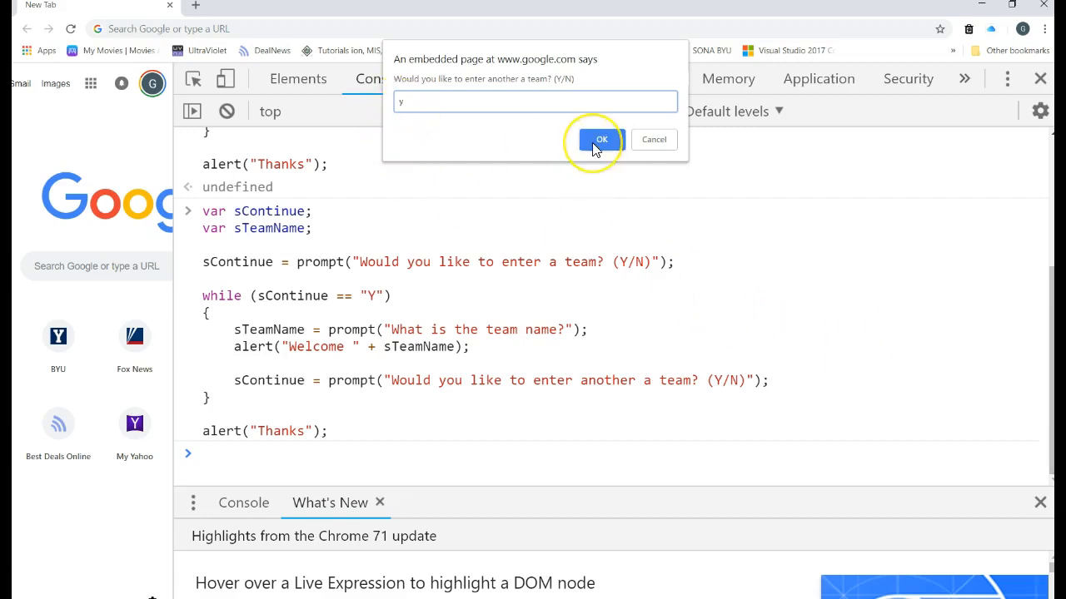
{"action": "left_click", "coordinate": [601, 139]}
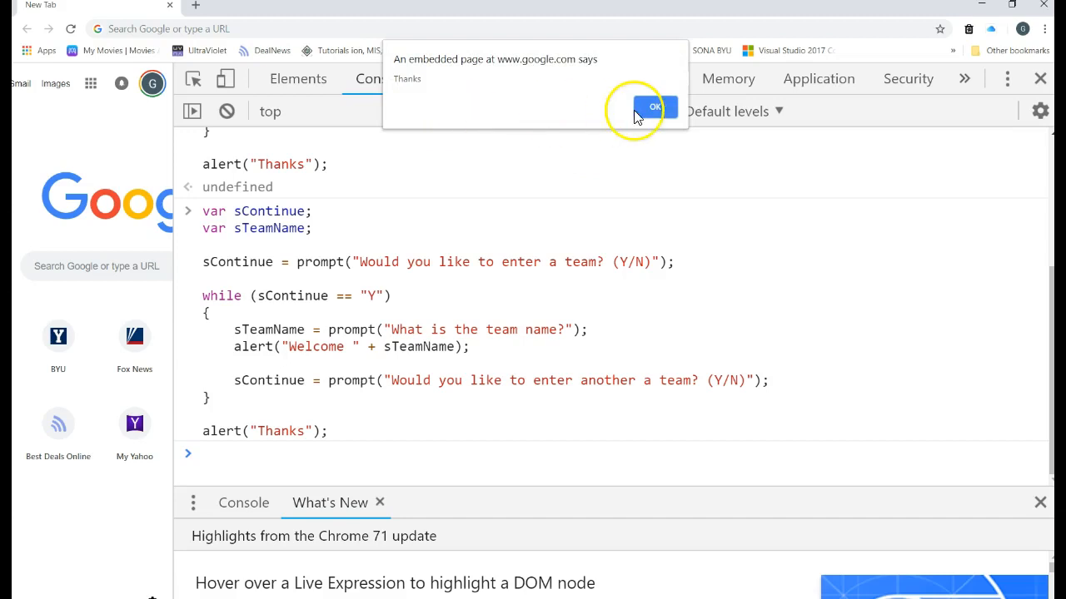
{"action": "left_click", "coordinate": [655, 106]}
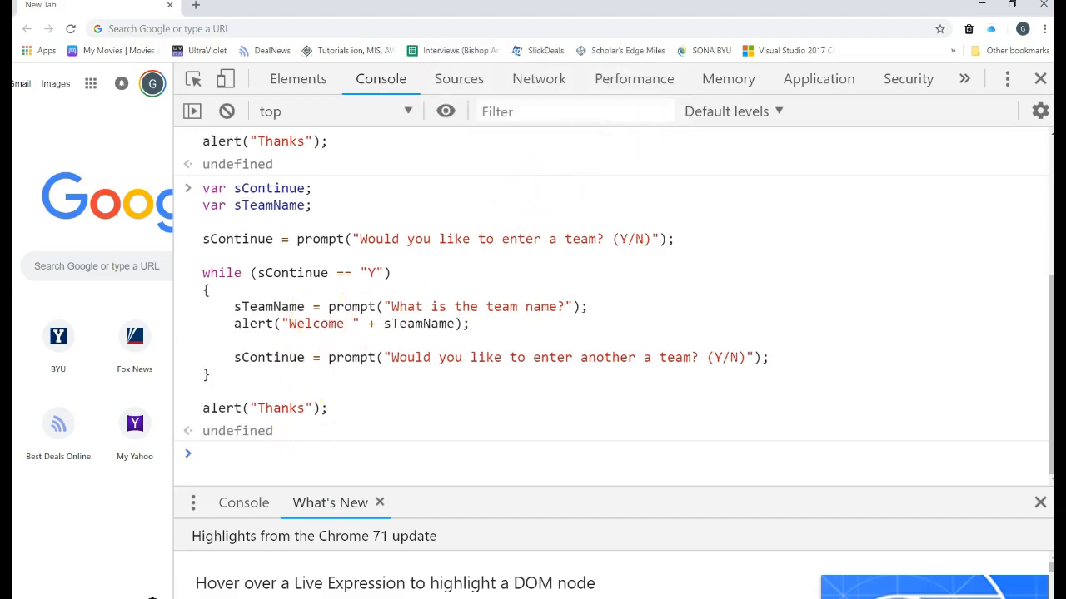
- Change the condition to (sContinue == "Y") || (sContinue == "y") and select all code
{"action": "left_click", "coordinate": [226, 111]}
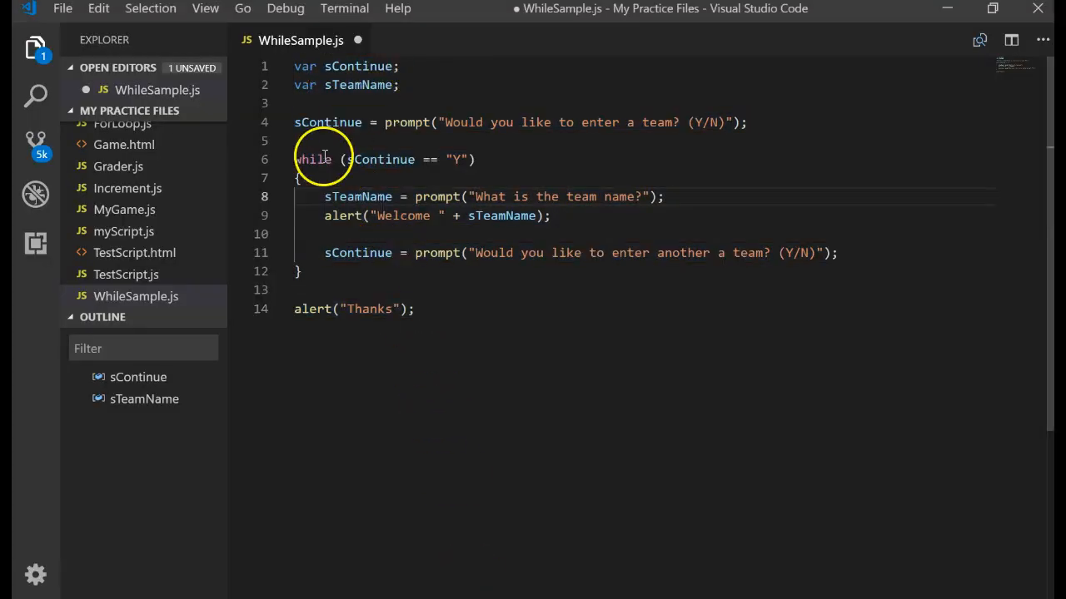
{"action": "left_click_drag", "start_coordinate": [346, 159], "coordinate": [471, 159]}
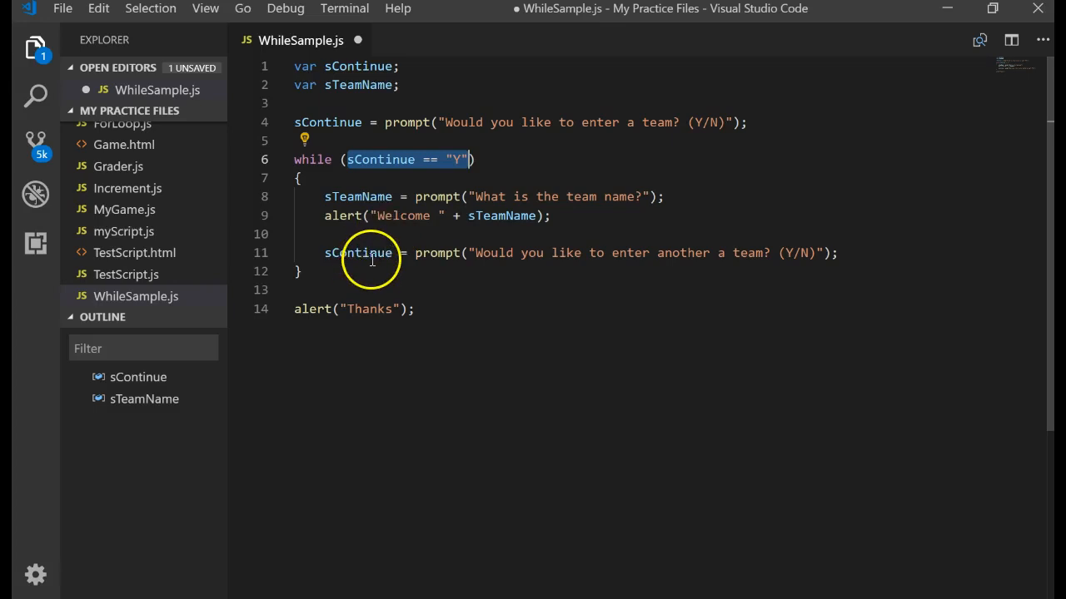
{"action": "mouse_move", "coordinate": [795, 238]}
{"action": "type", "text": "("}
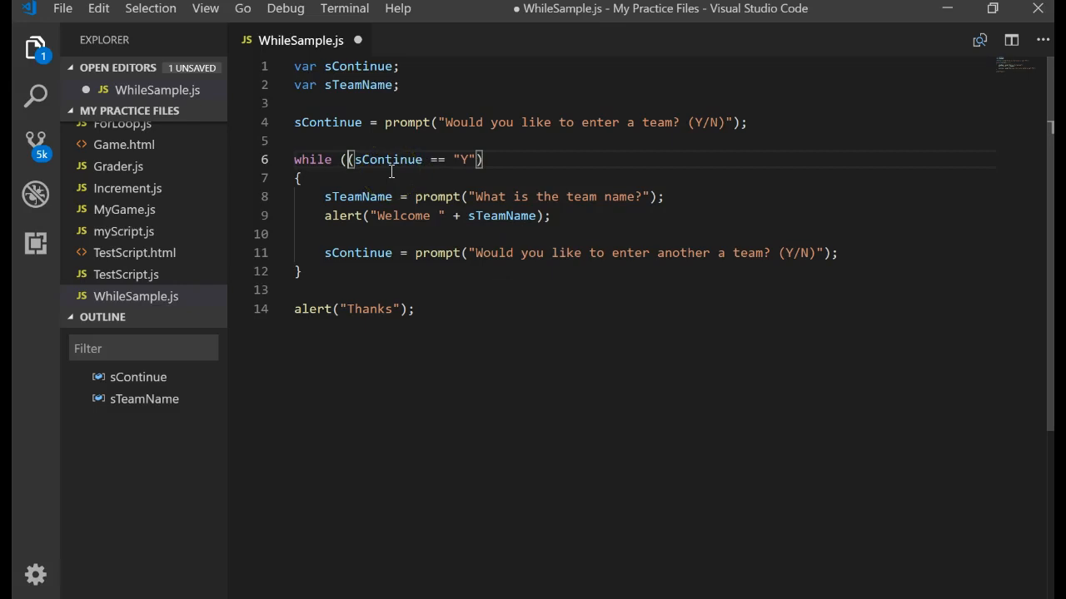
{"action": "type", "text": "||"}
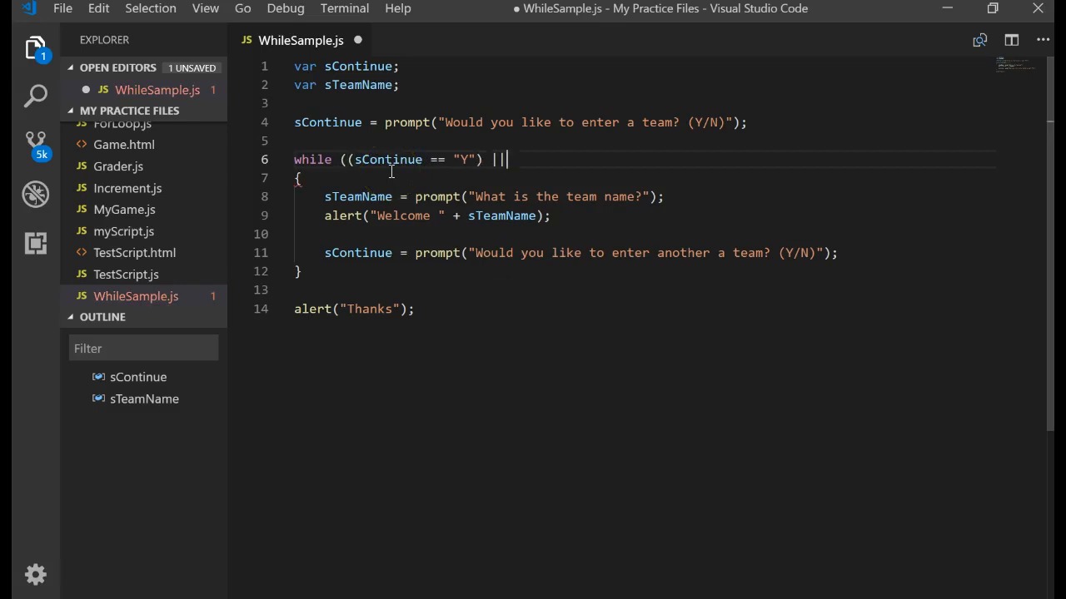
{"action": "type", "text": "(sContinue"}
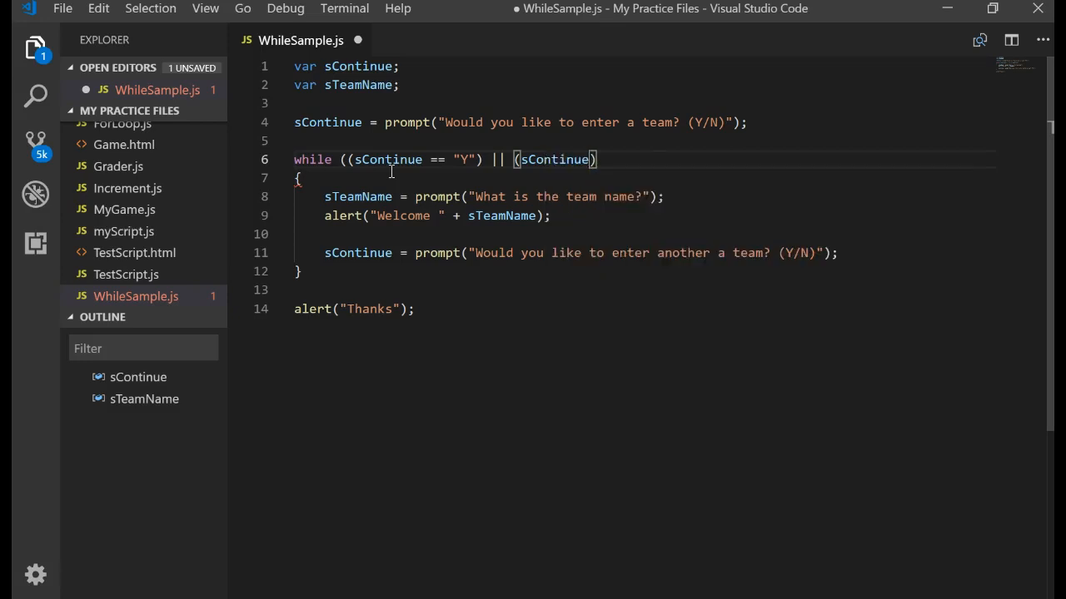
{"action": "type", "text": "== \"y\""}
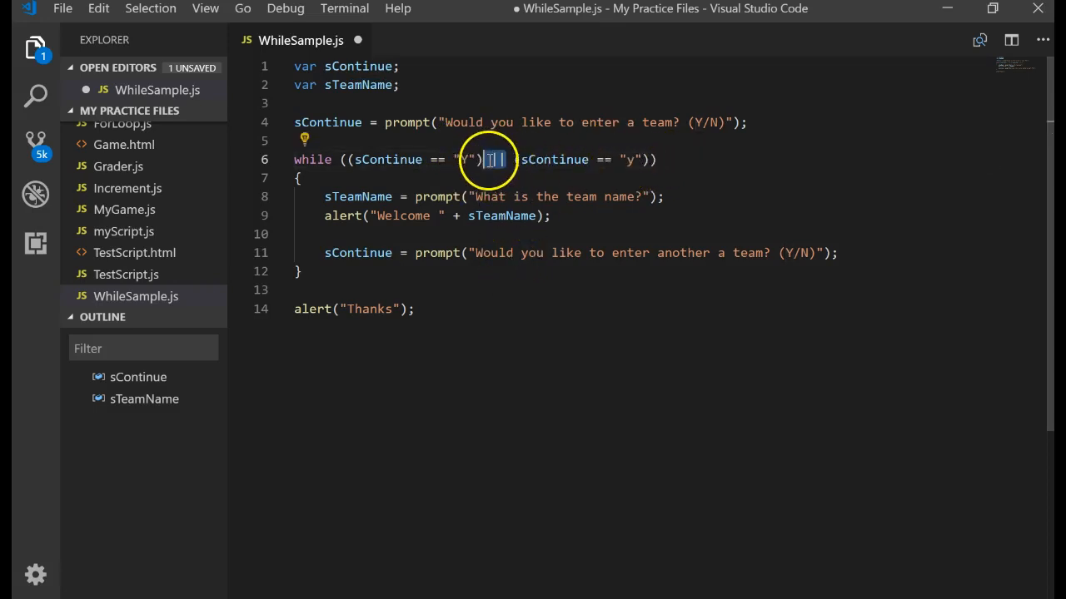
{"action": "type", "text": "||"}
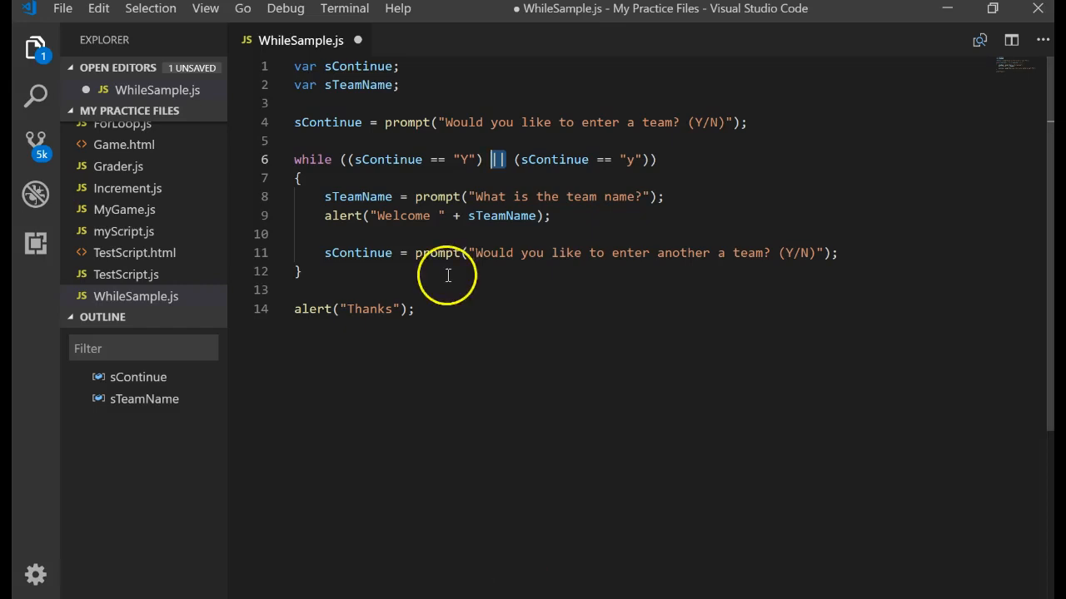
{"action": "key", "text": "ctrl+a"}
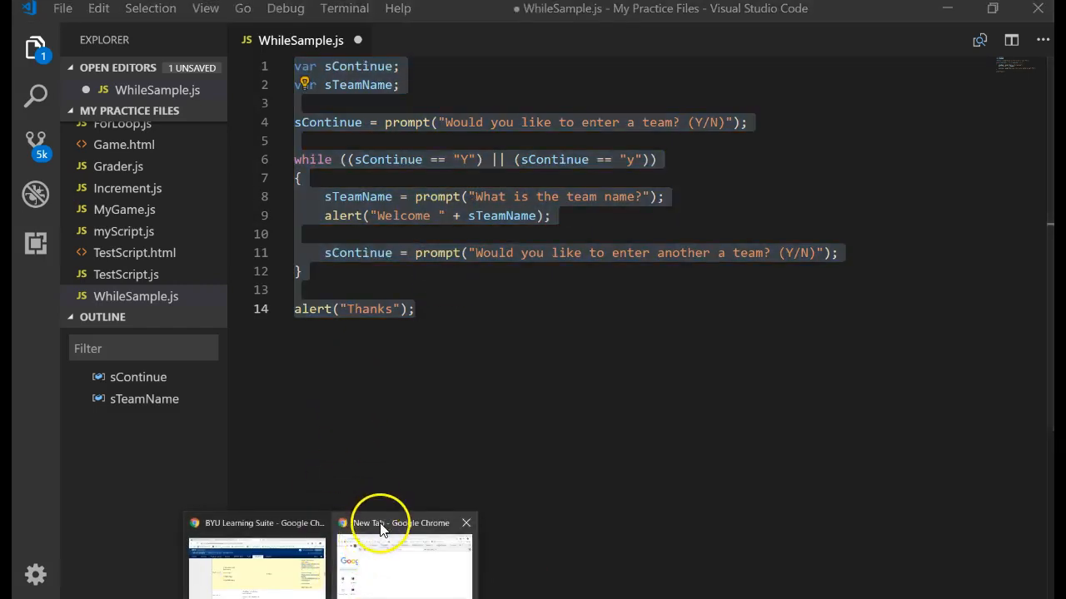
- Run the updated script in the Console and enter team Jazz
{"action": "left_click", "coordinate": [404, 523]}
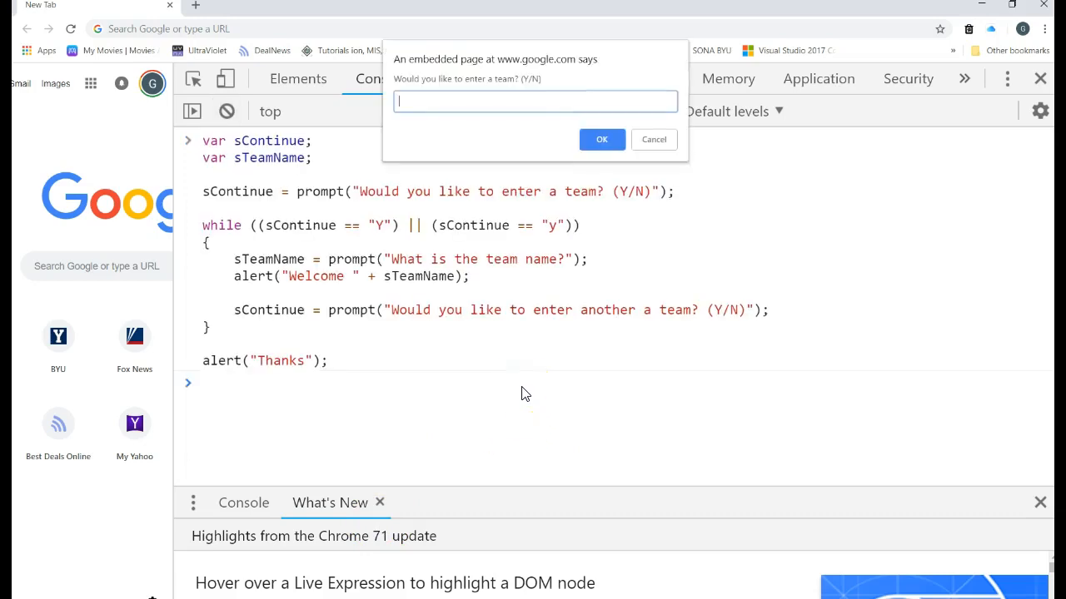
{"action": "left_click", "coordinate": [601, 139]}
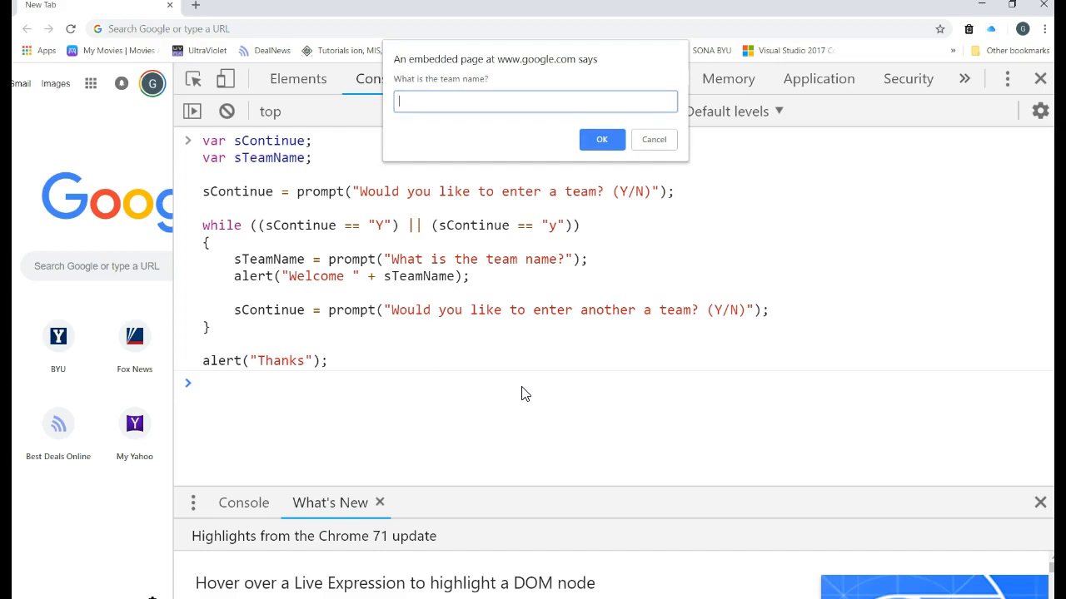
{"action": "left_click", "coordinate": [601, 139]}
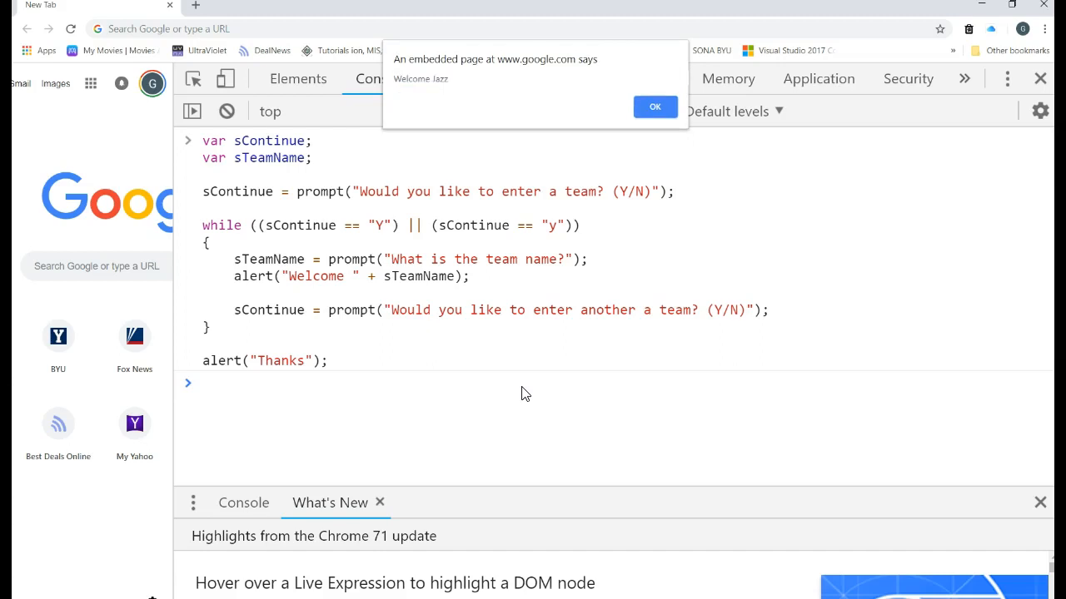
{"action": "left_click", "coordinate": [654, 106]}
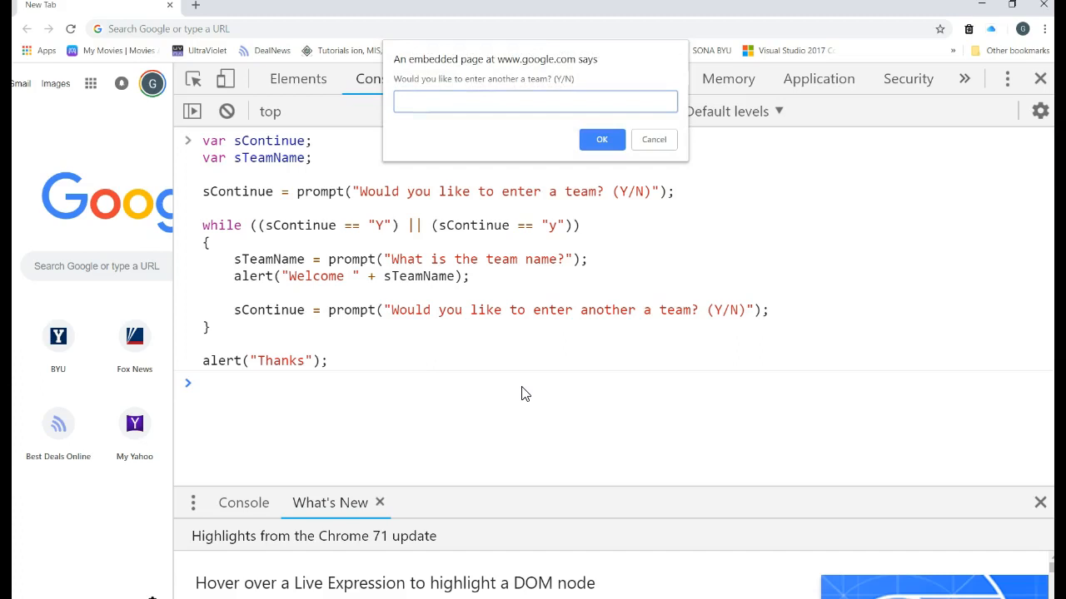
- Answer lowercase y, enter team Cougars, then answer yes and dismiss Thanks
{"action": "type", "text": "y"}
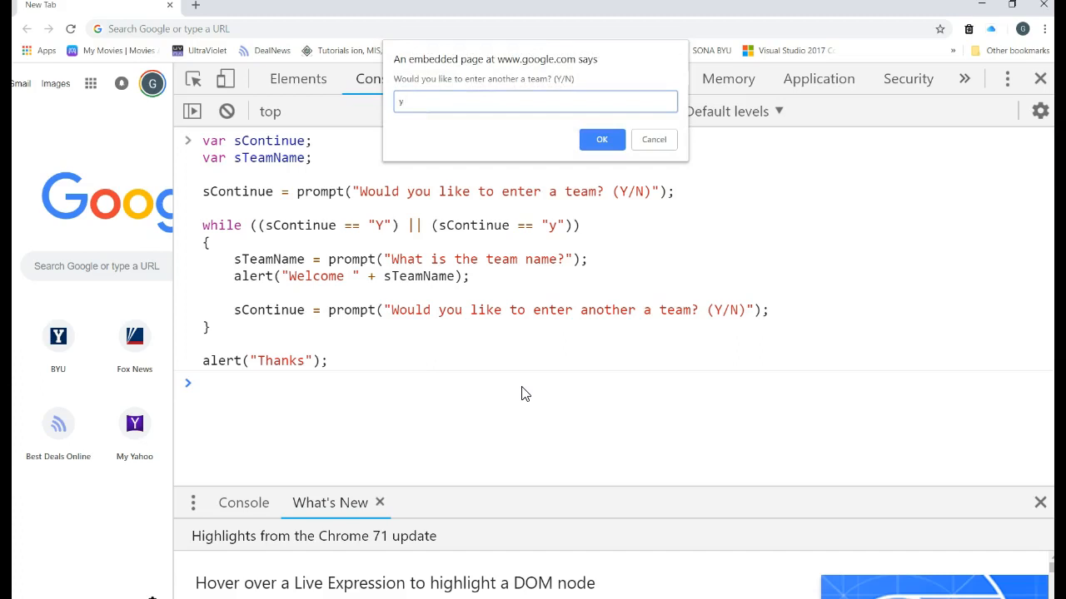
{"action": "left_click", "coordinate": [601, 139]}
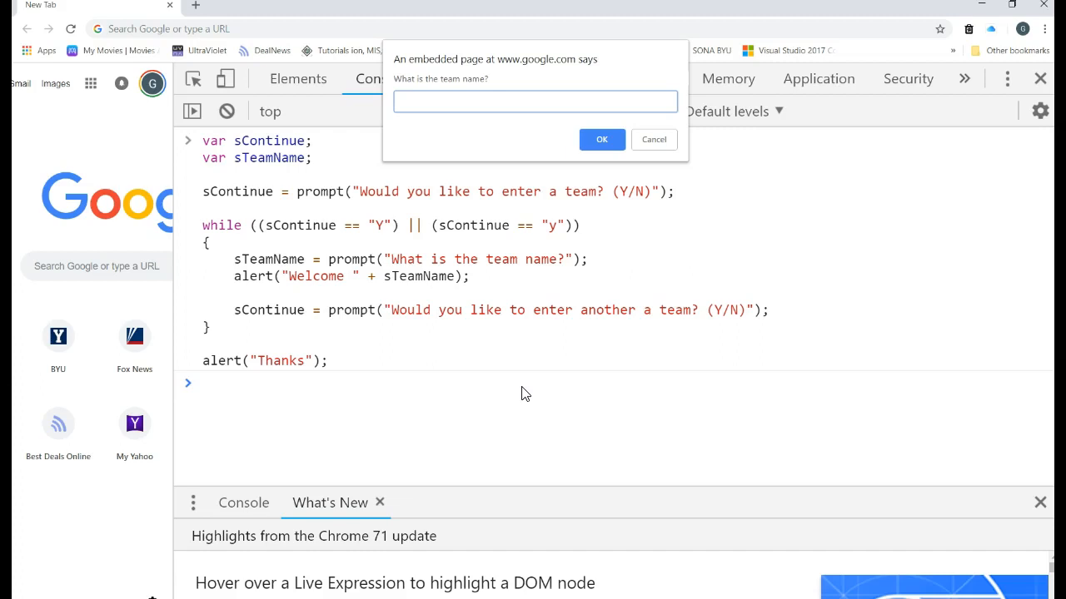
{"action": "type", "text": "Co"}
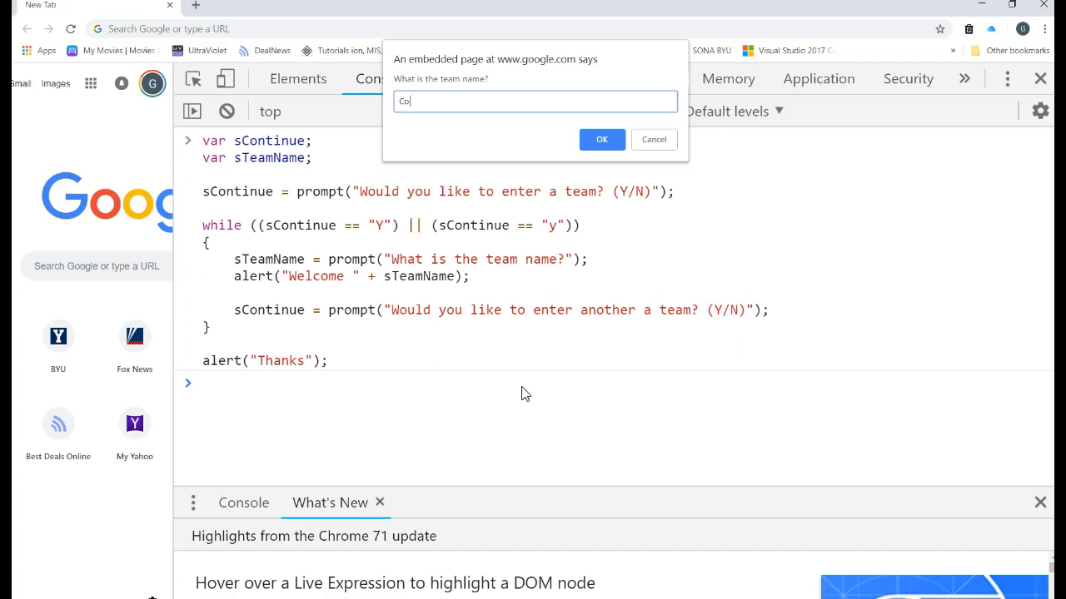
{"action": "left_click", "coordinate": [602, 139]}
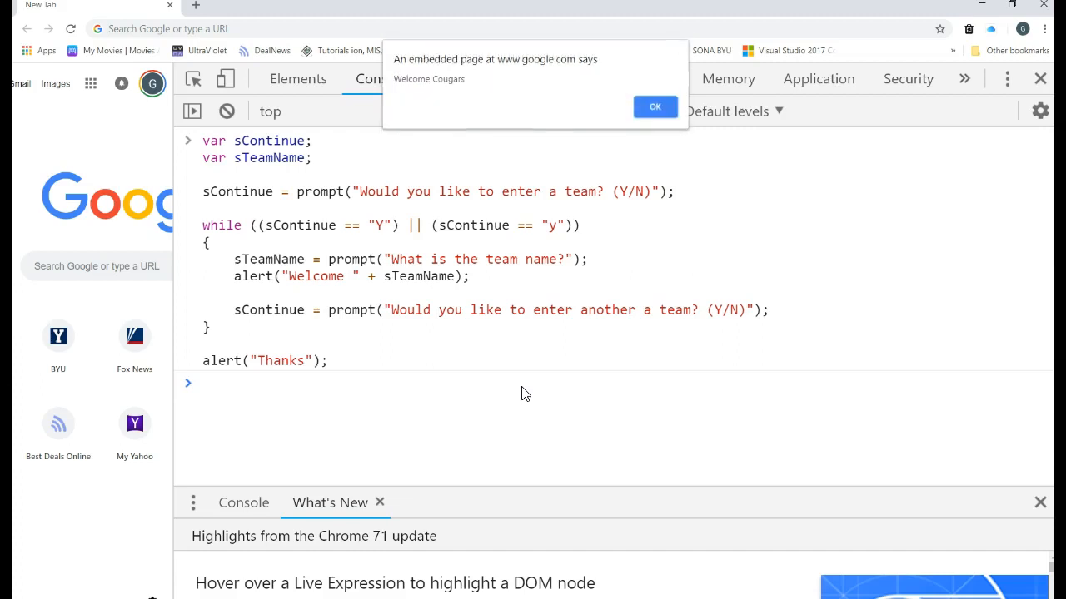
{"action": "left_click", "coordinate": [654, 107]}
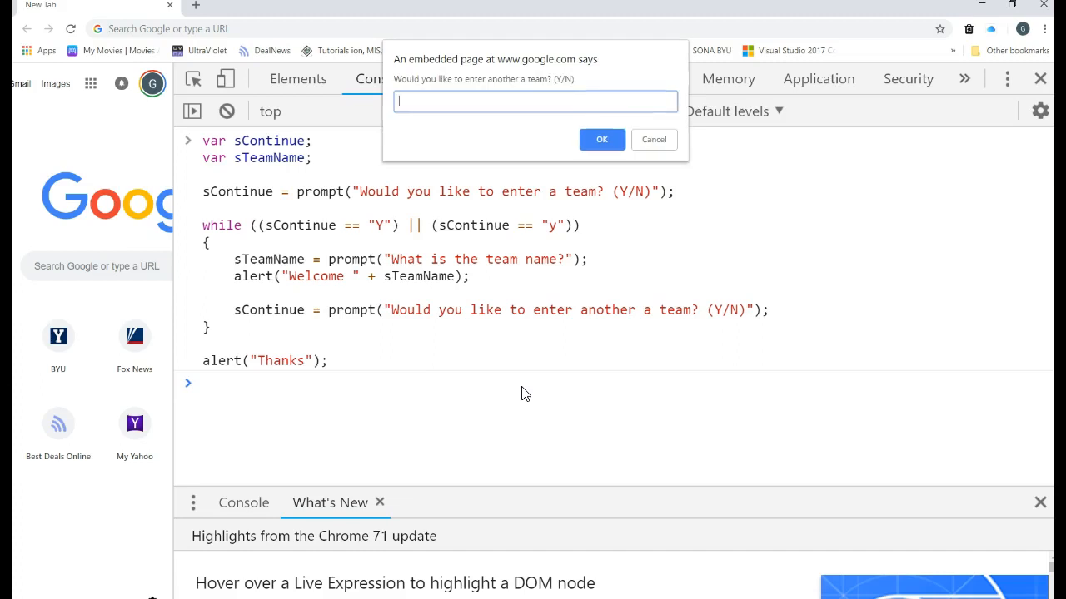
{"action": "type", "text": "yes"}
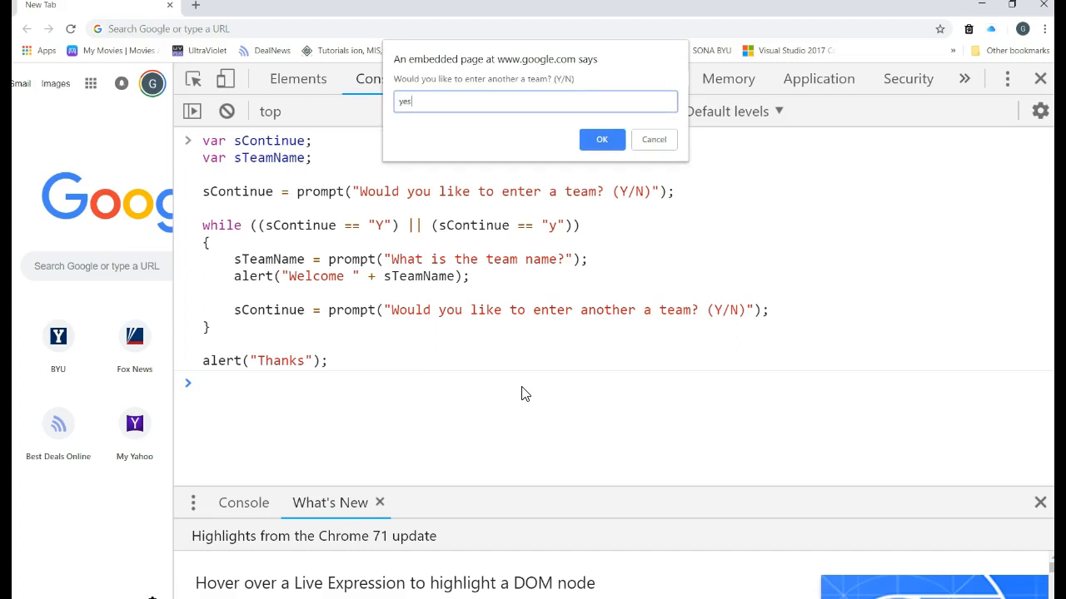
{"action": "left_click", "coordinate": [601, 139]}
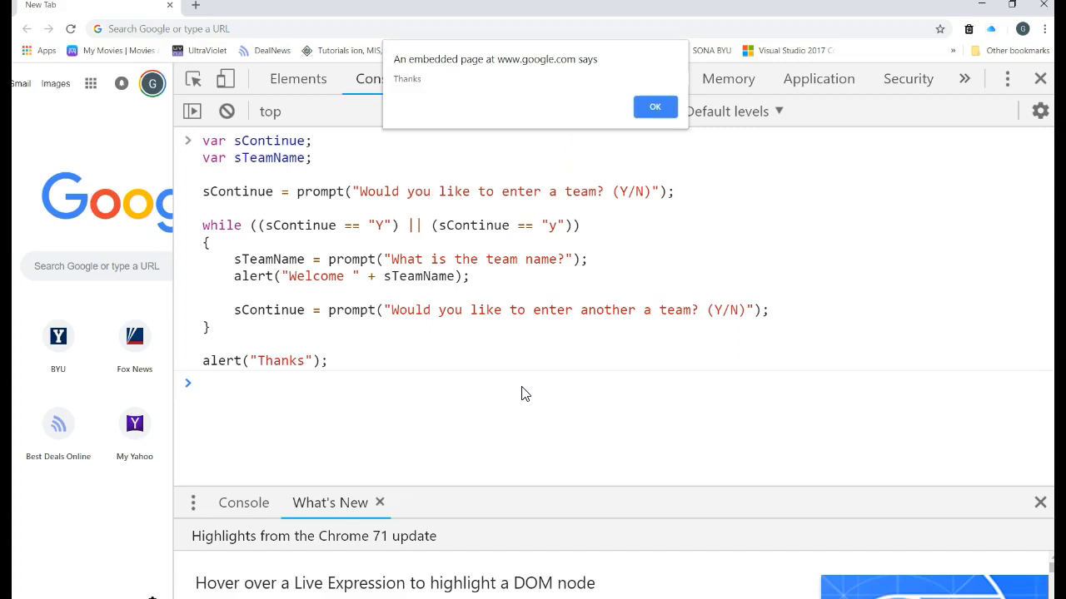
{"action": "left_click", "coordinate": [655, 107]}
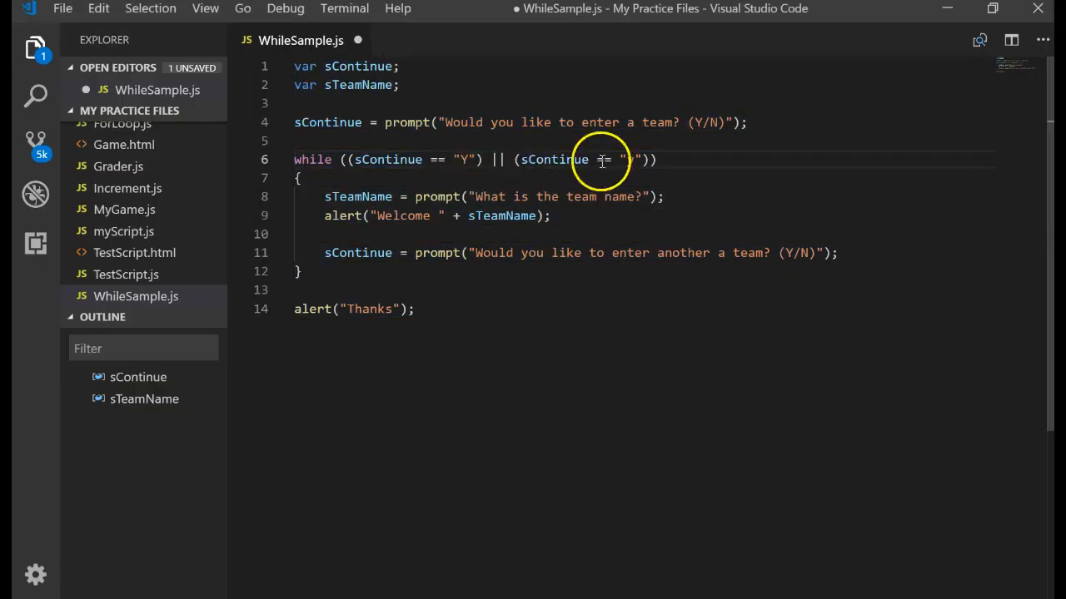
{"action": "type", "text": "y"}
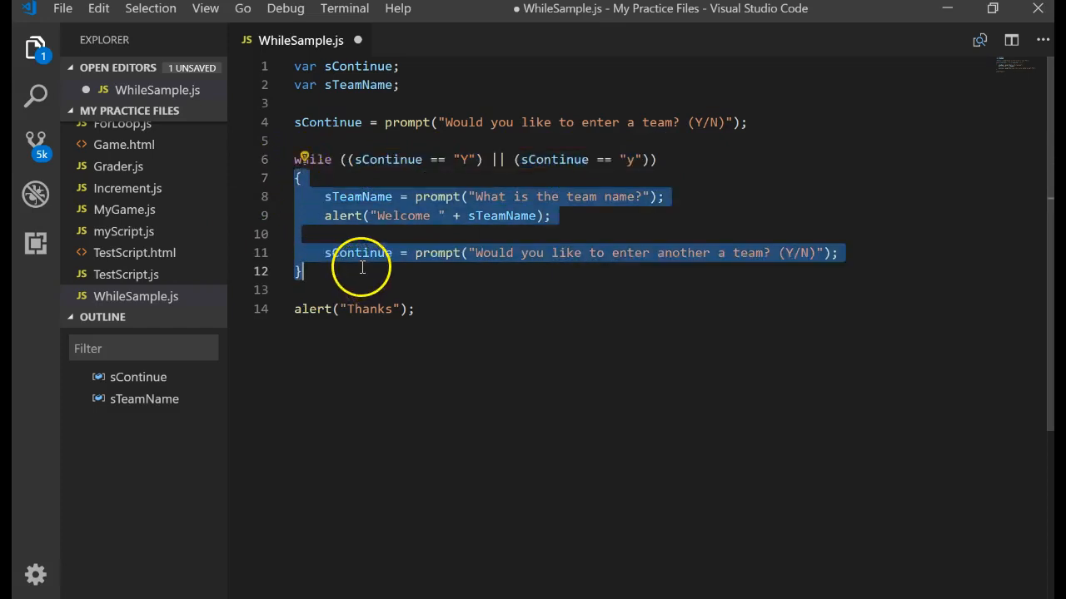
{"action": "left_click", "coordinate": [310, 270]}
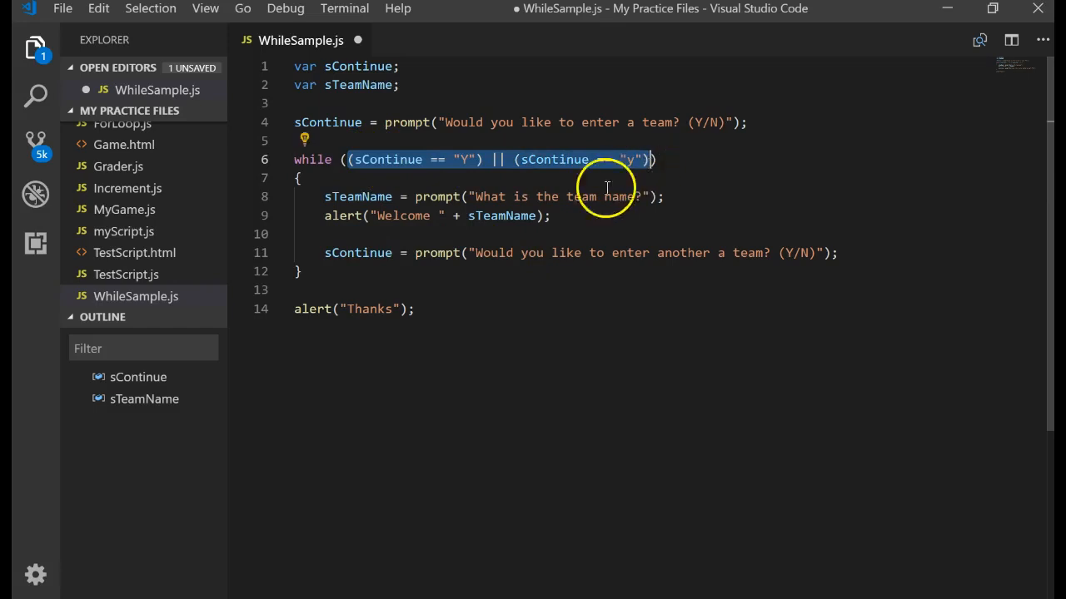
{"action": "mouse_move", "coordinate": [392, 228]}
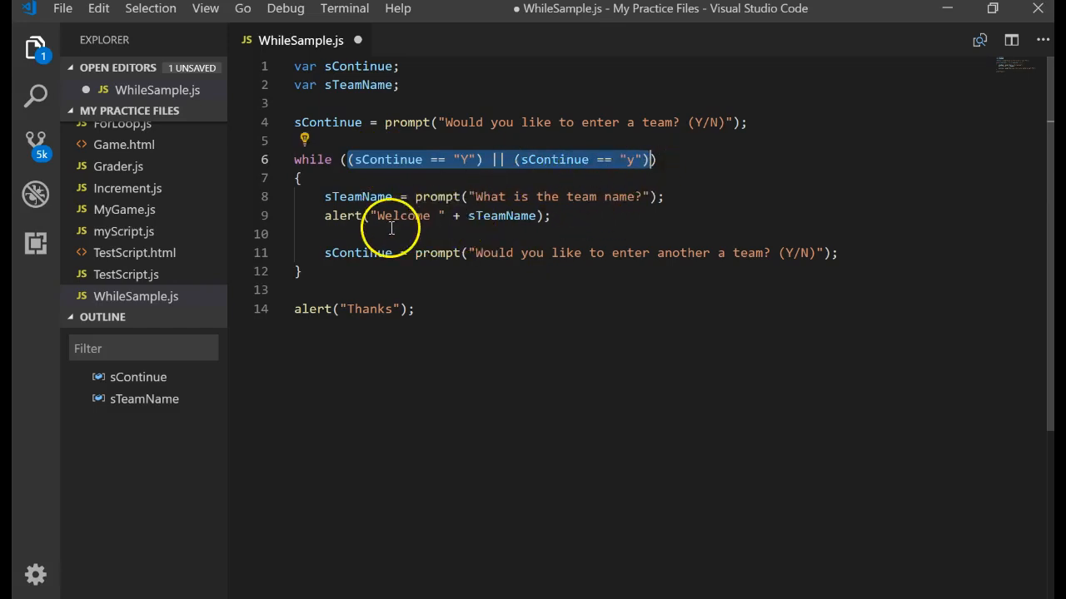